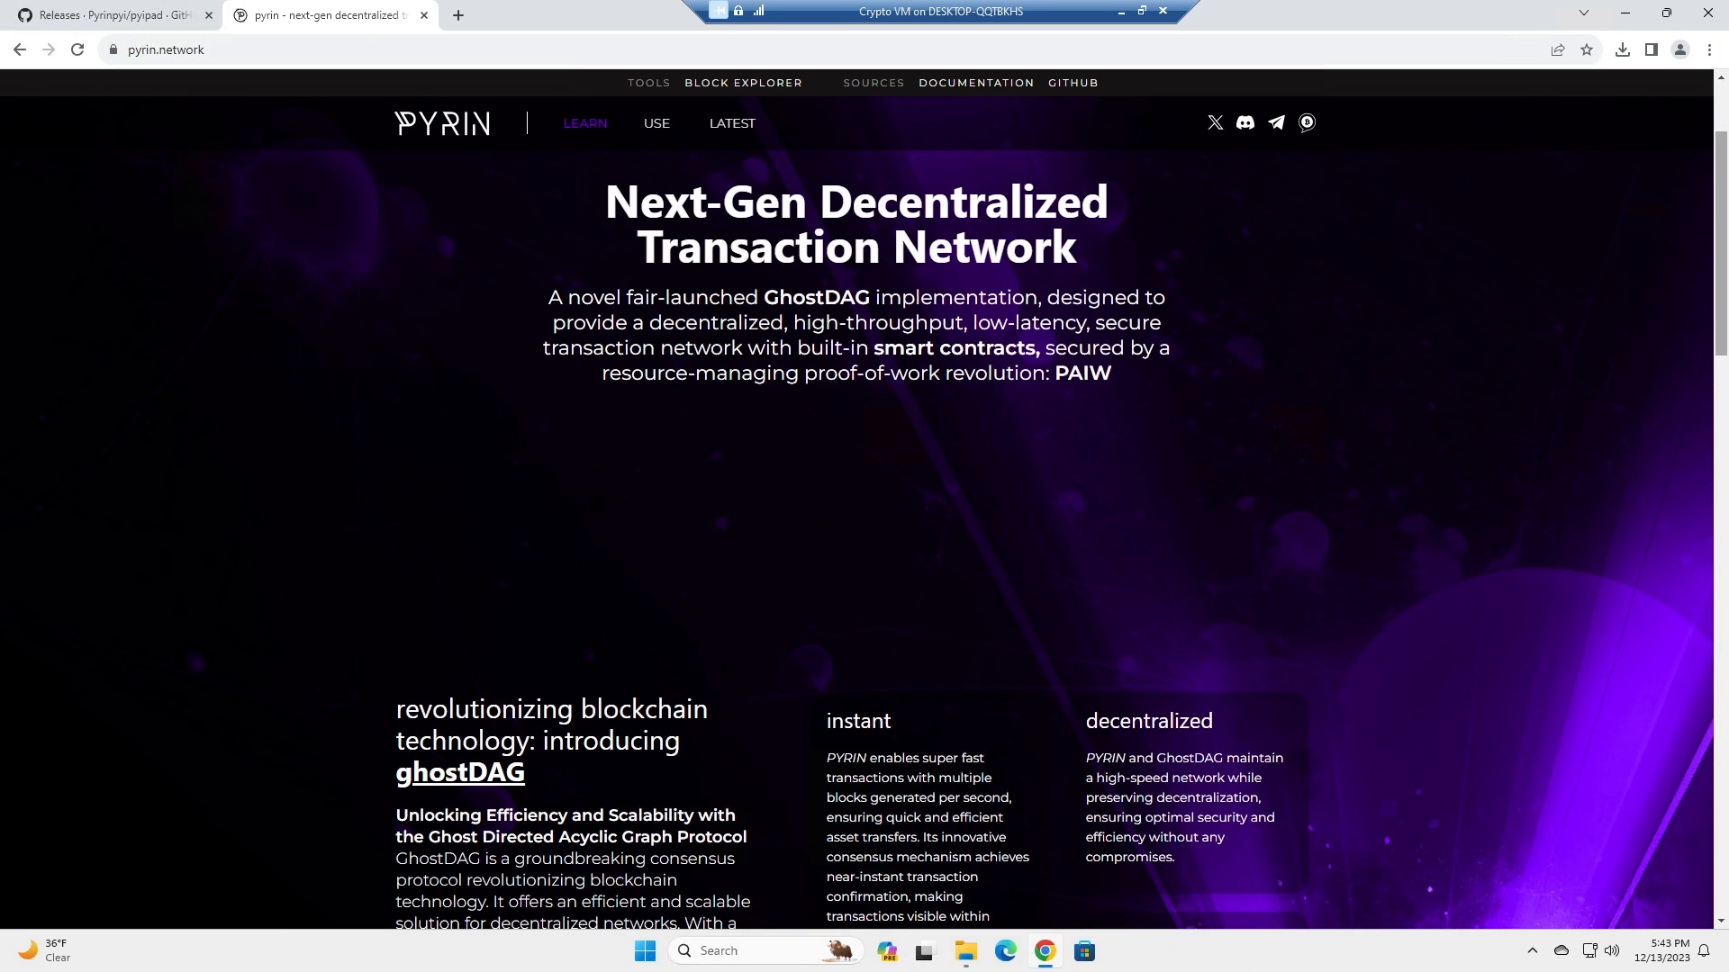
{"action": "mouse_move", "coordinate": [564, 243]}
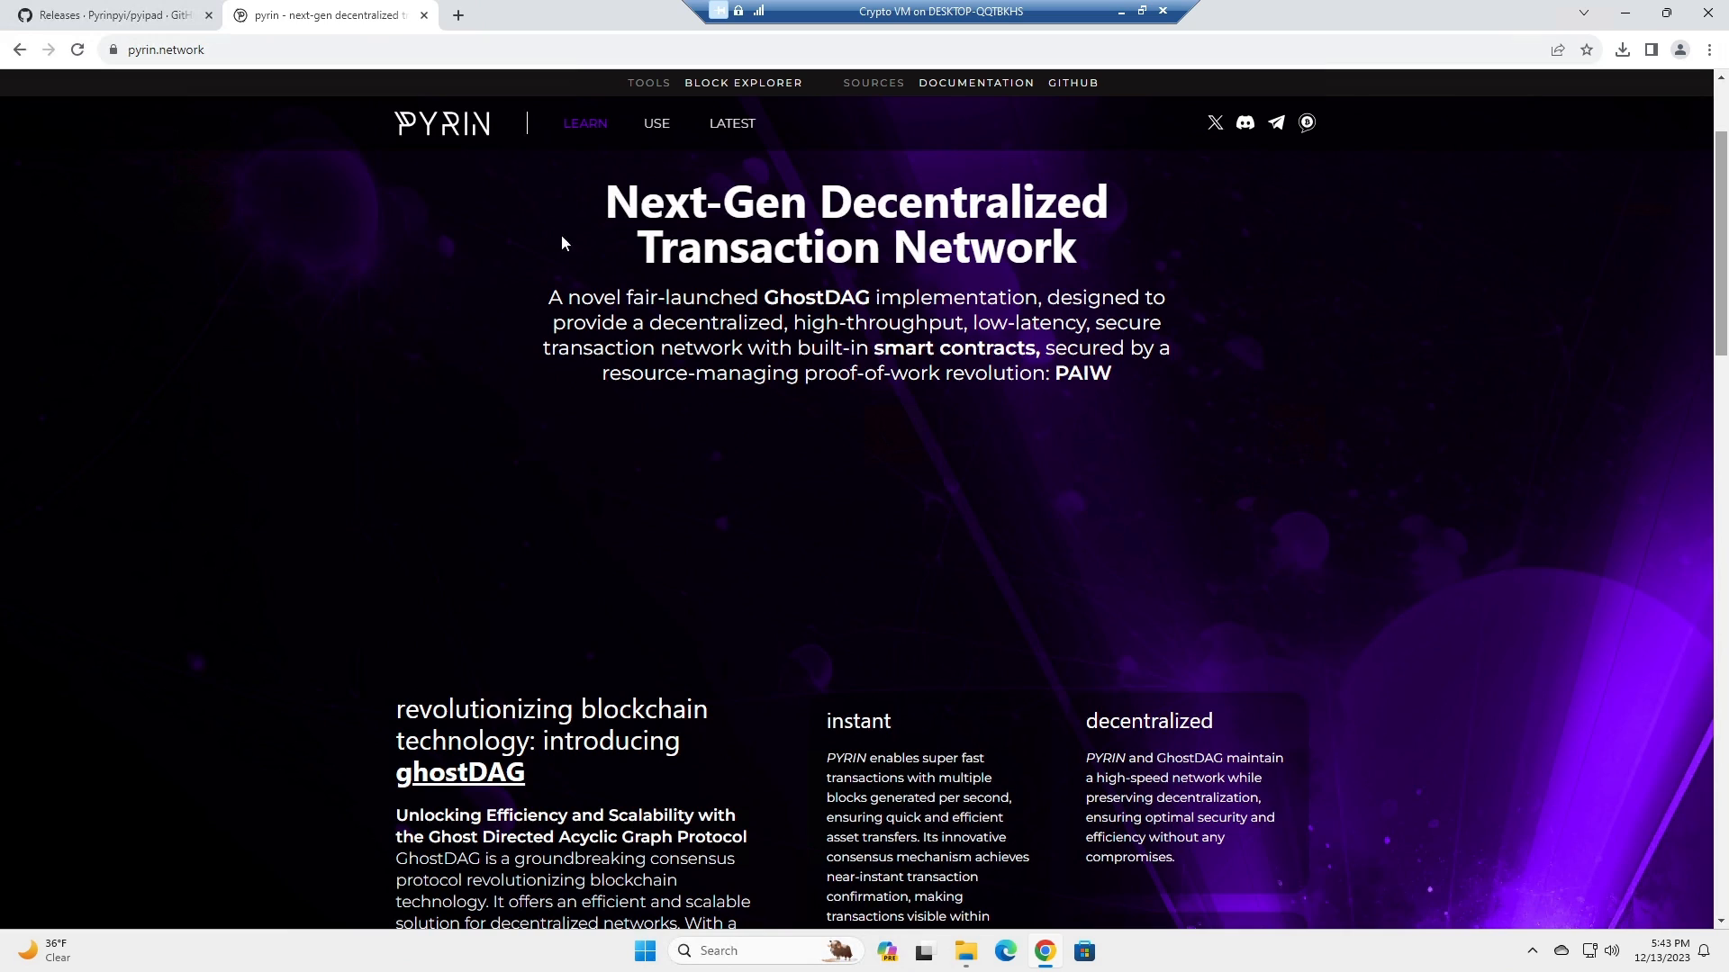
{"action": "mouse_move", "coordinate": [519, 155]}
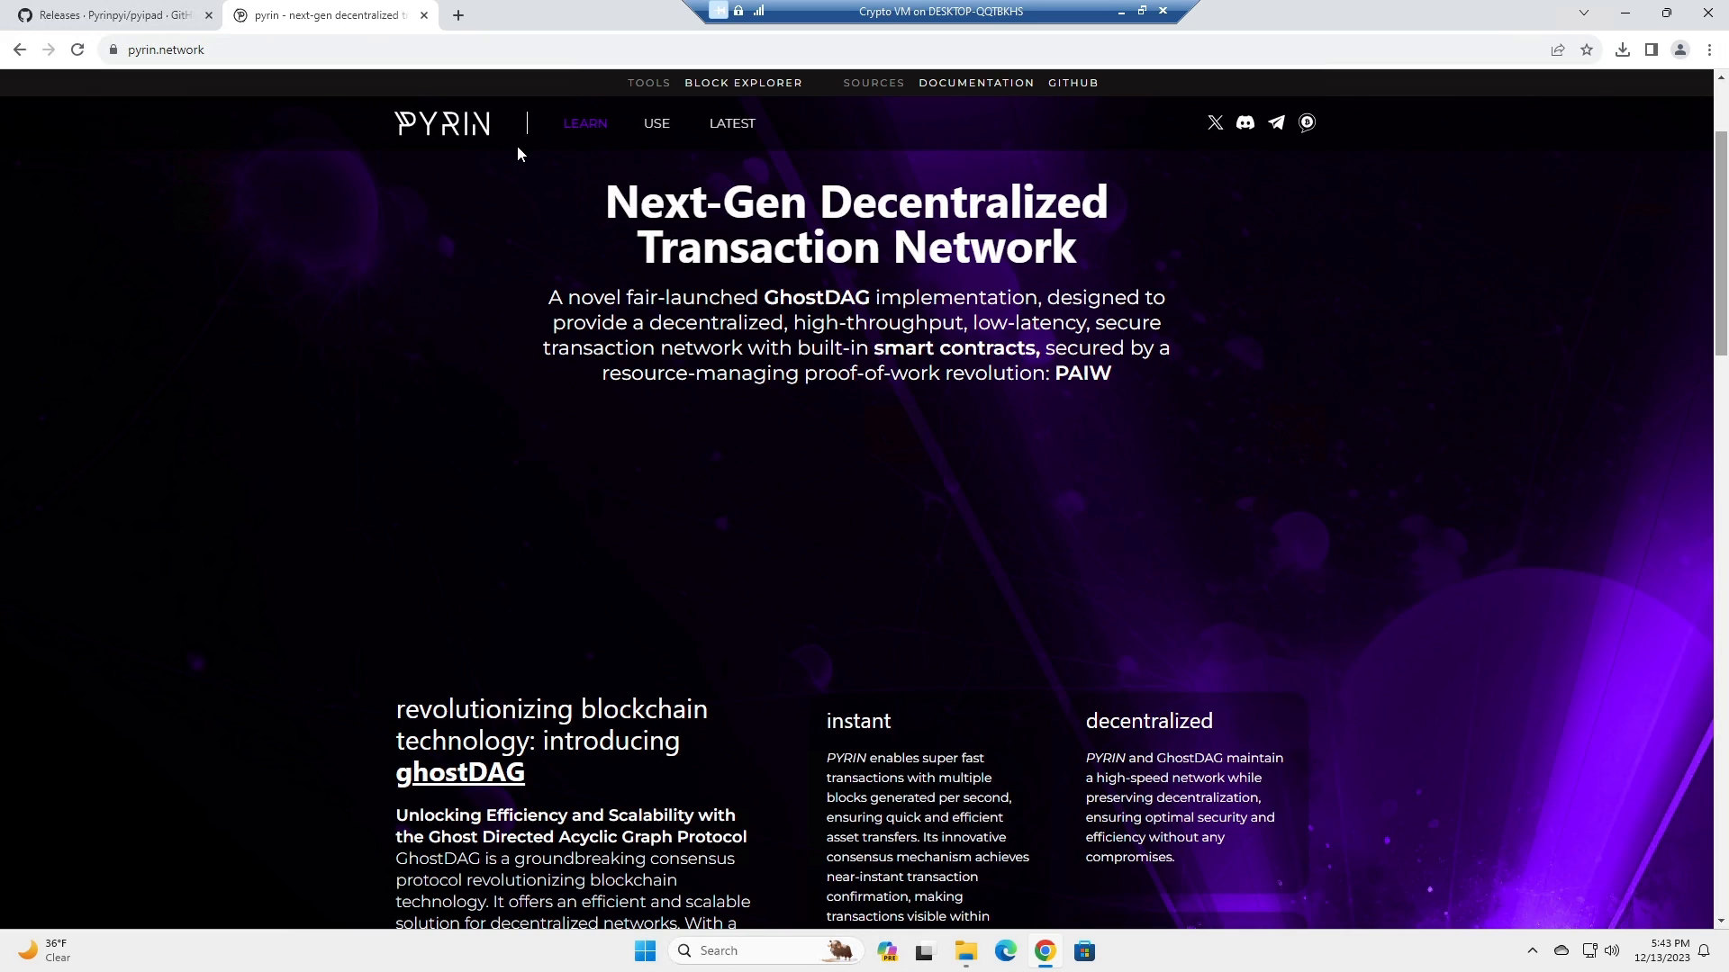
{"action": "mouse_move", "coordinate": [598, 194]}
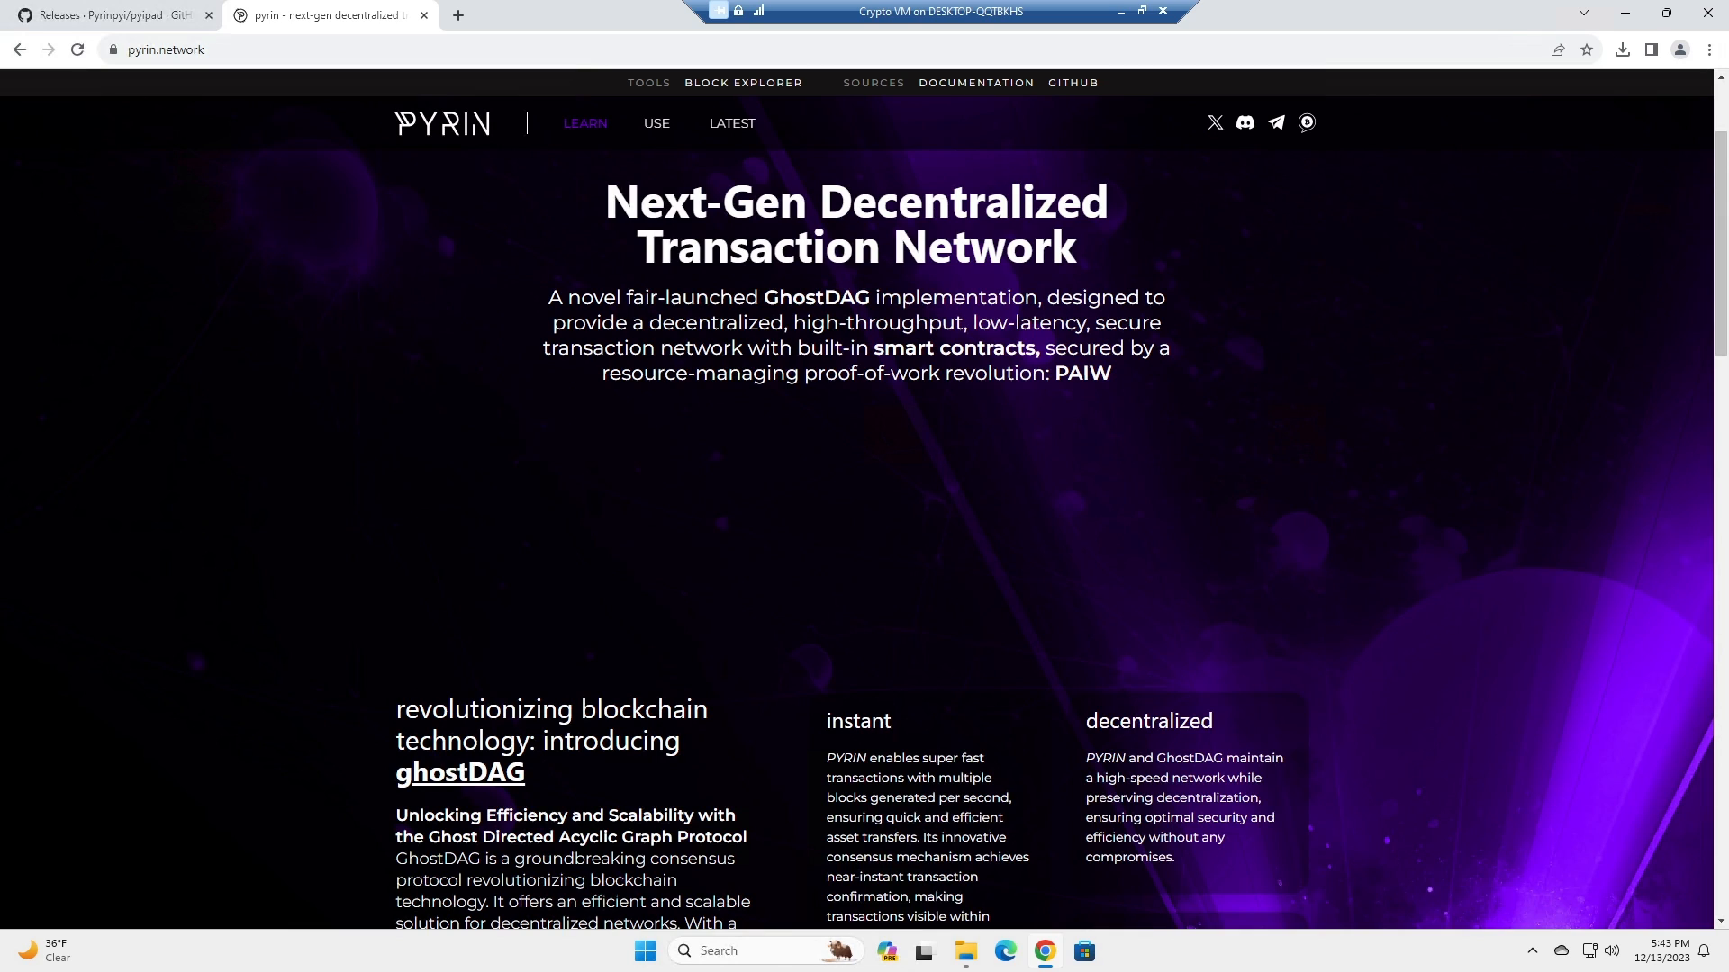
{"action": "mouse_move", "coordinate": [1149, 376]}
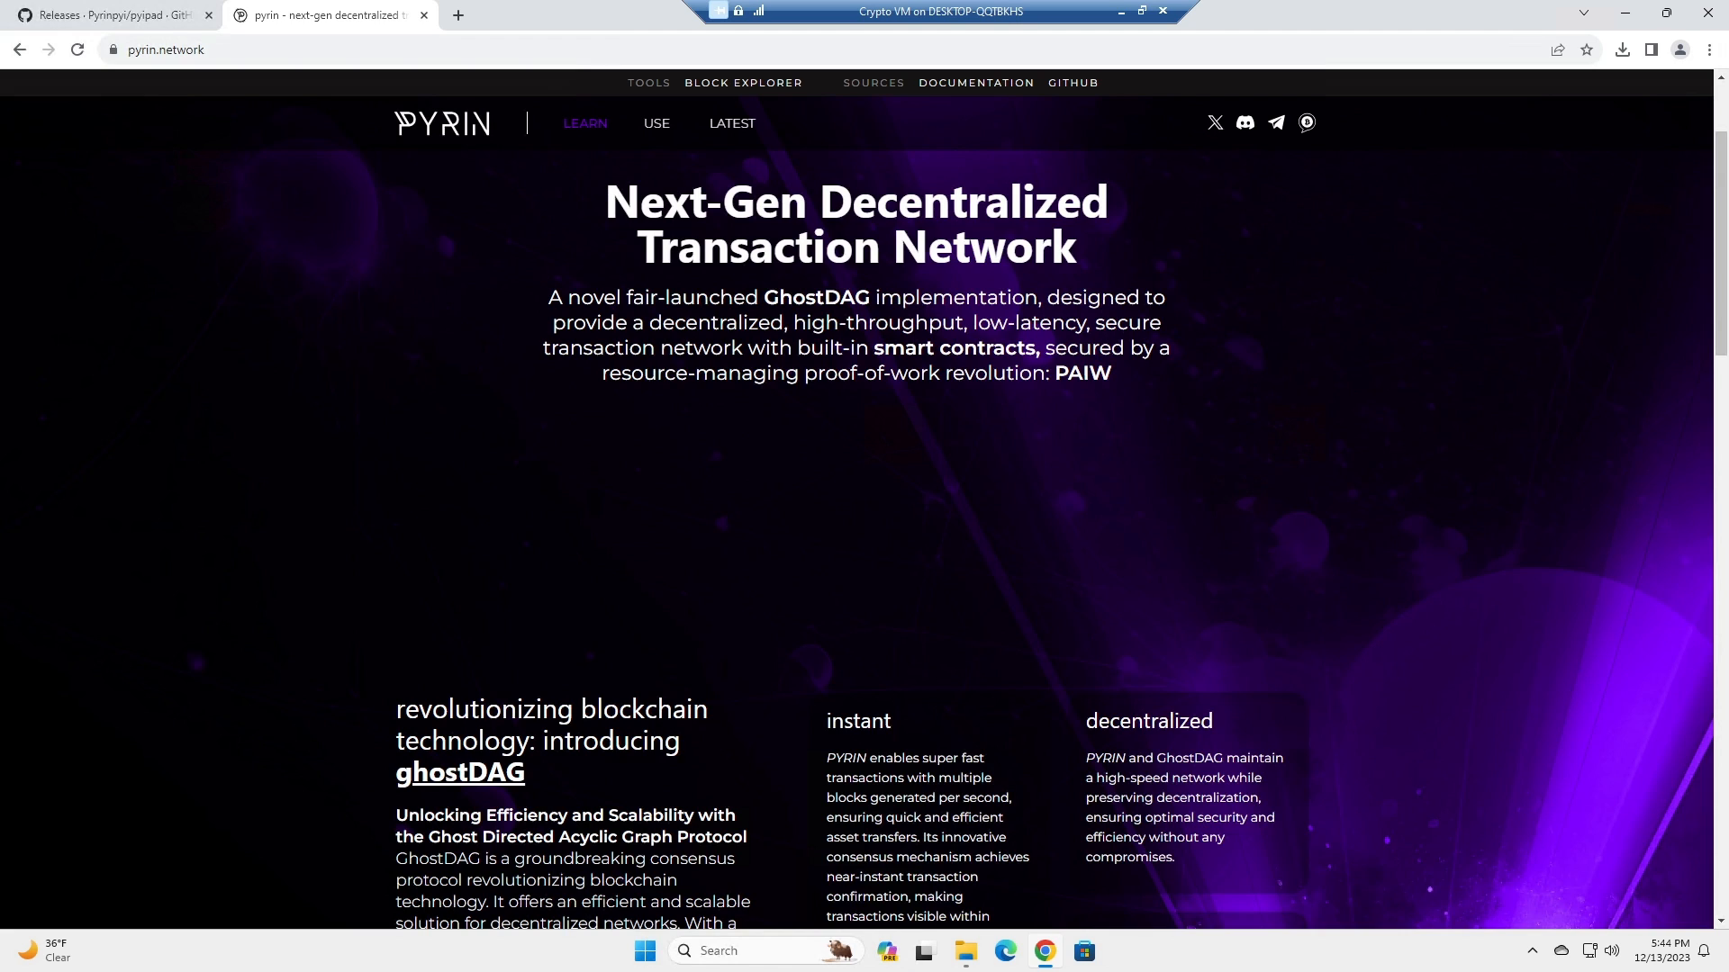
{"action": "mouse_move", "coordinate": [1087, 249]}
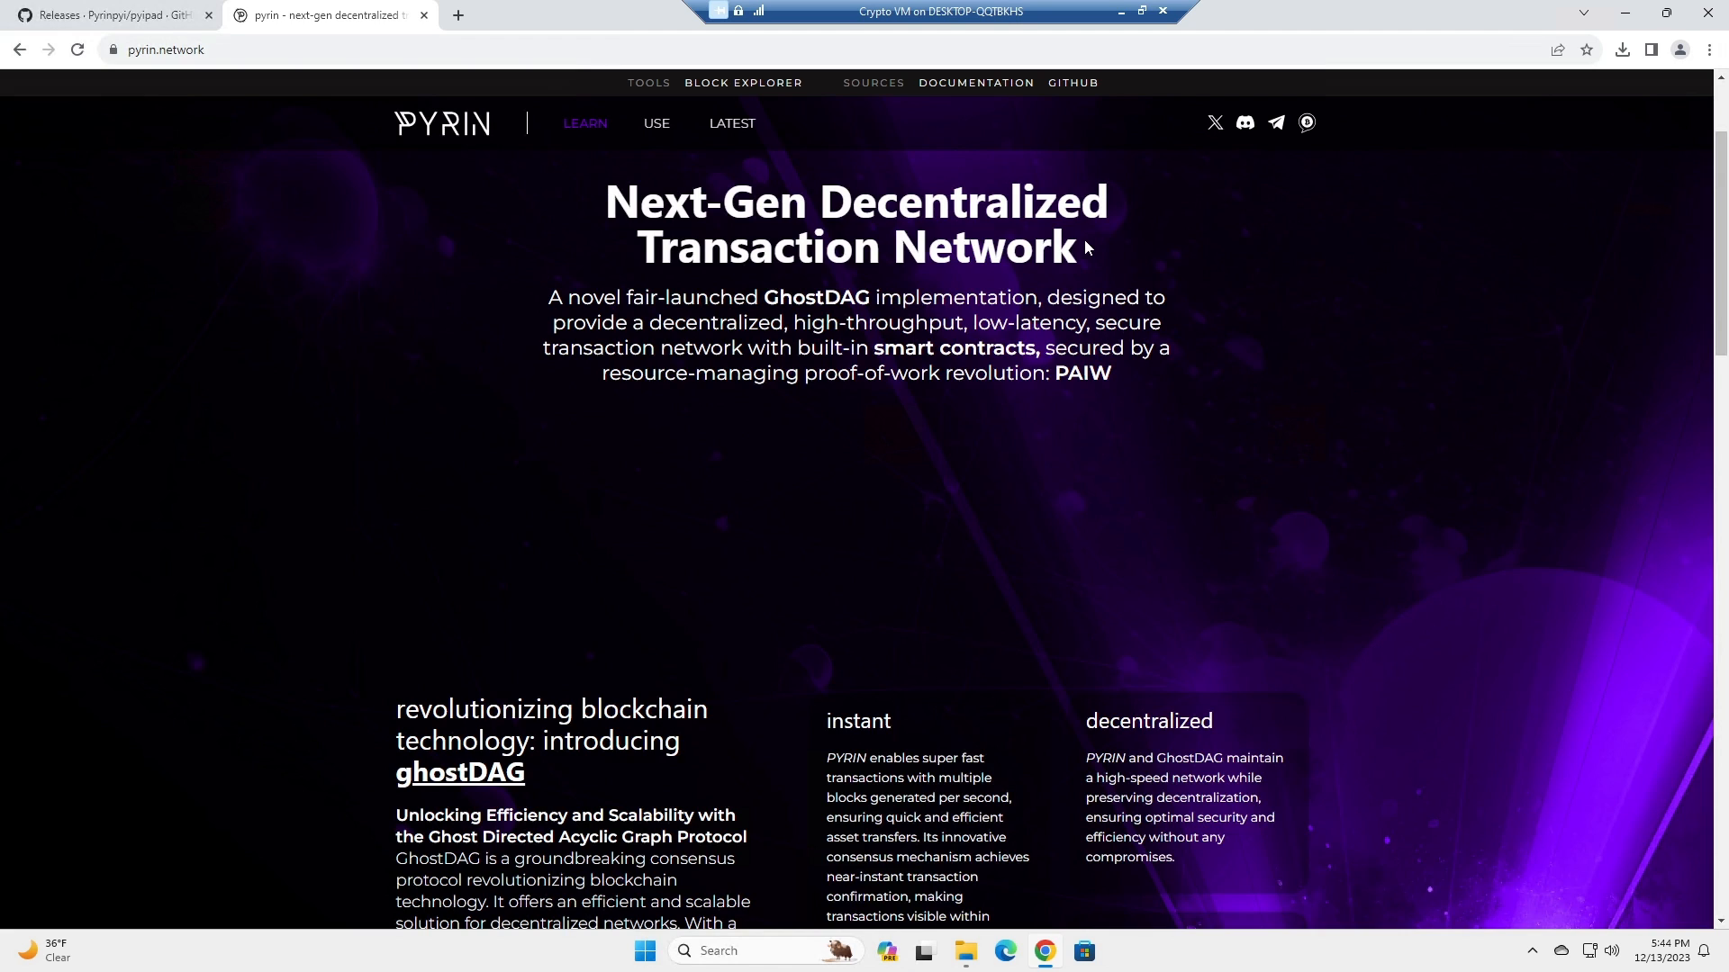
{"action": "mouse_move", "coordinate": [551, 216]}
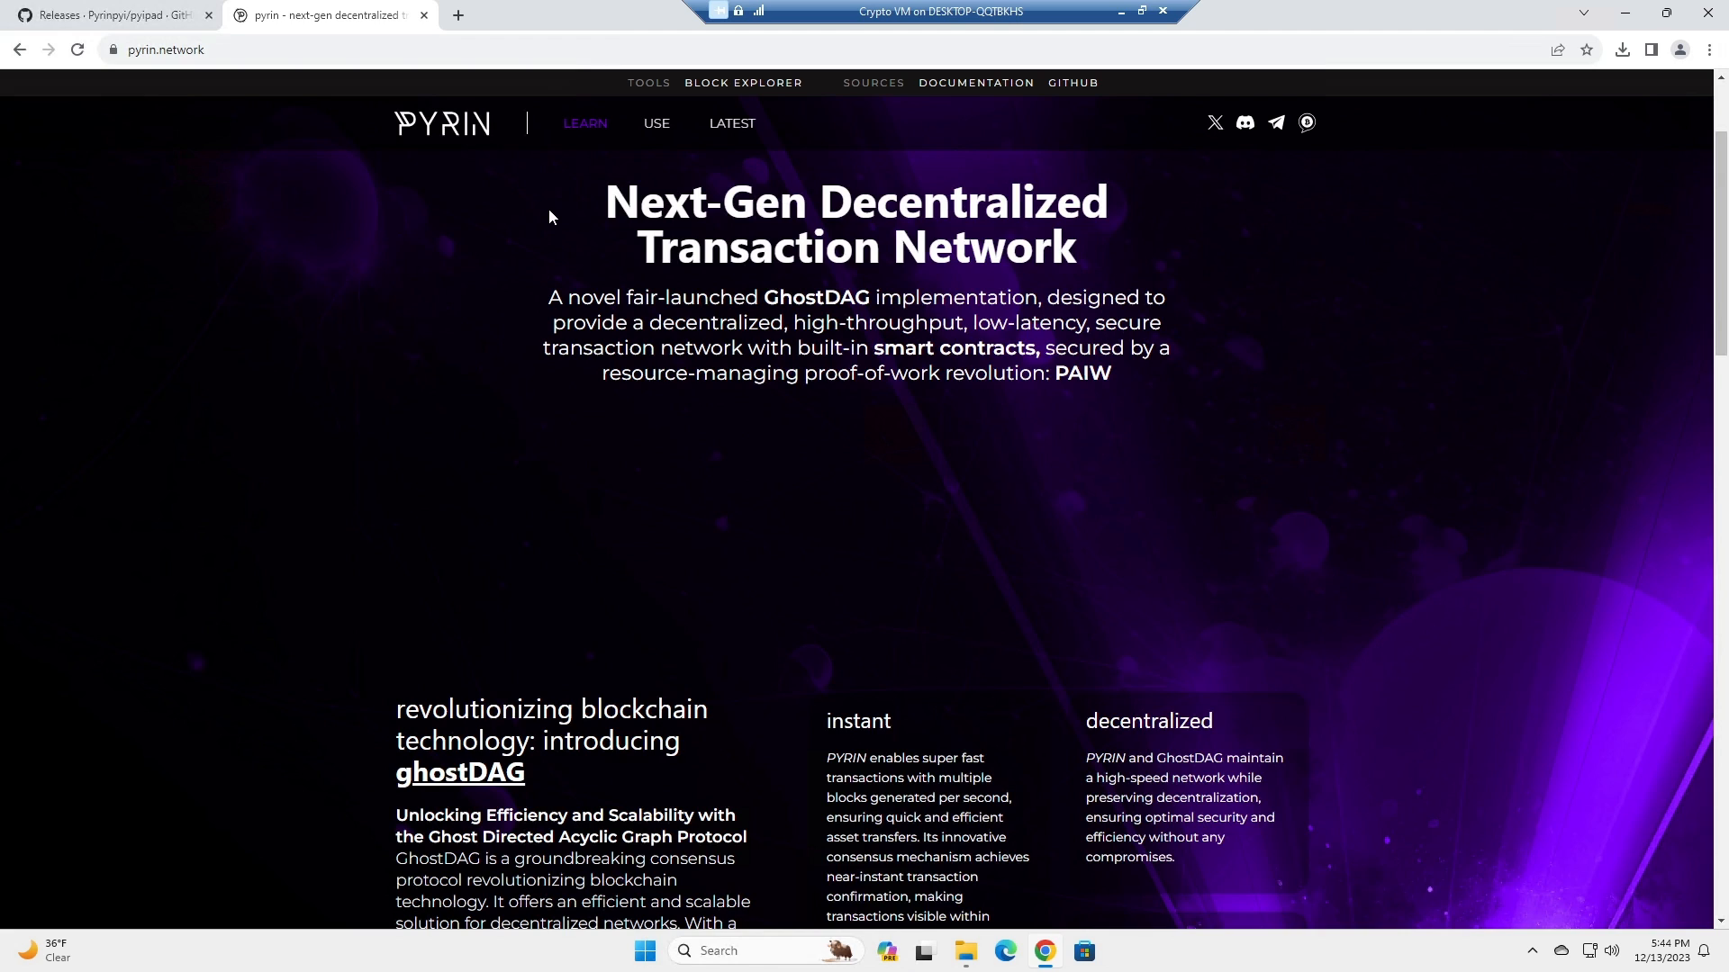
{"action": "mouse_move", "coordinate": [479, 218]}
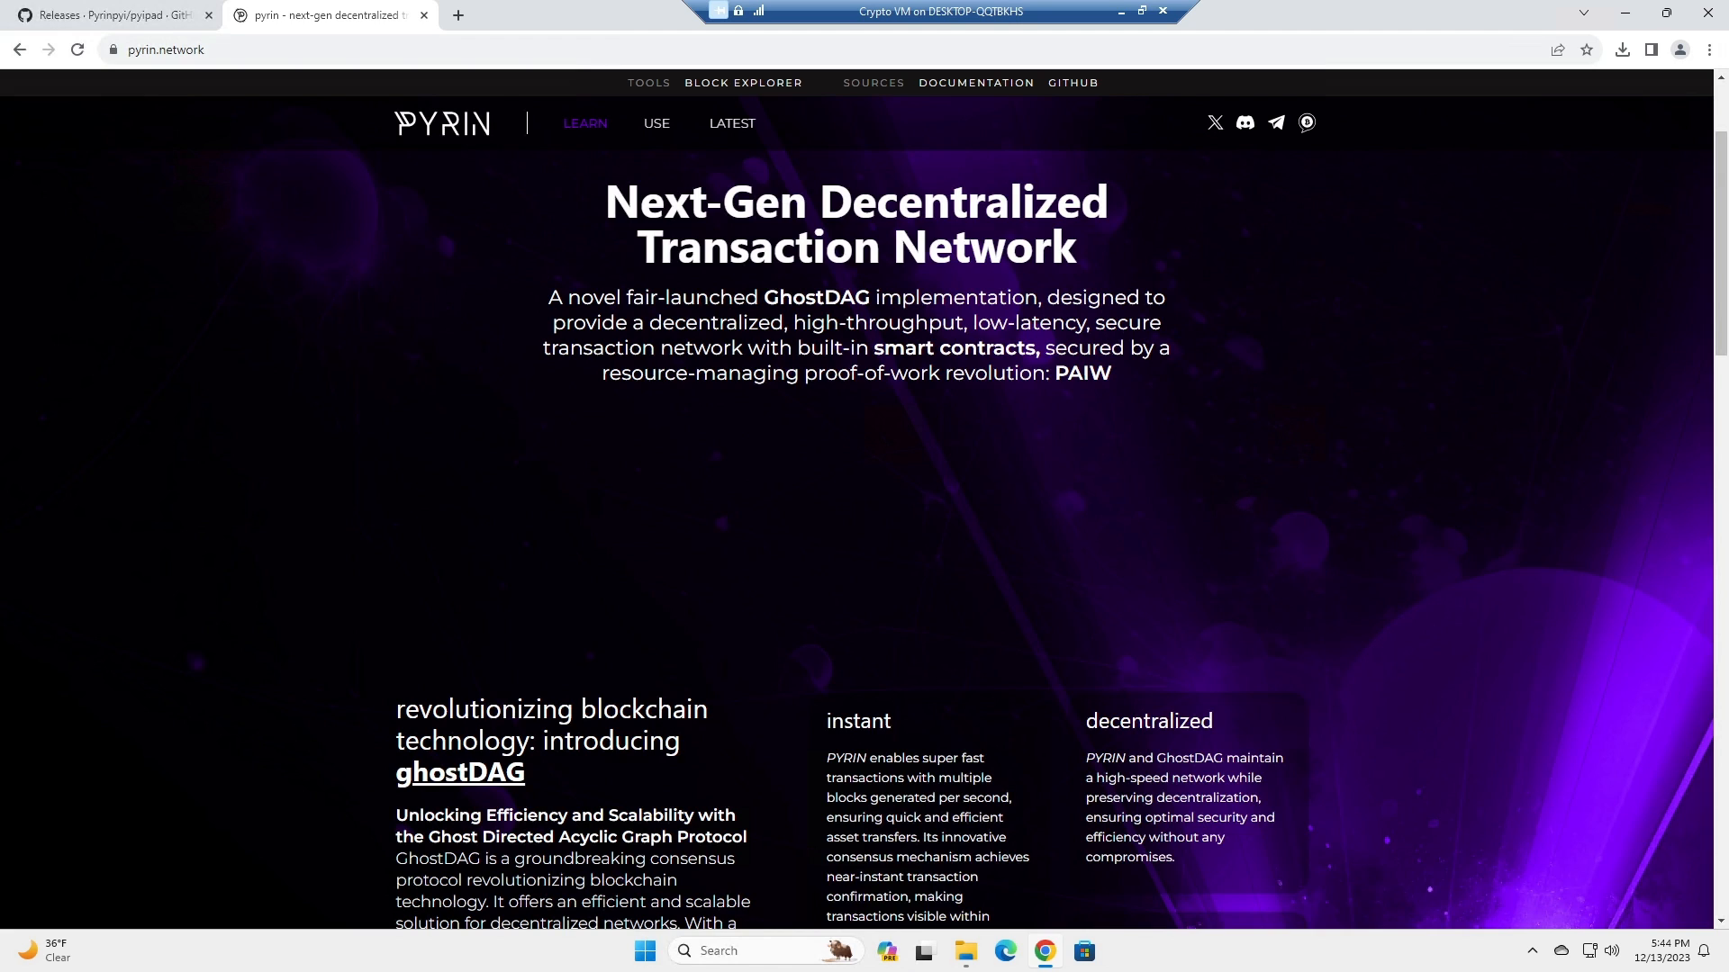
{"action": "mouse_move", "coordinate": [335, 119]}
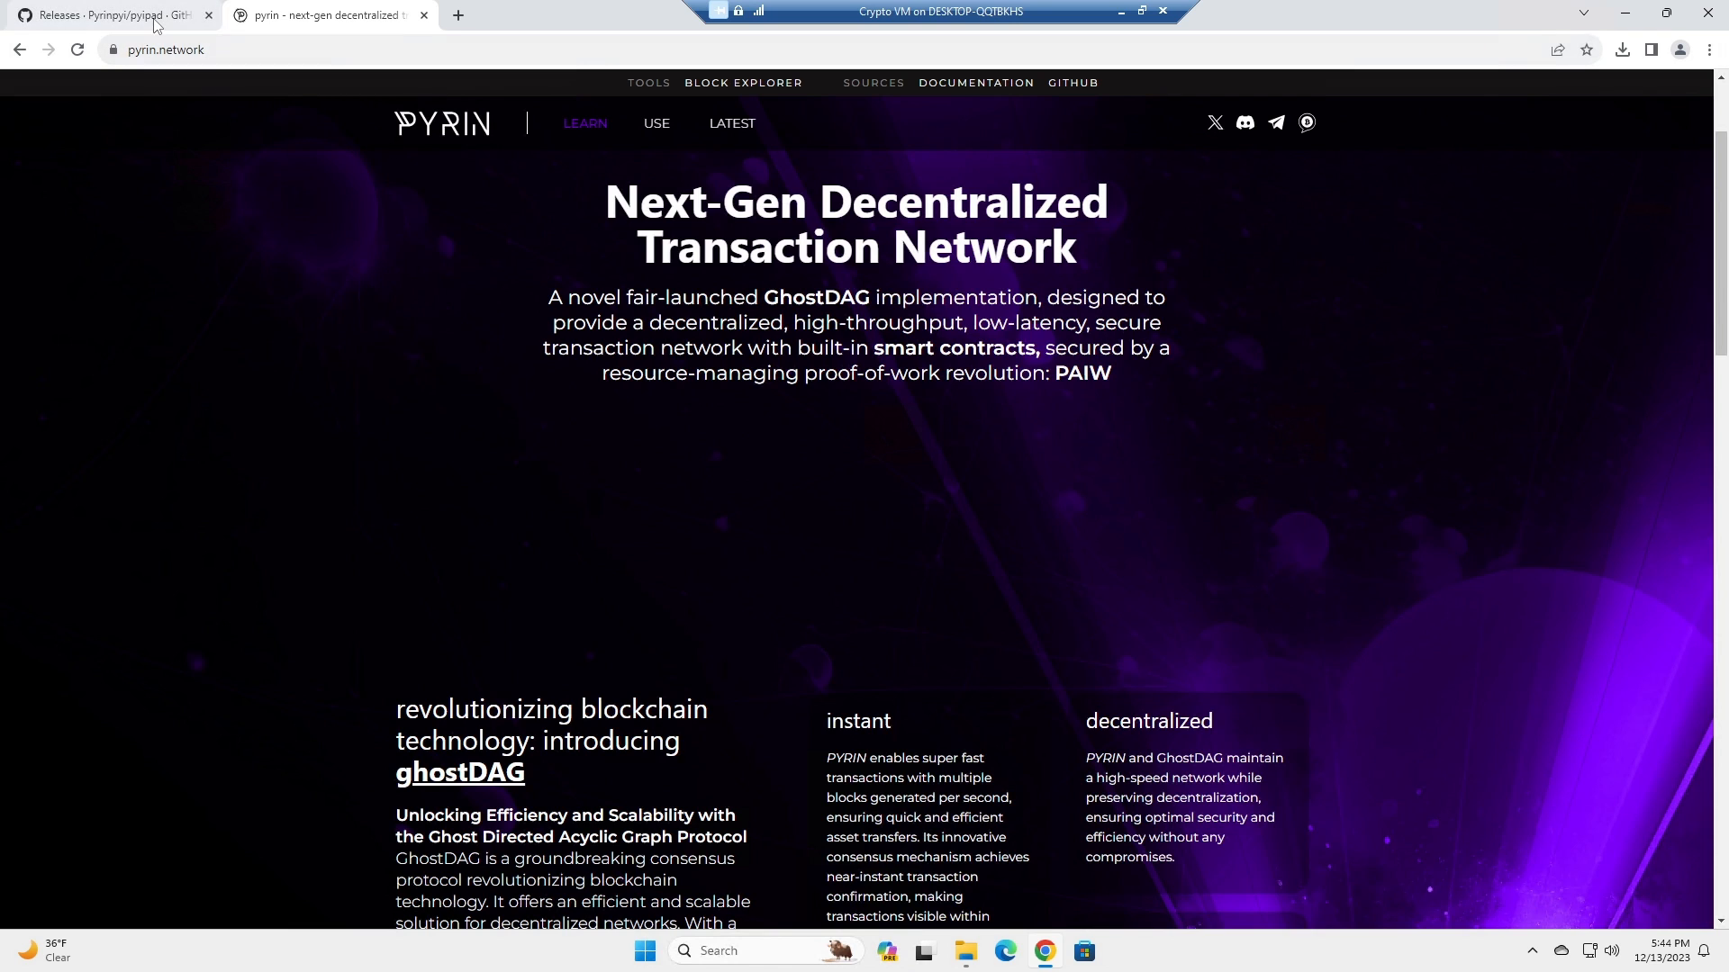
Switch to the pyipad GitHub Releases page listing v0.13.2 with its windows.zip asset.
{"action": "left_click", "coordinate": [108, 15]}
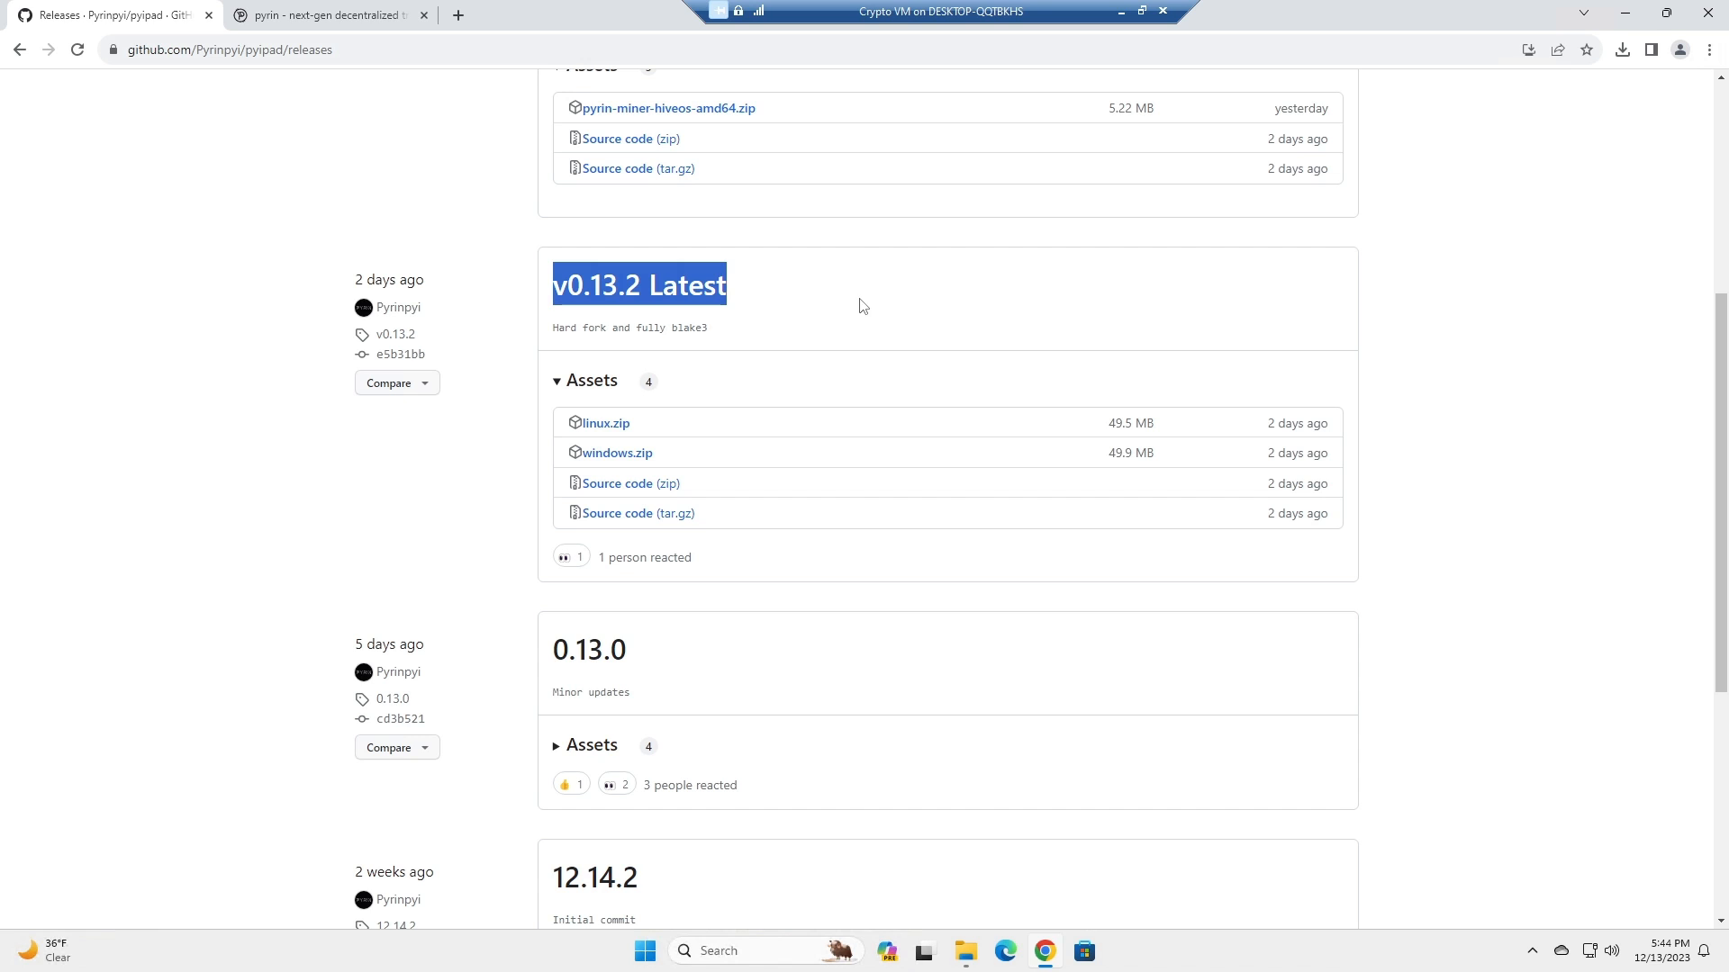
{"action": "mouse_move", "coordinate": [608, 439]}
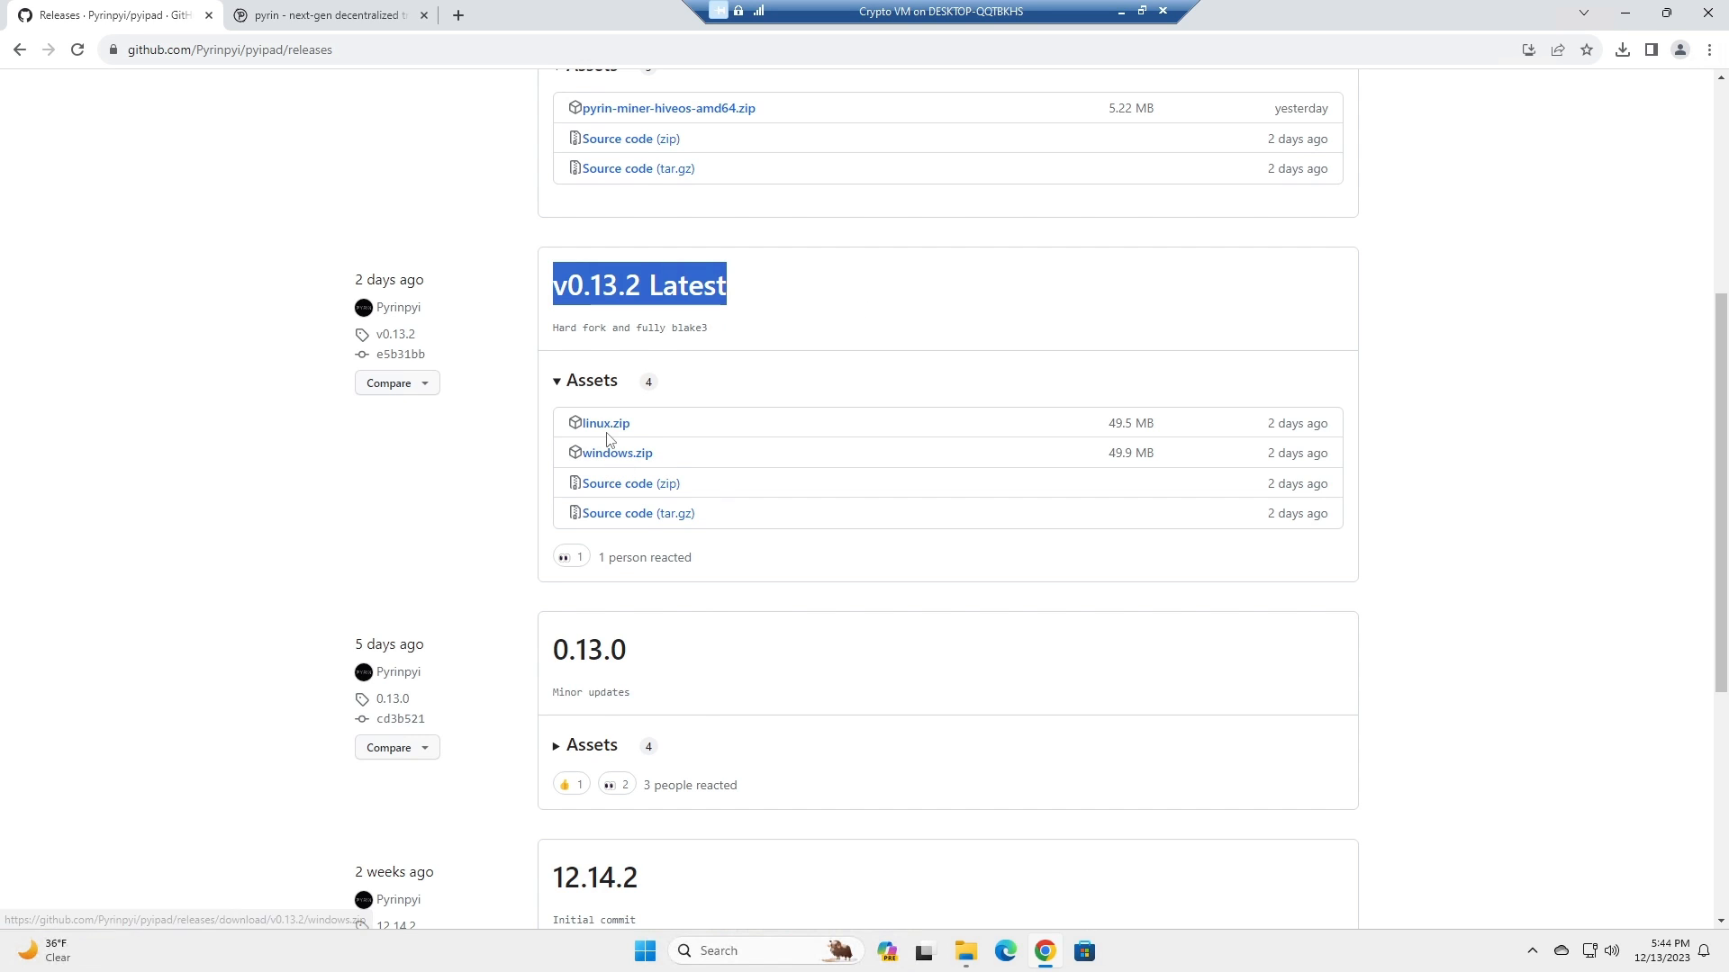
{"action": "mouse_move", "coordinate": [1042, 493]}
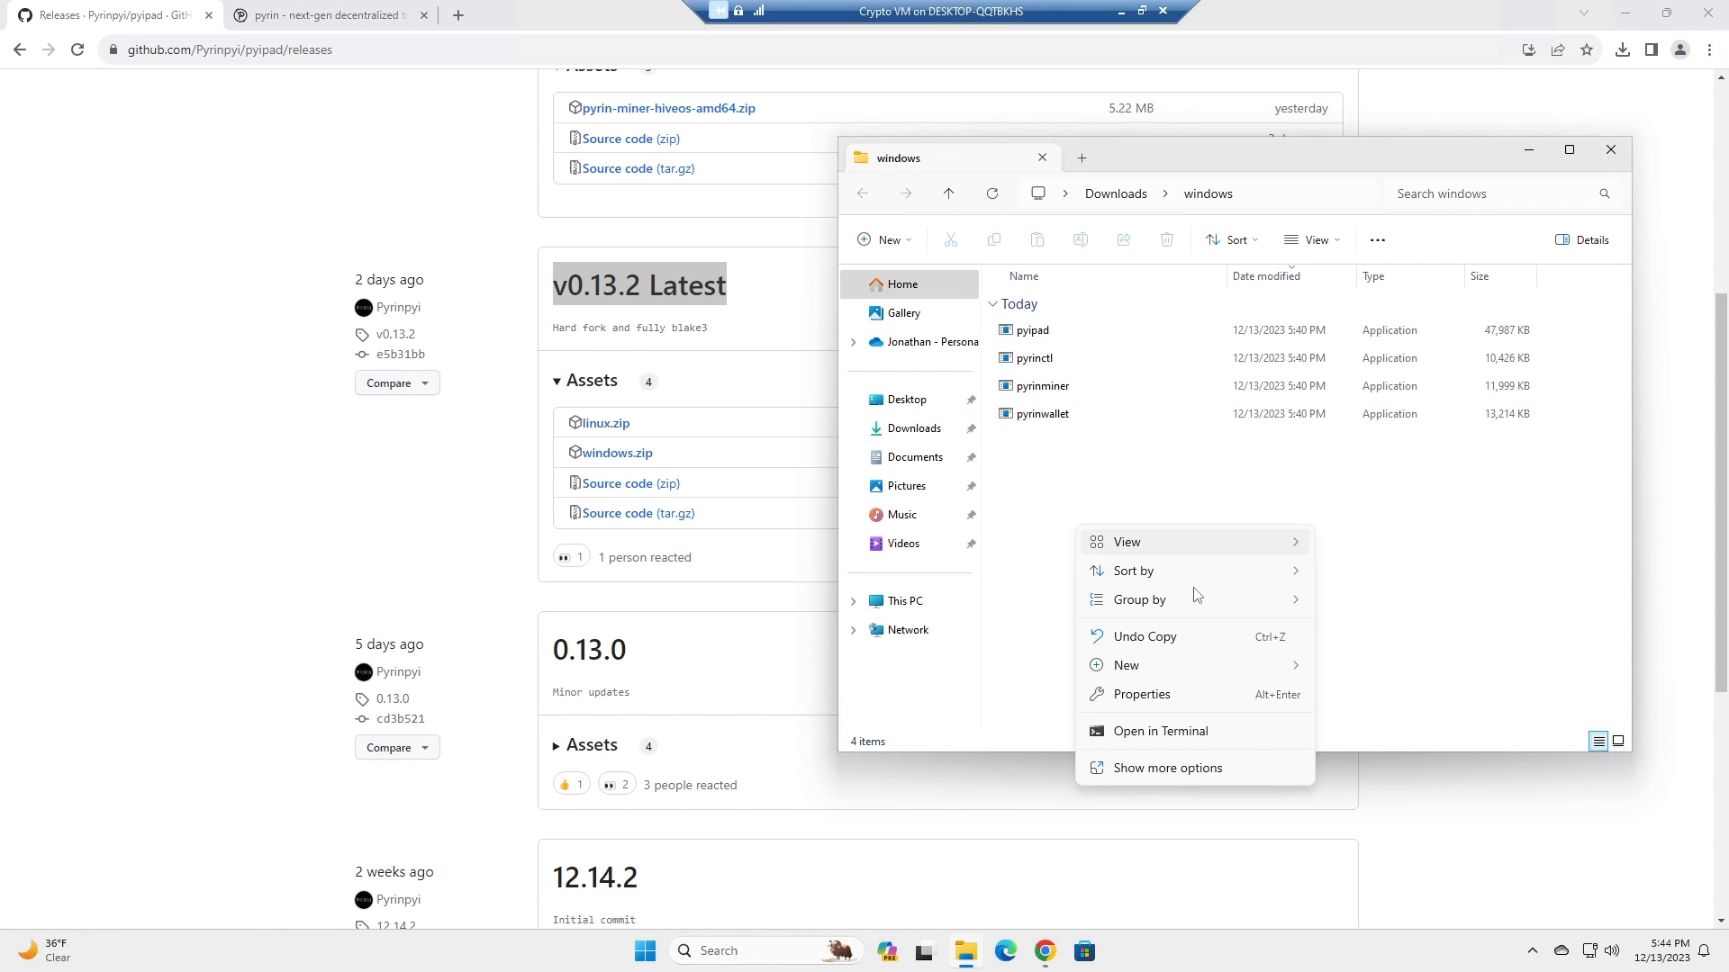
Run ./pyipad /utxoindex in a terminal from the windows folder to start the node.
{"action": "left_click", "coordinate": [1159, 731]}
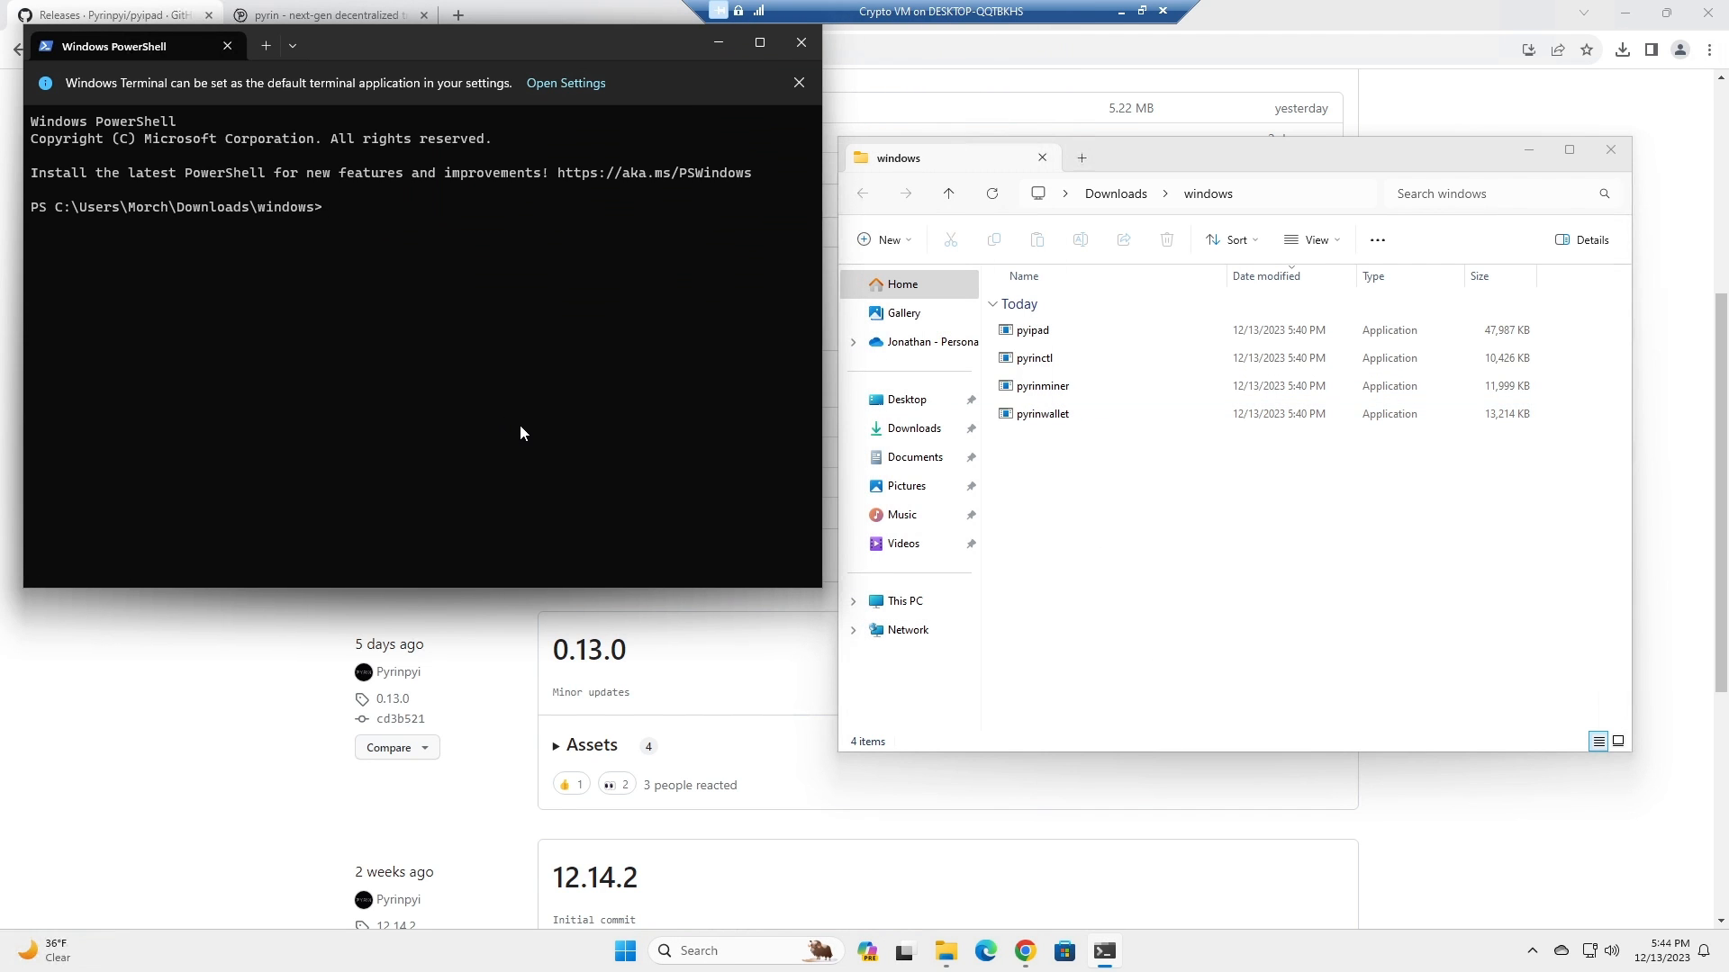
{"action": "type", "text": "py"}
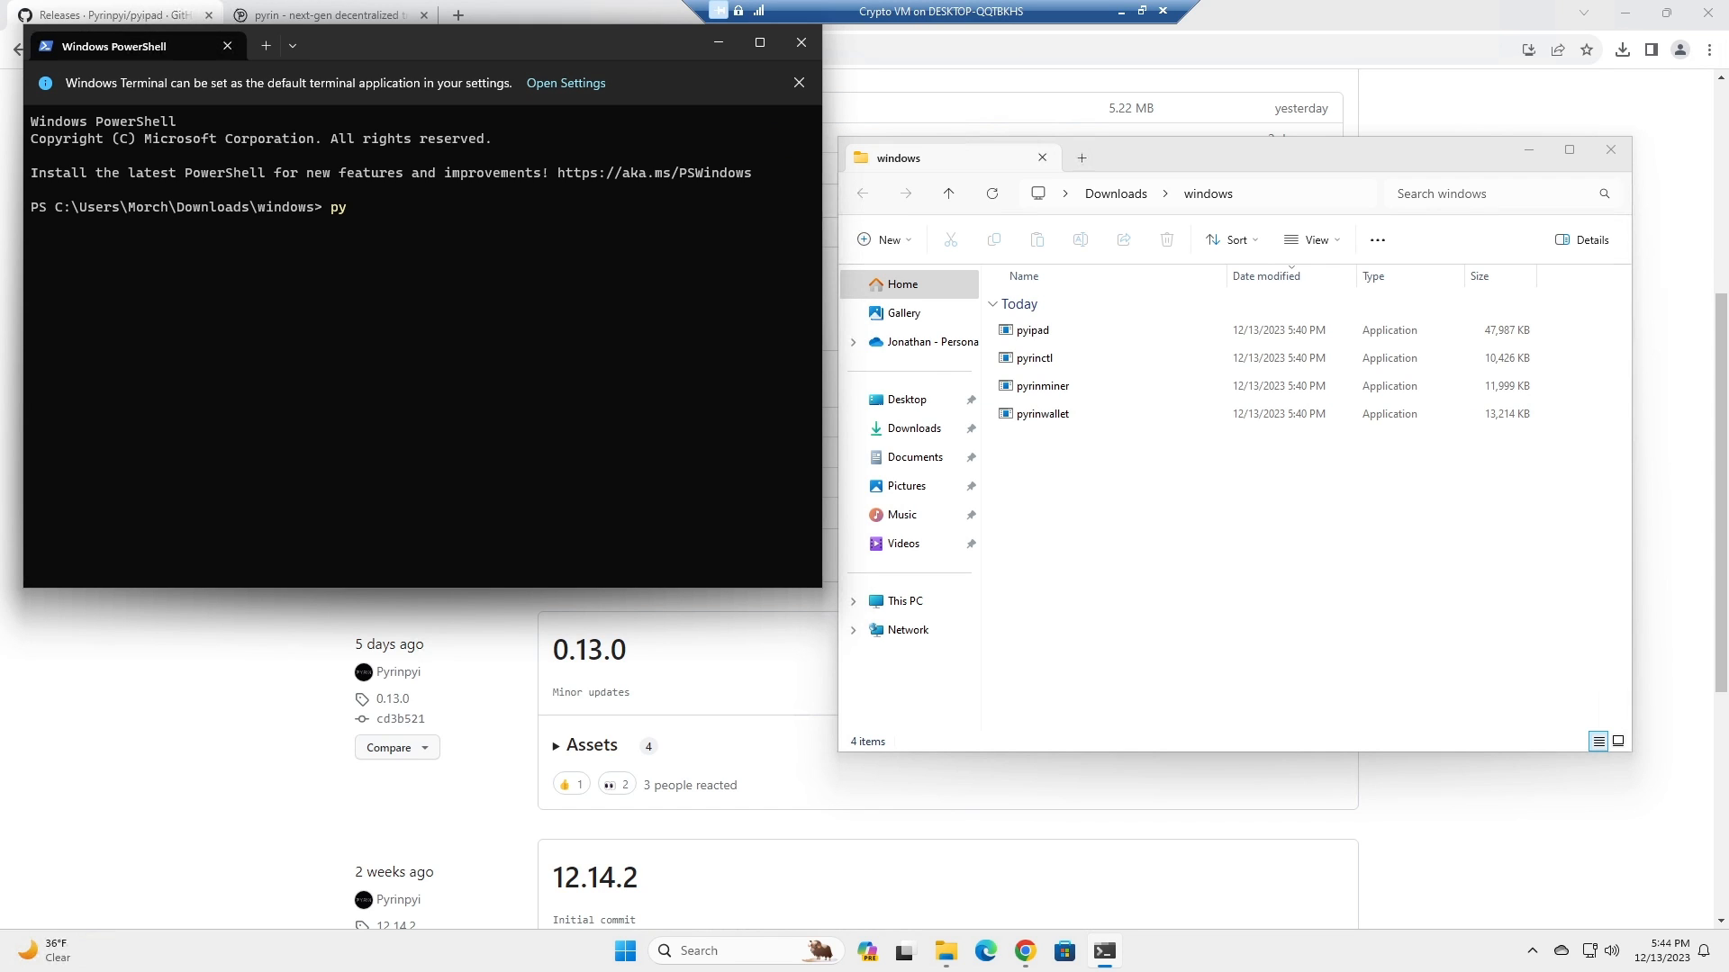
{"action": "type", "text": "pad"}
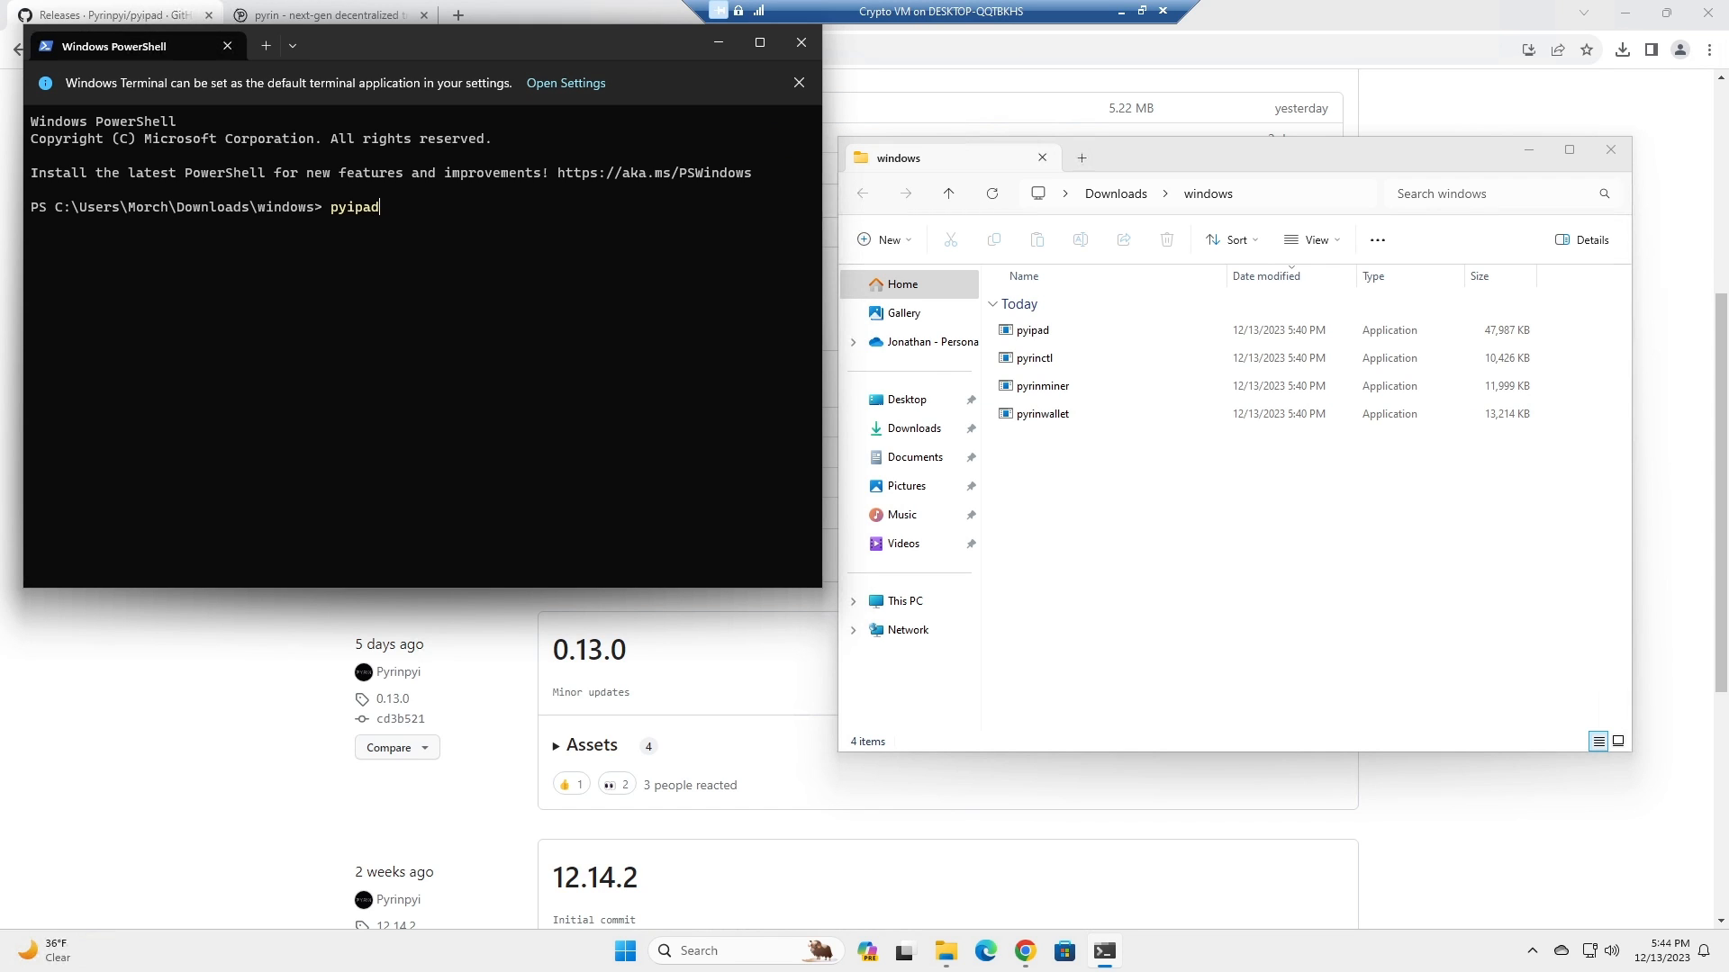
{"action": "type", "text": "."}
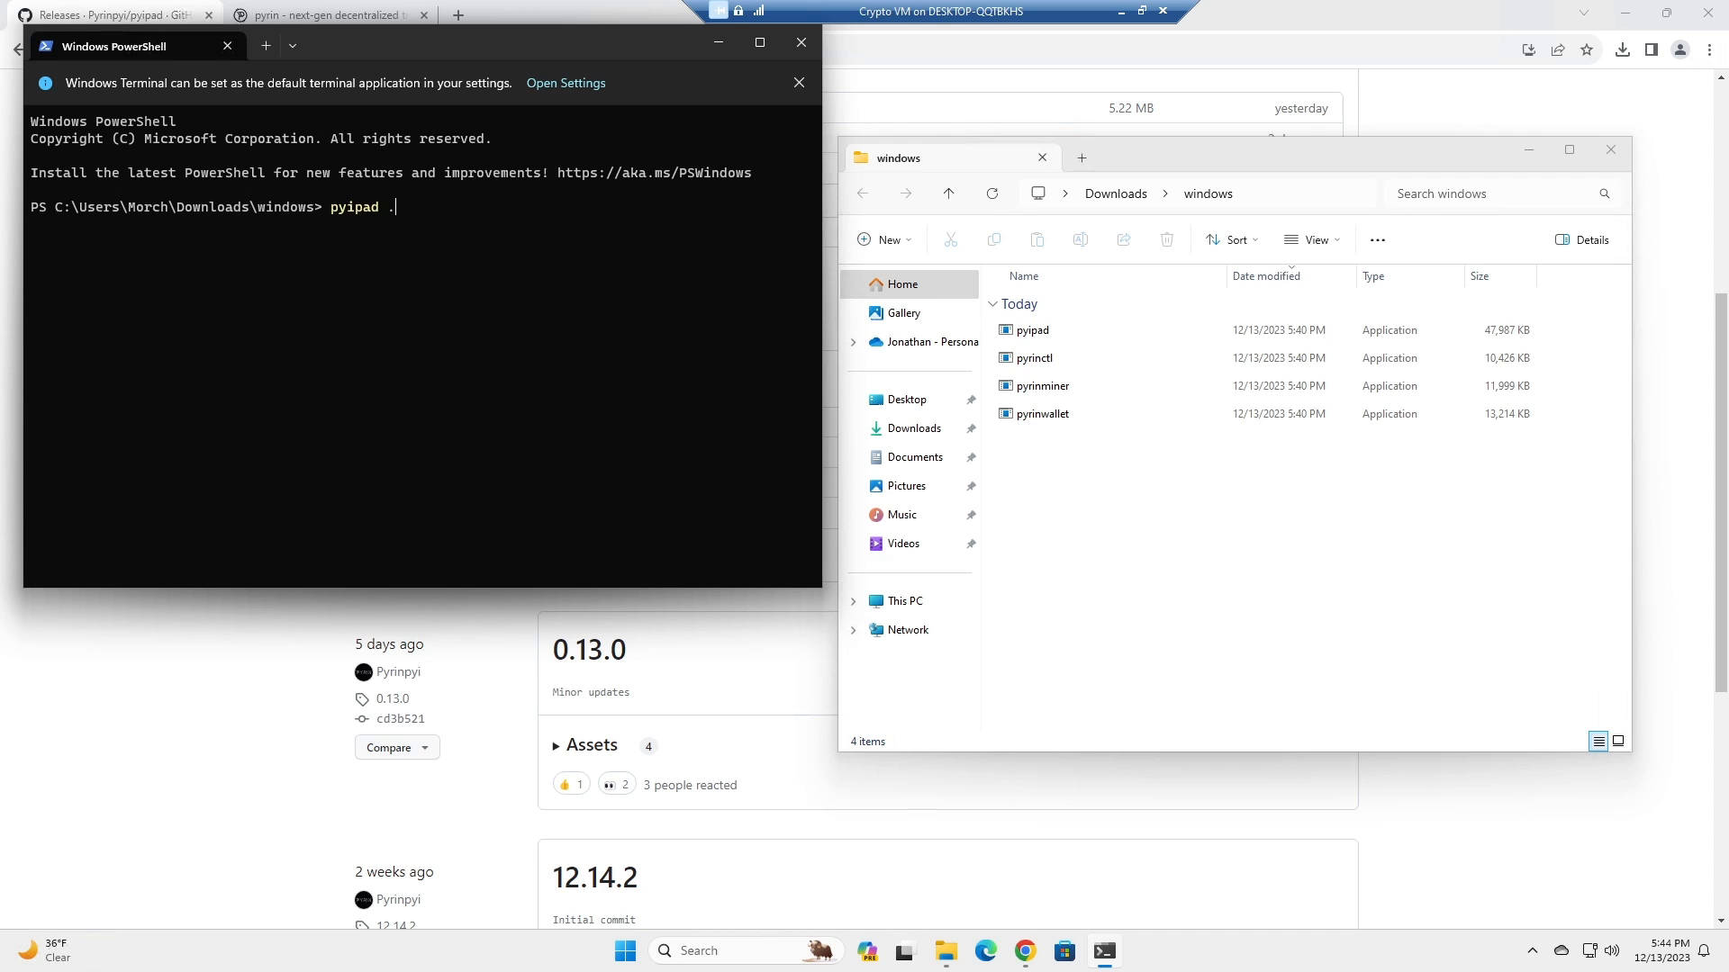
{"action": "type", "text": "/"}
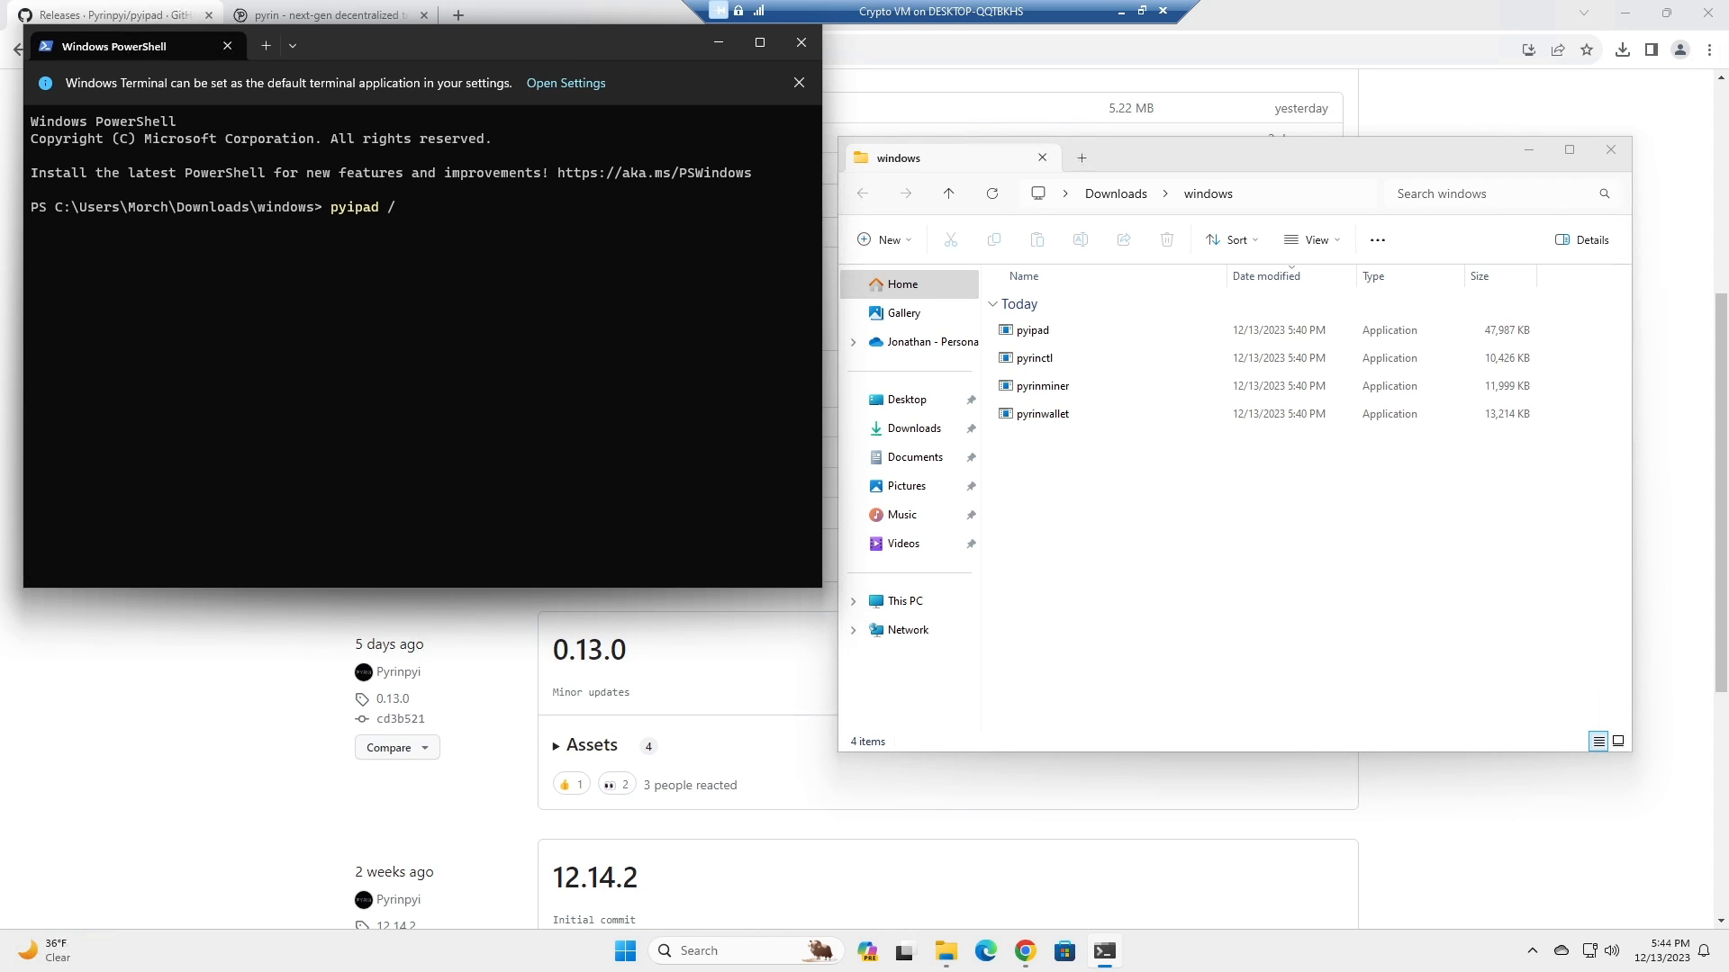
{"action": "type", "text": "utxoindex"}
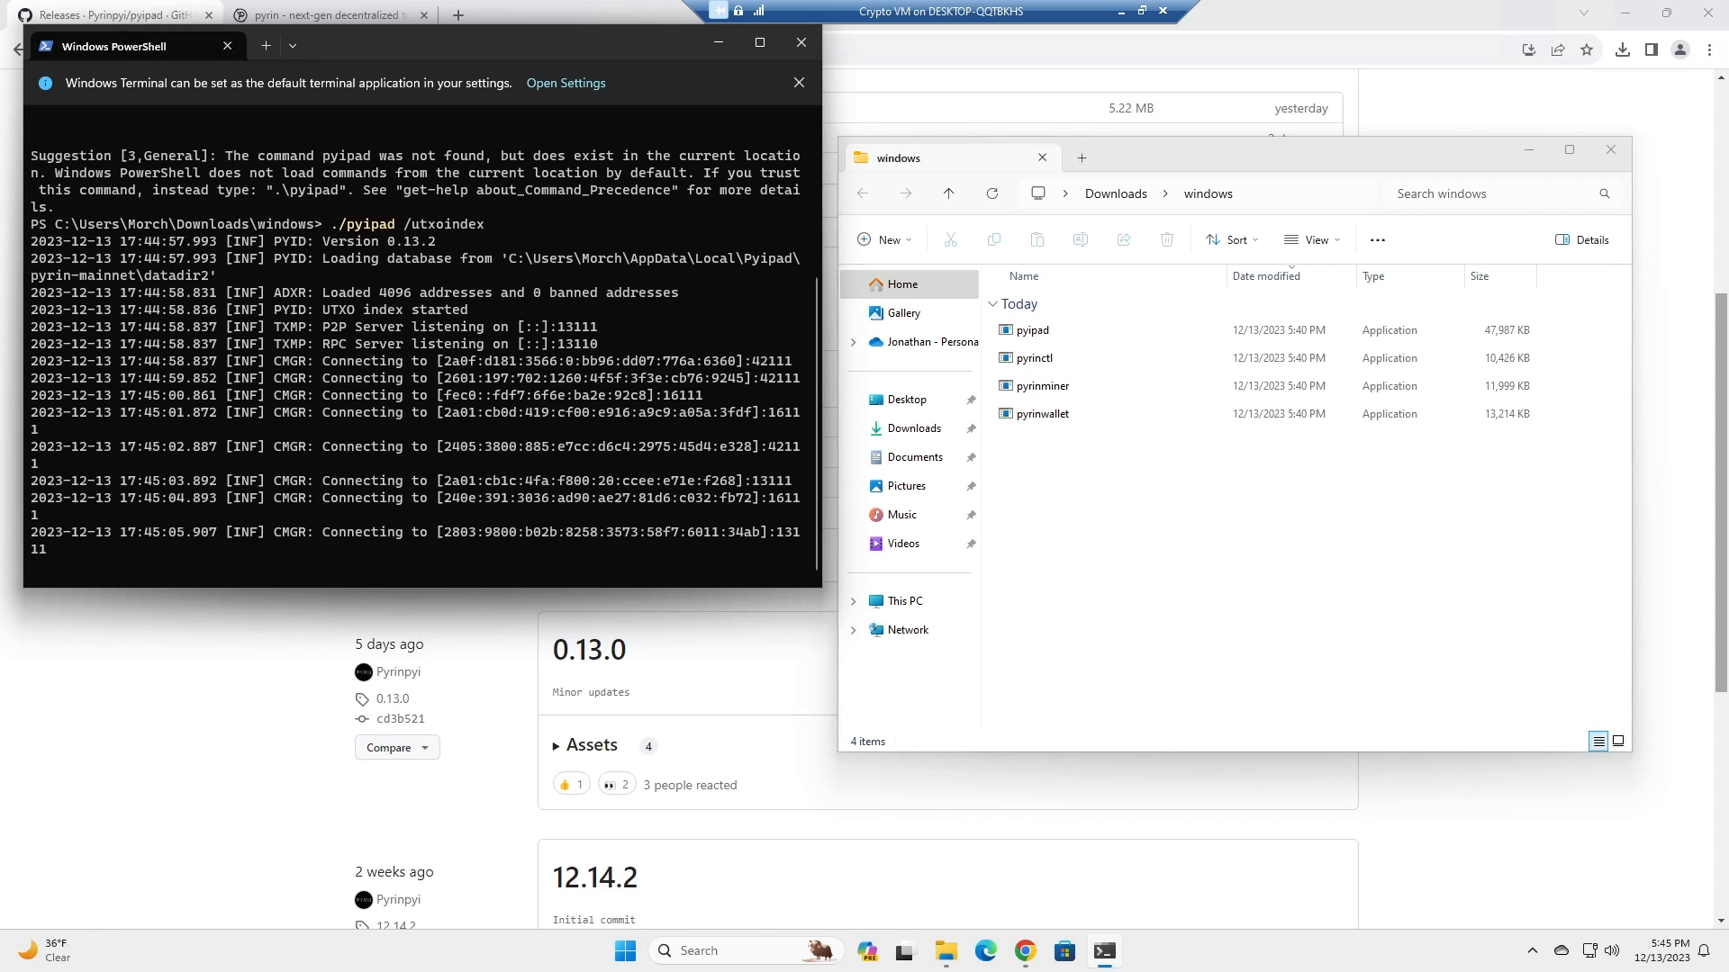
Run .\pyrinwallet.exe create in a second terminal with a password, writing keys.json.
{"action": "right_click", "coordinate": [1206, 524]}
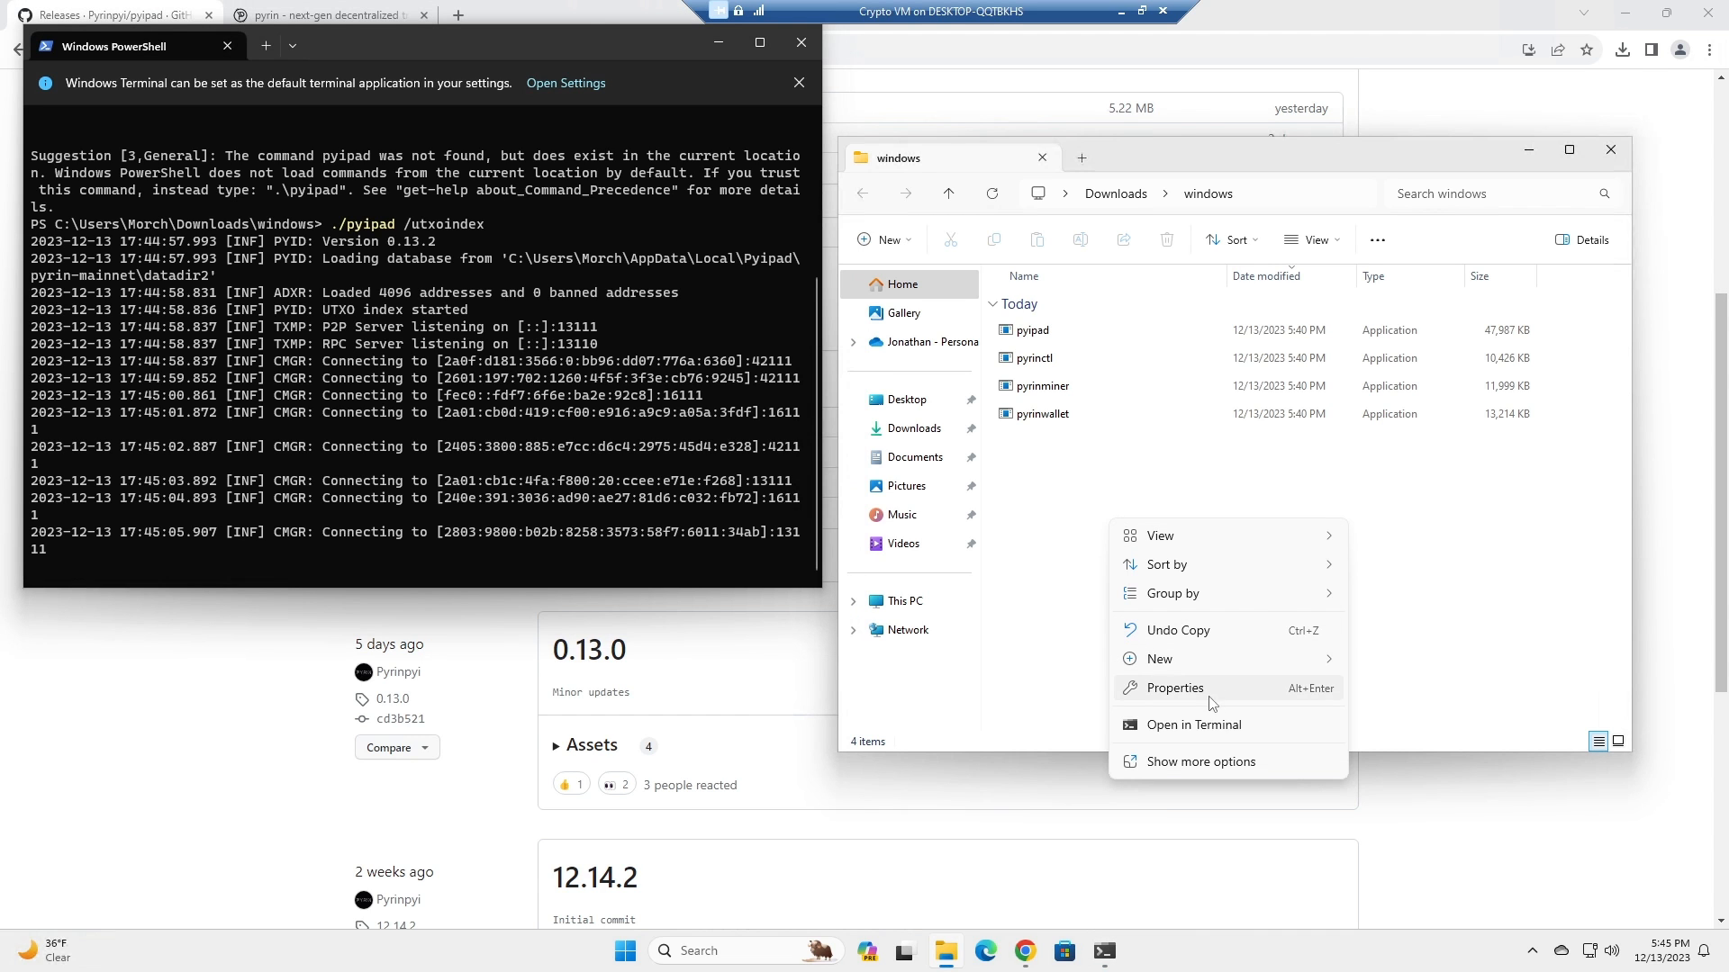
{"action": "left_click", "coordinate": [1192, 724]}
{"action": "type", "text": "./"}
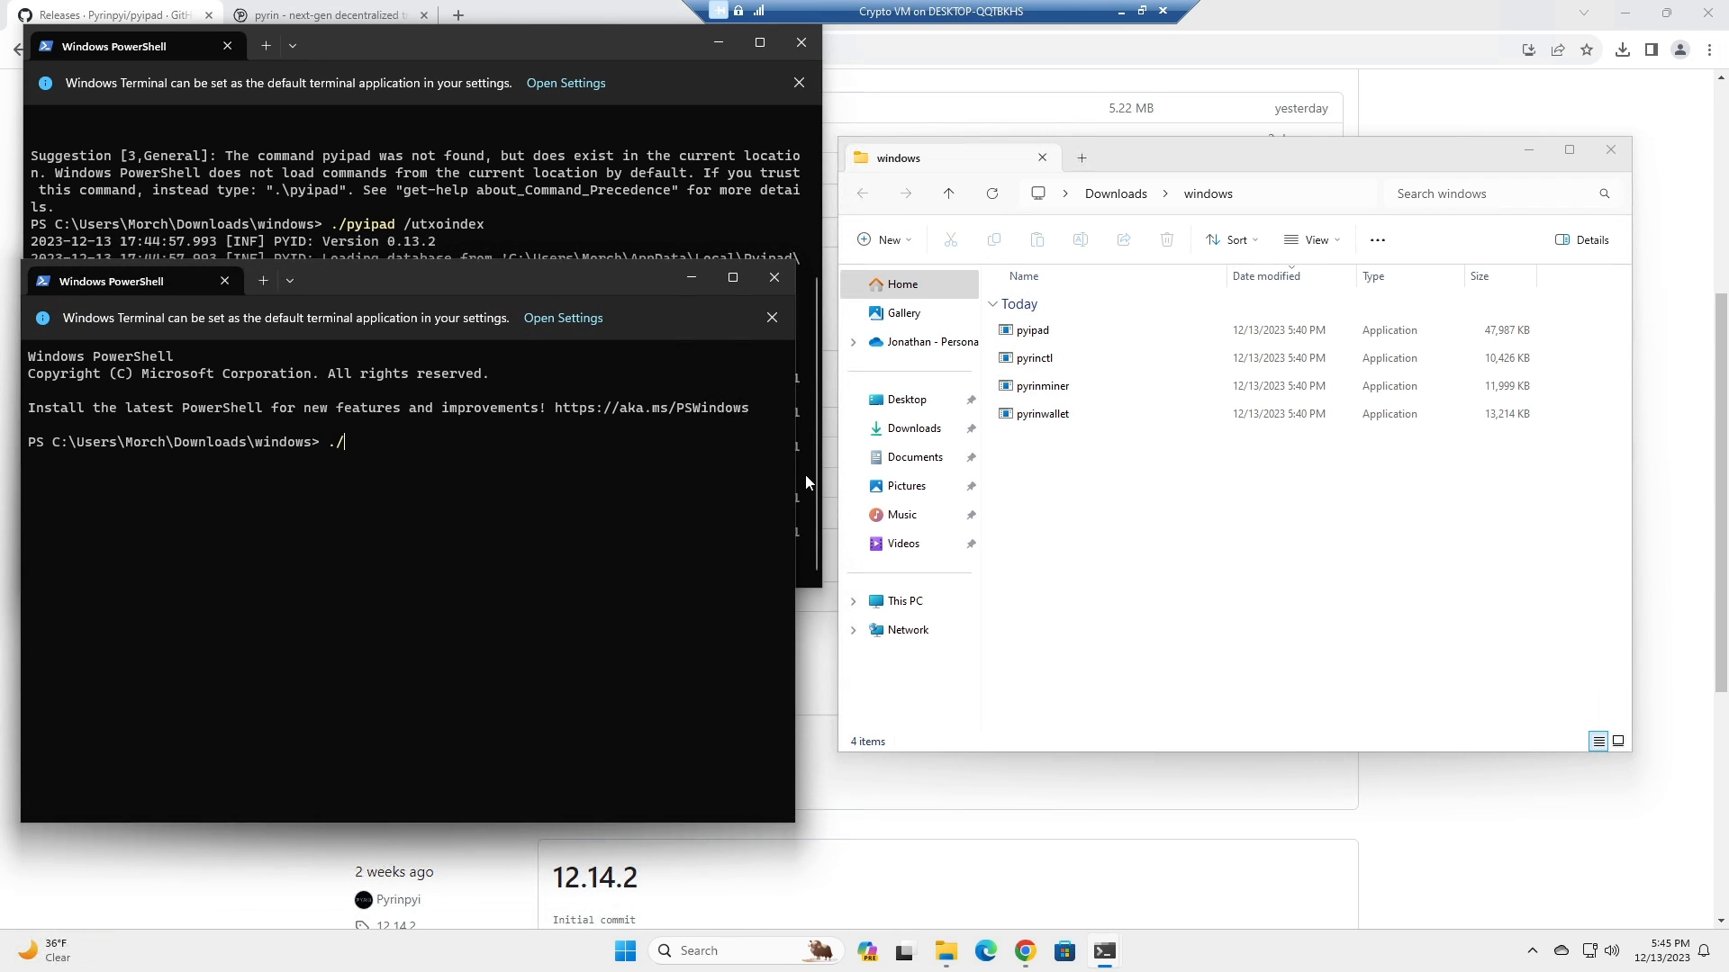
{"action": "type", "text": "pyrinwallet.exe create"}
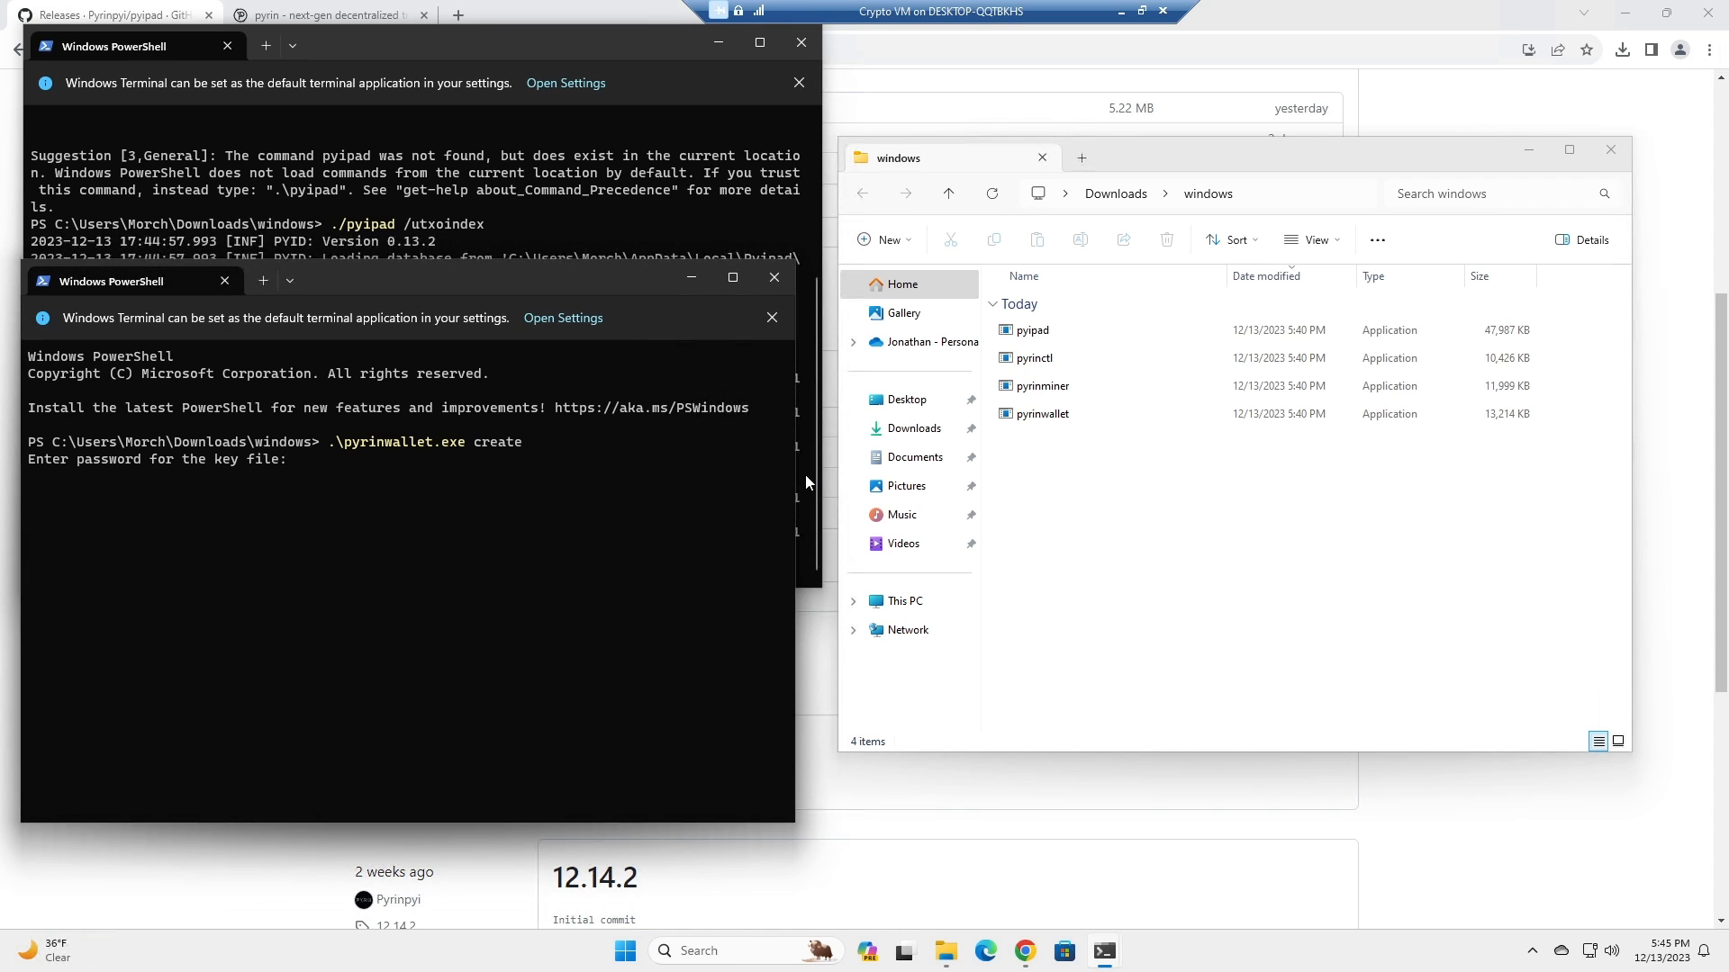
{"action": "key", "text": "Enter"}
{"action": "type", "text": "y"}
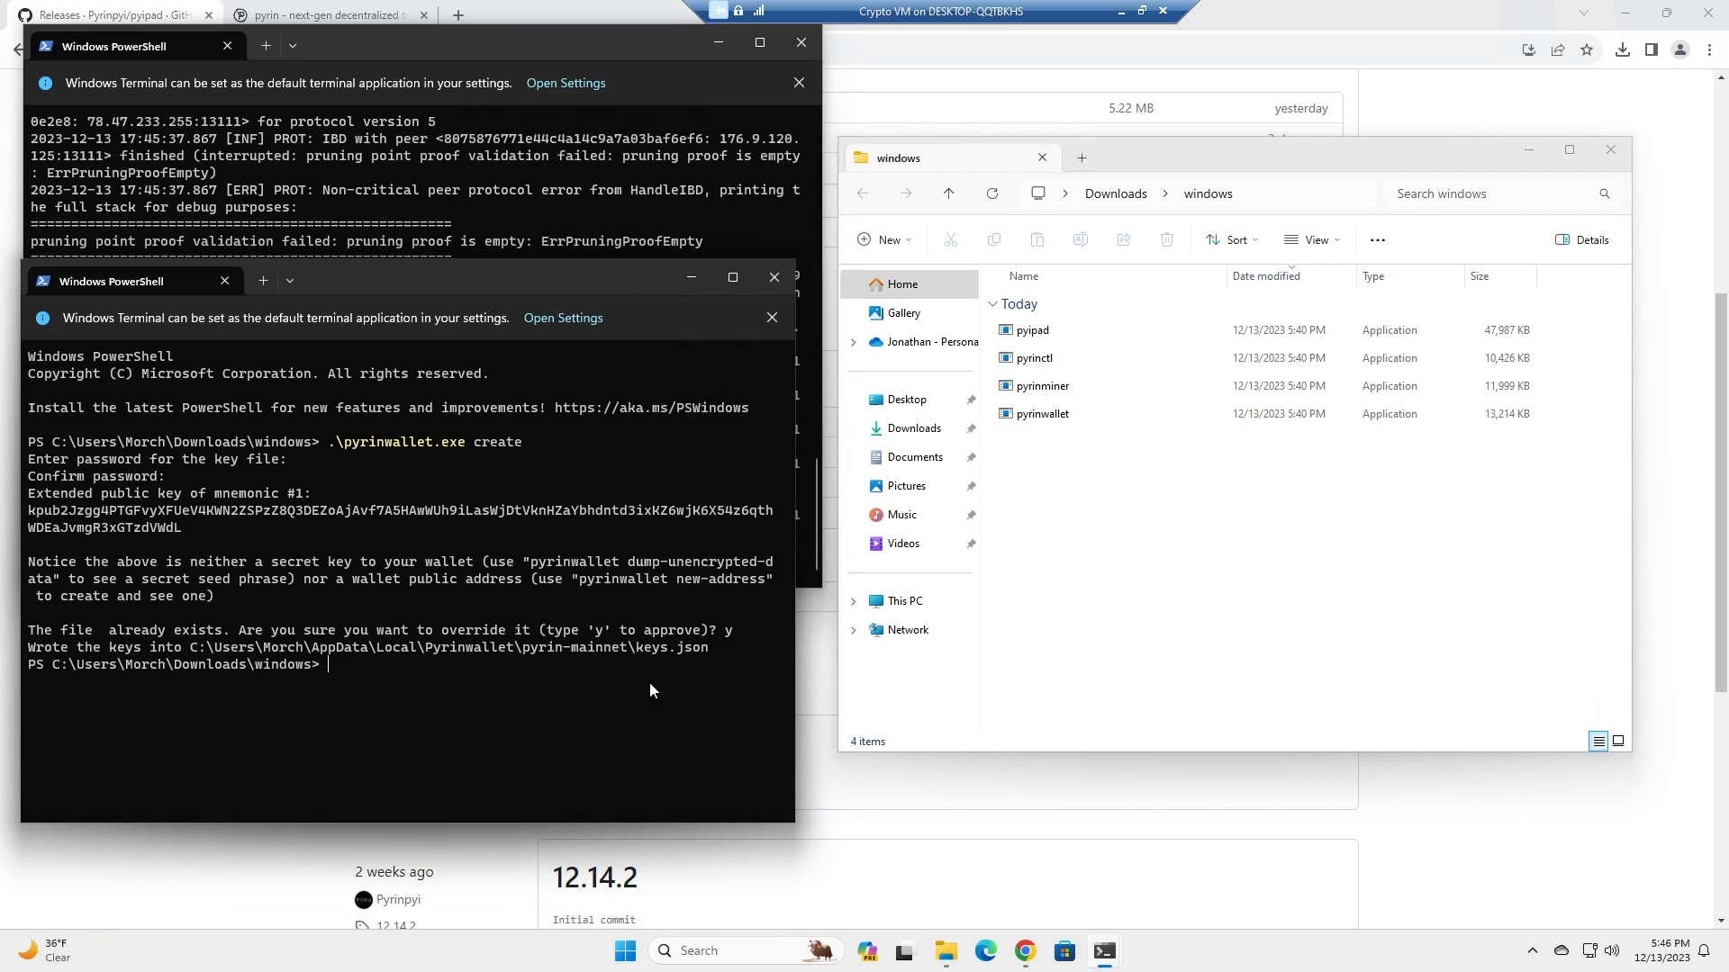
Run ./pyrinwallet dump-unencrypted-data and answer y to print the wallet's mnemonic.
{"action": "type", "text": "./p"}
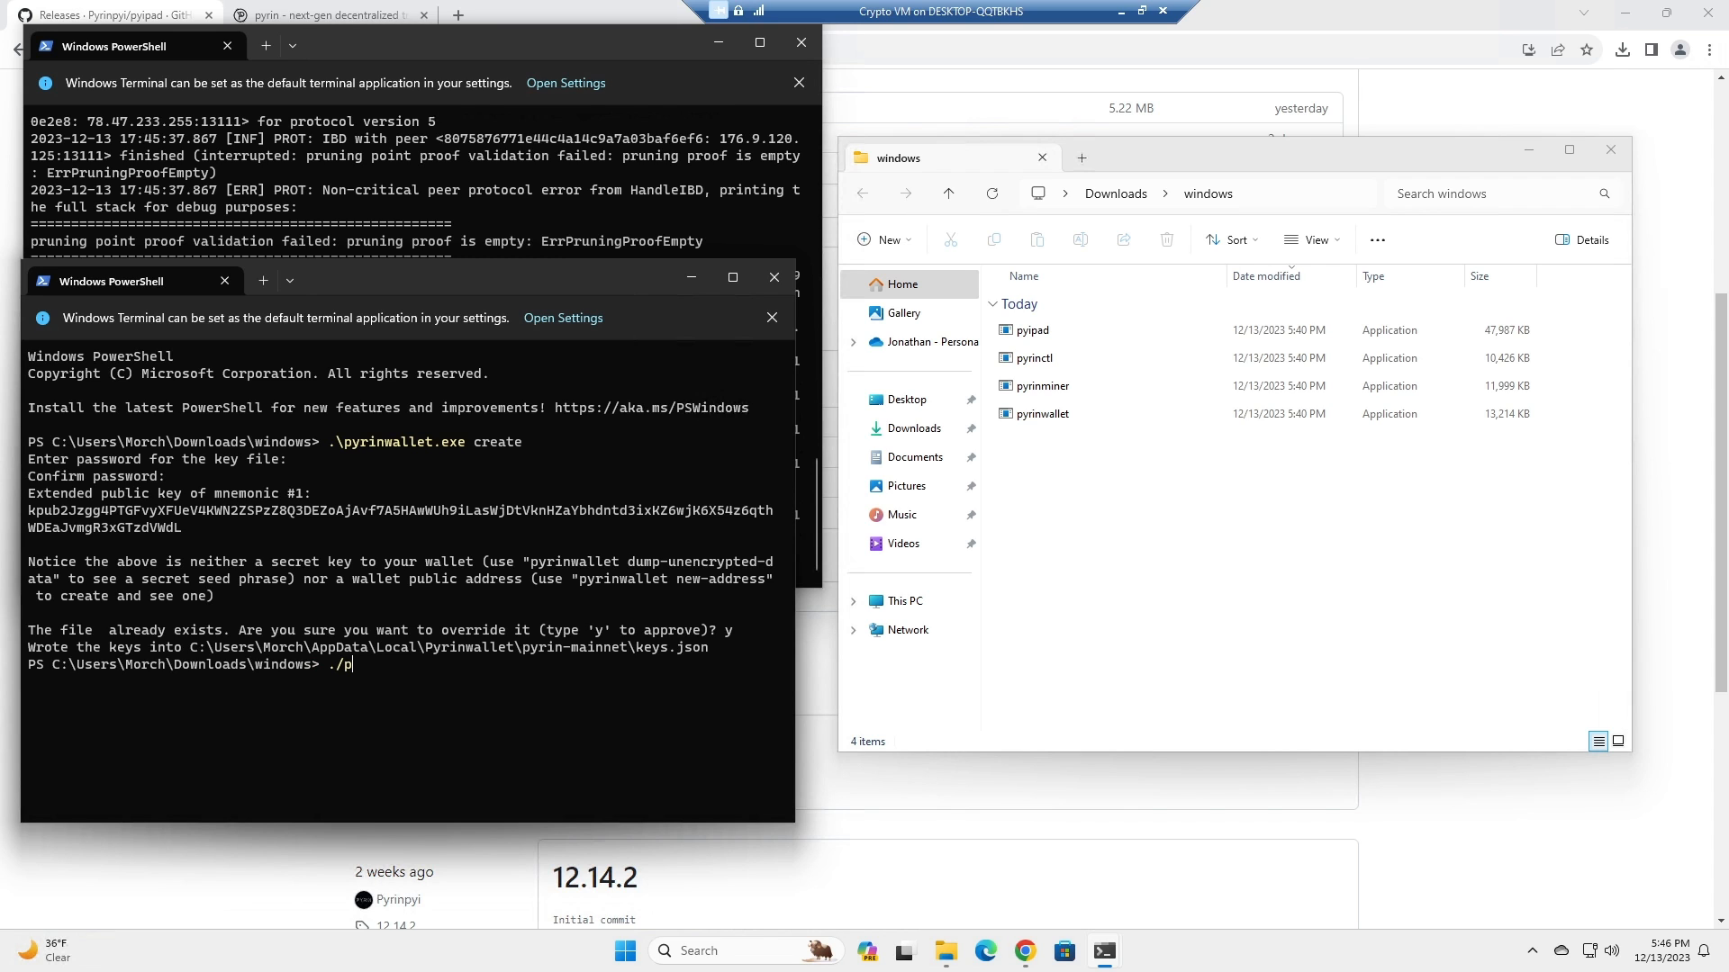
{"action": "type", "text": "yrinwallet.exe"}
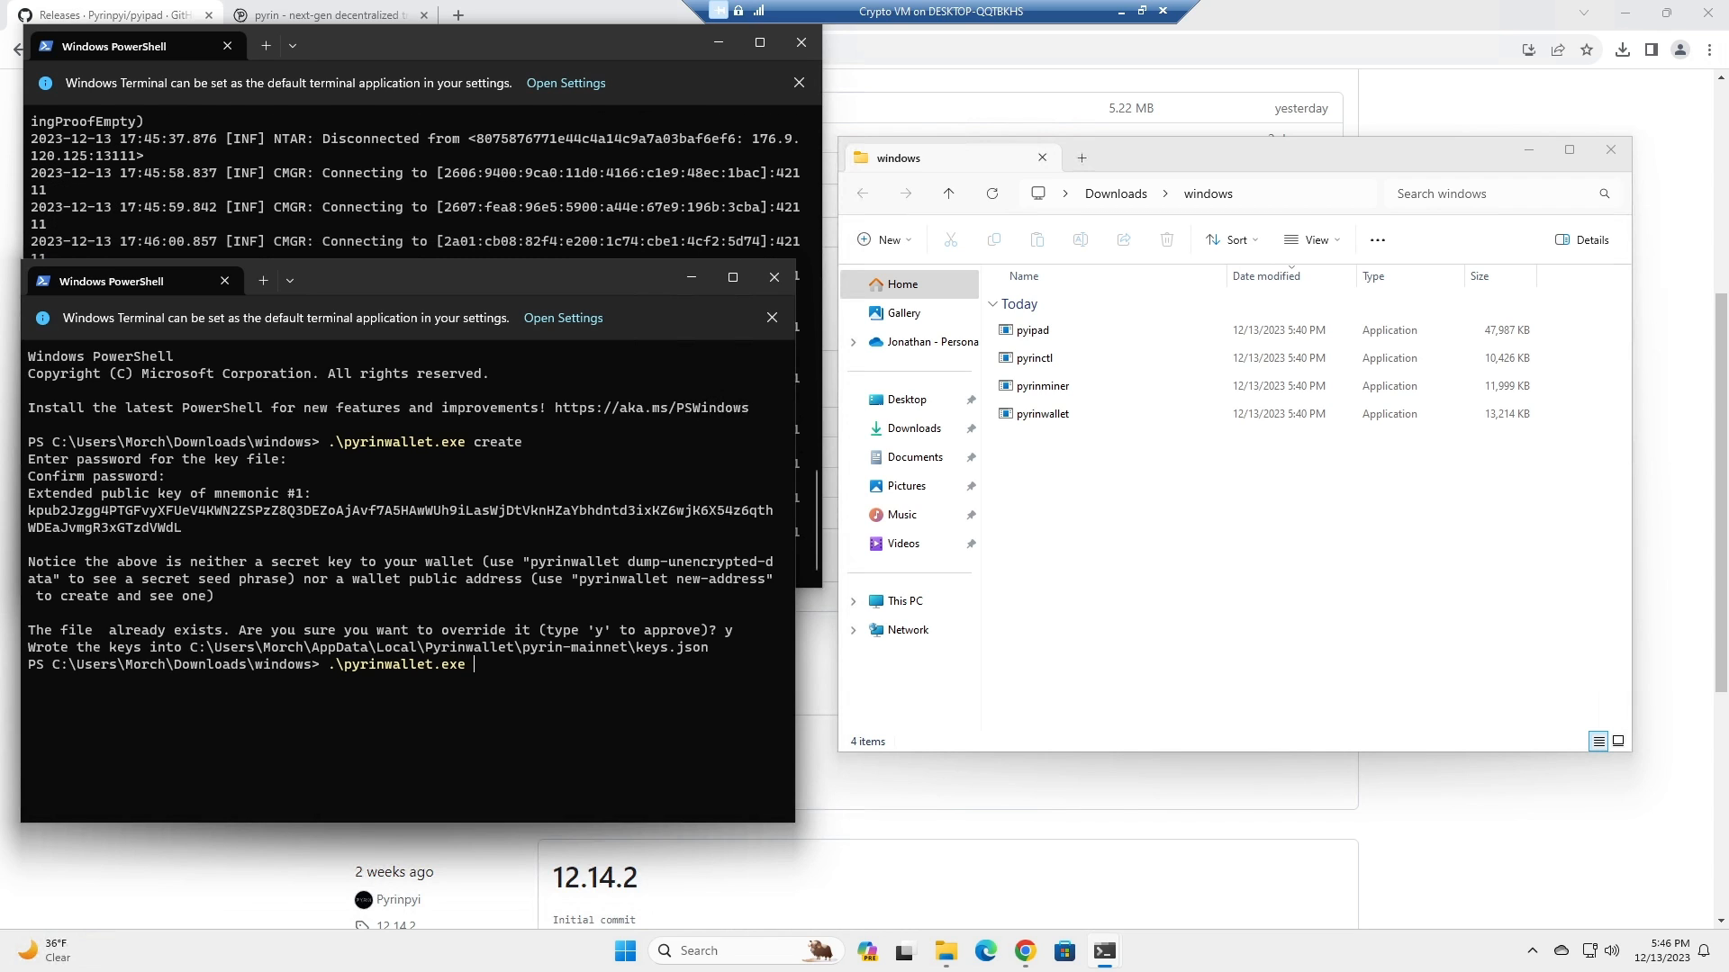
{"action": "type", "text": "dump"}
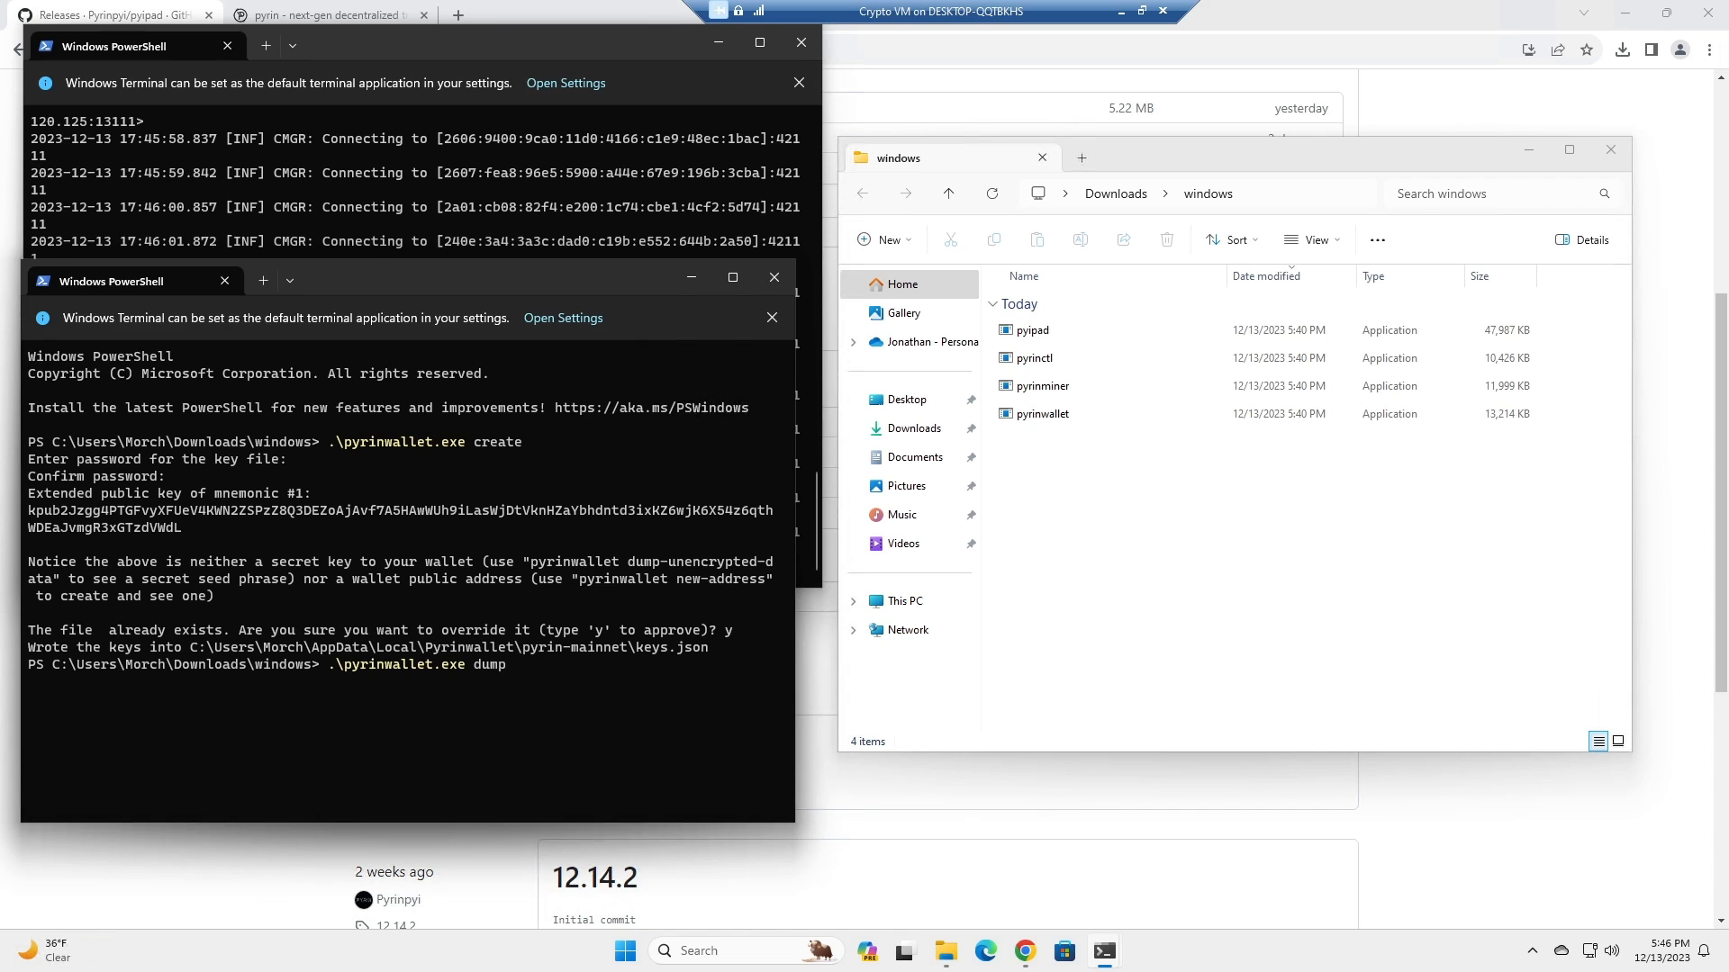
{"action": "type", "text": "-unencry"}
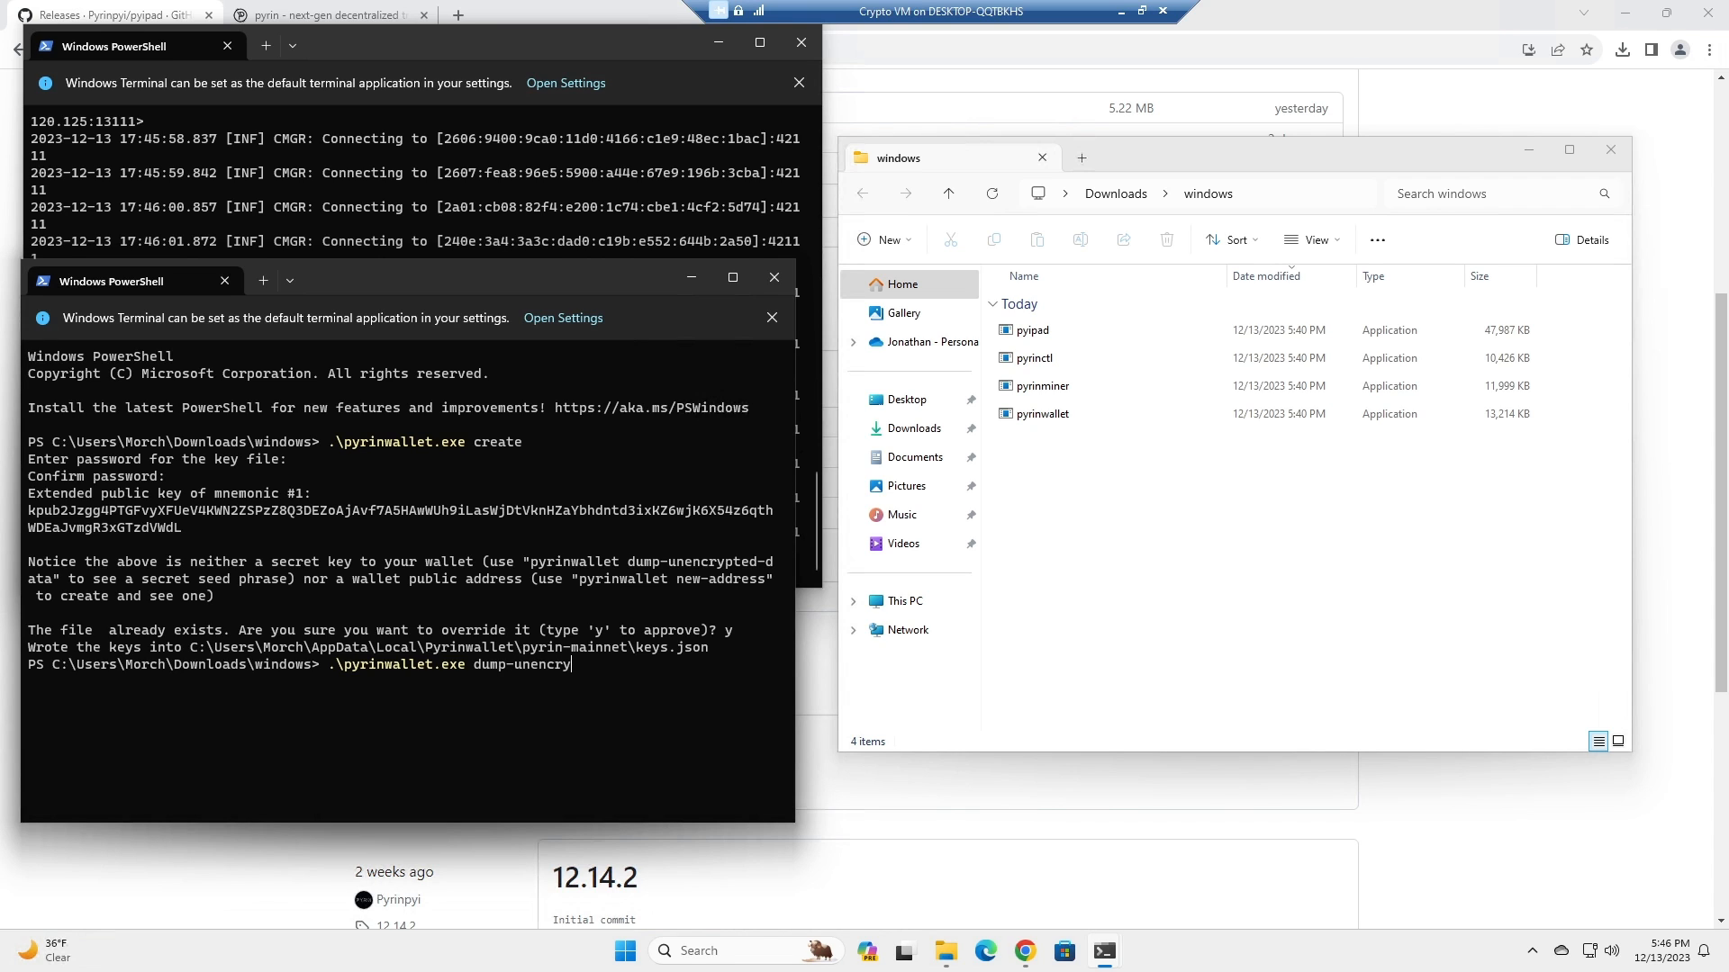
{"action": "type", "text": "pted-dat"}
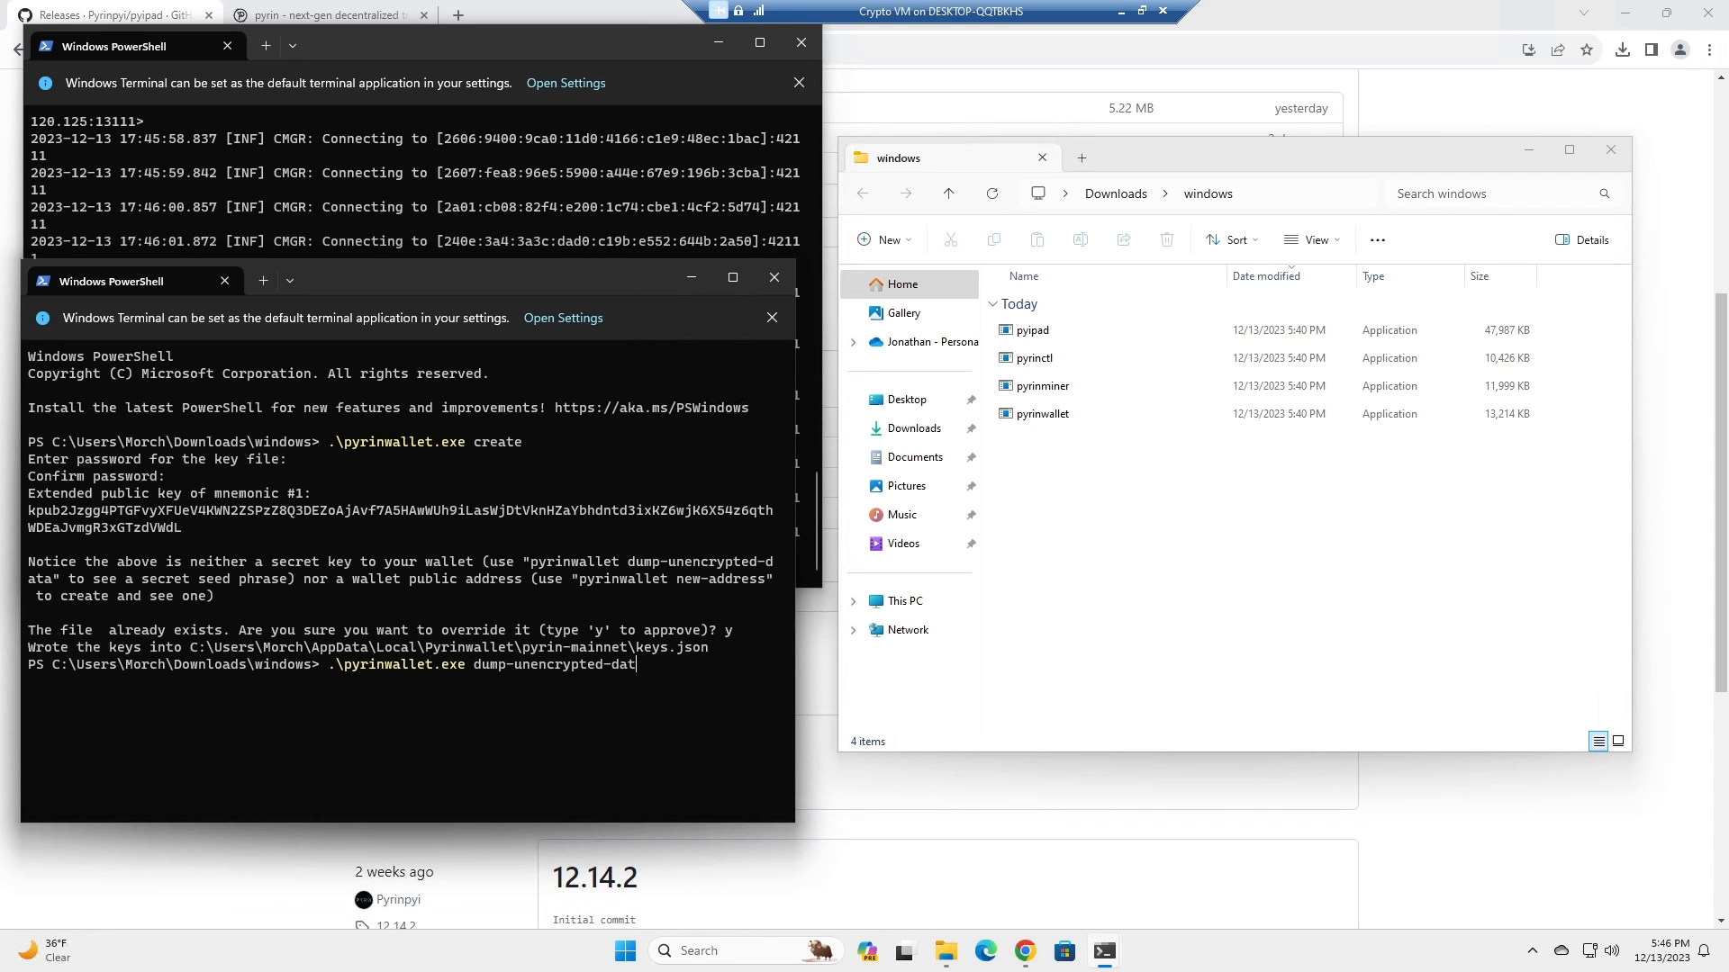
{"action": "key", "text": "Enter"}
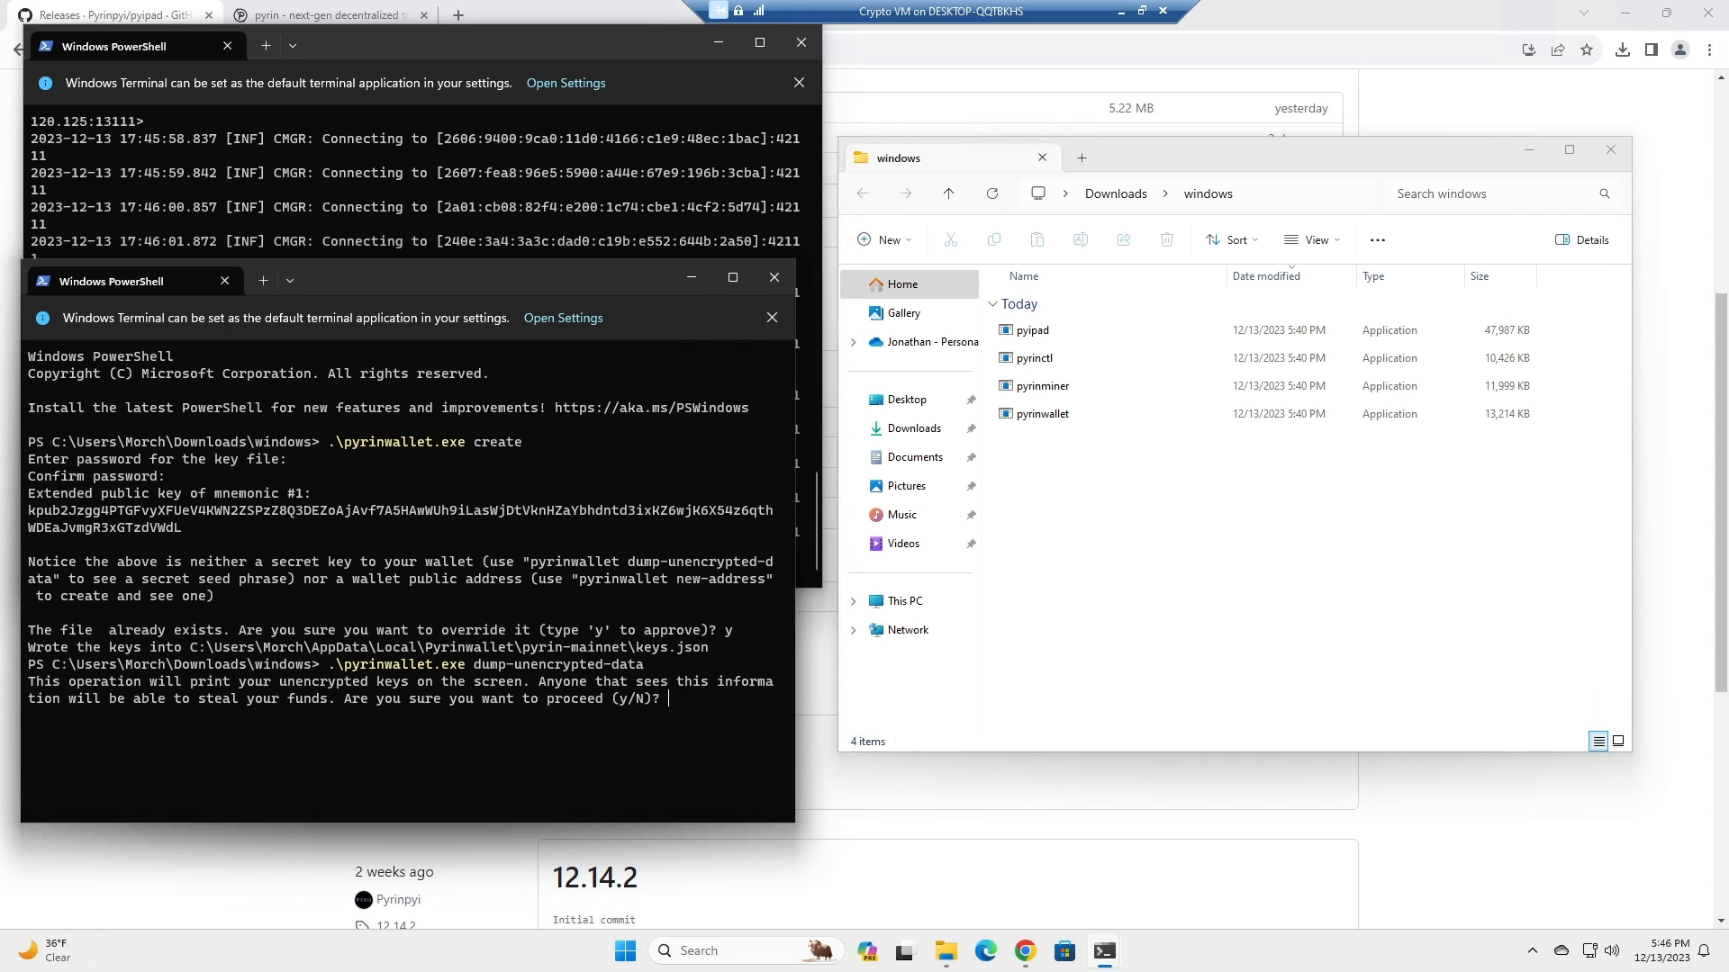
{"action": "type", "text": "y"}
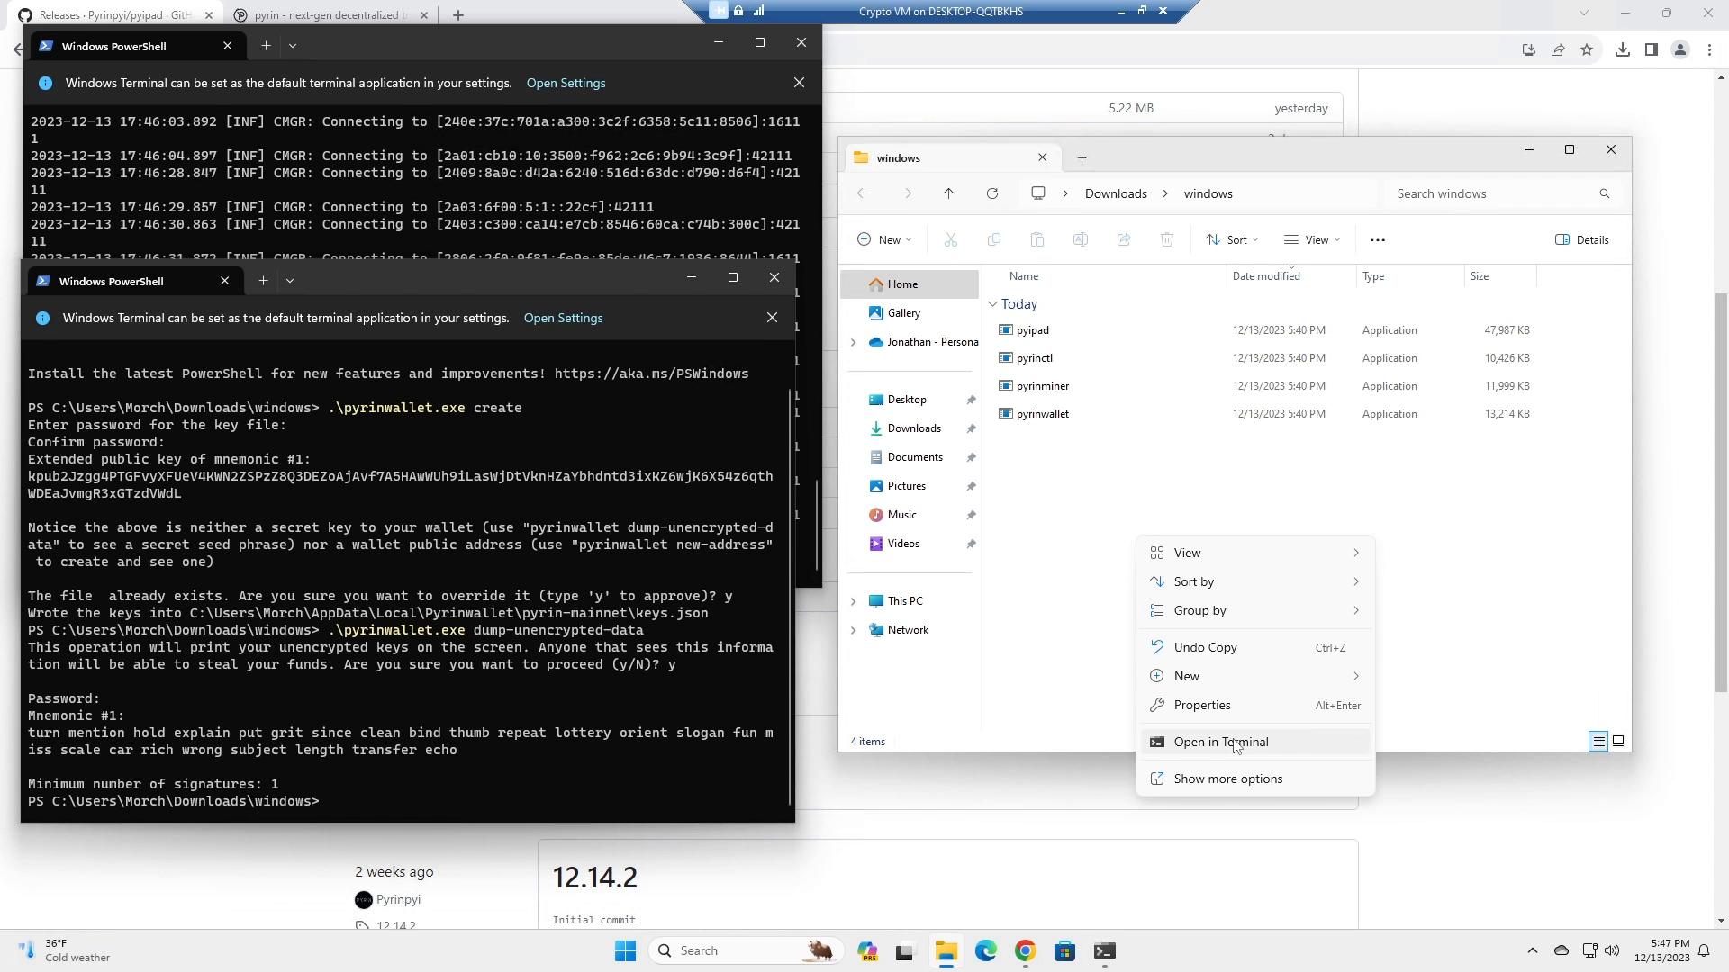
Run .\pyrinwallet.exe start-daemon in a third terminal so the wallet daemon syncs.
{"action": "left_click", "coordinate": [1221, 742]}
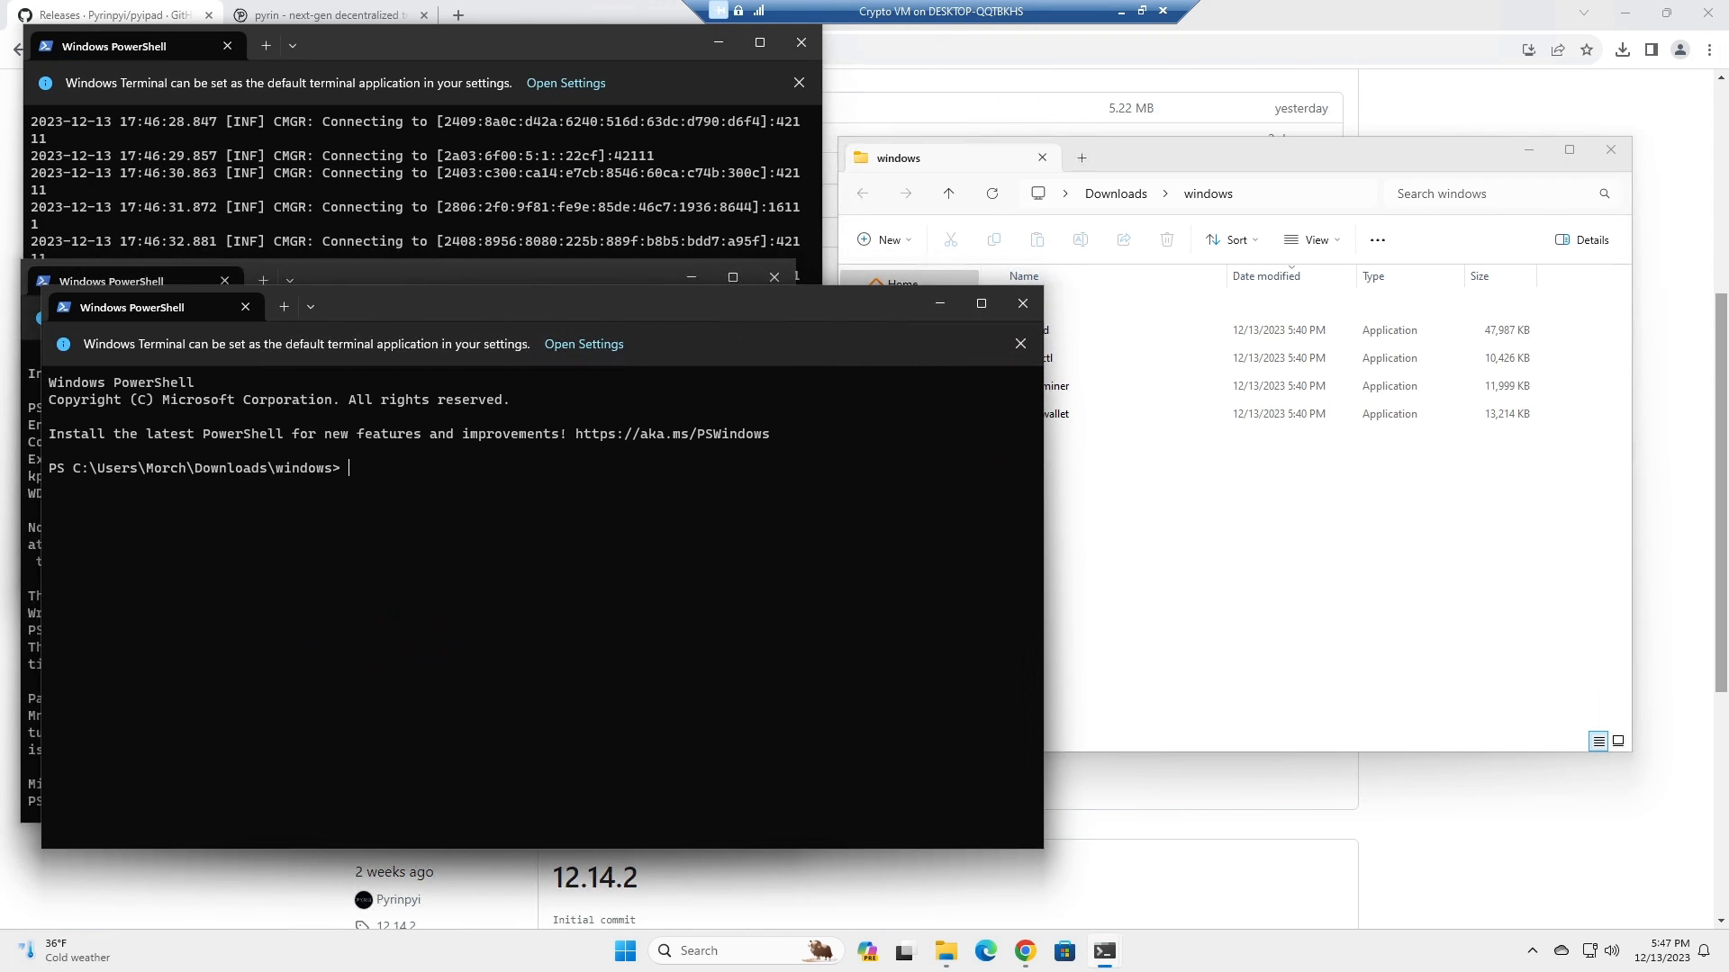
{"action": "mouse_move", "coordinate": [430, 527]}
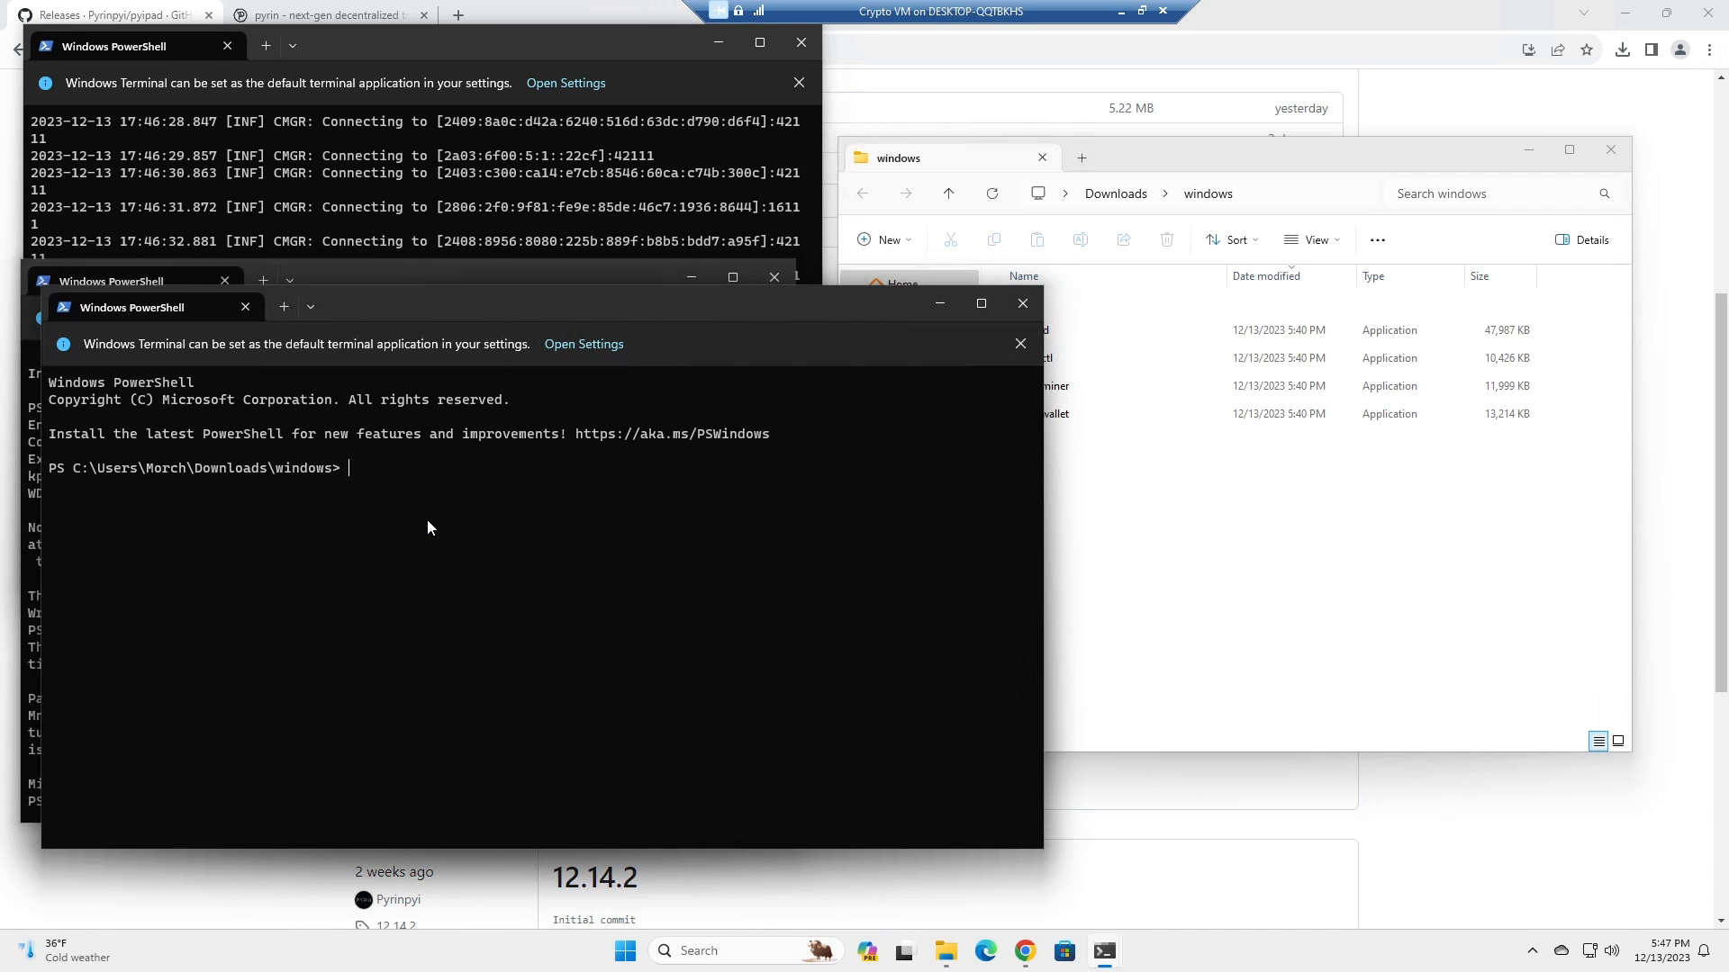
{"action": "type", "text": "./"}
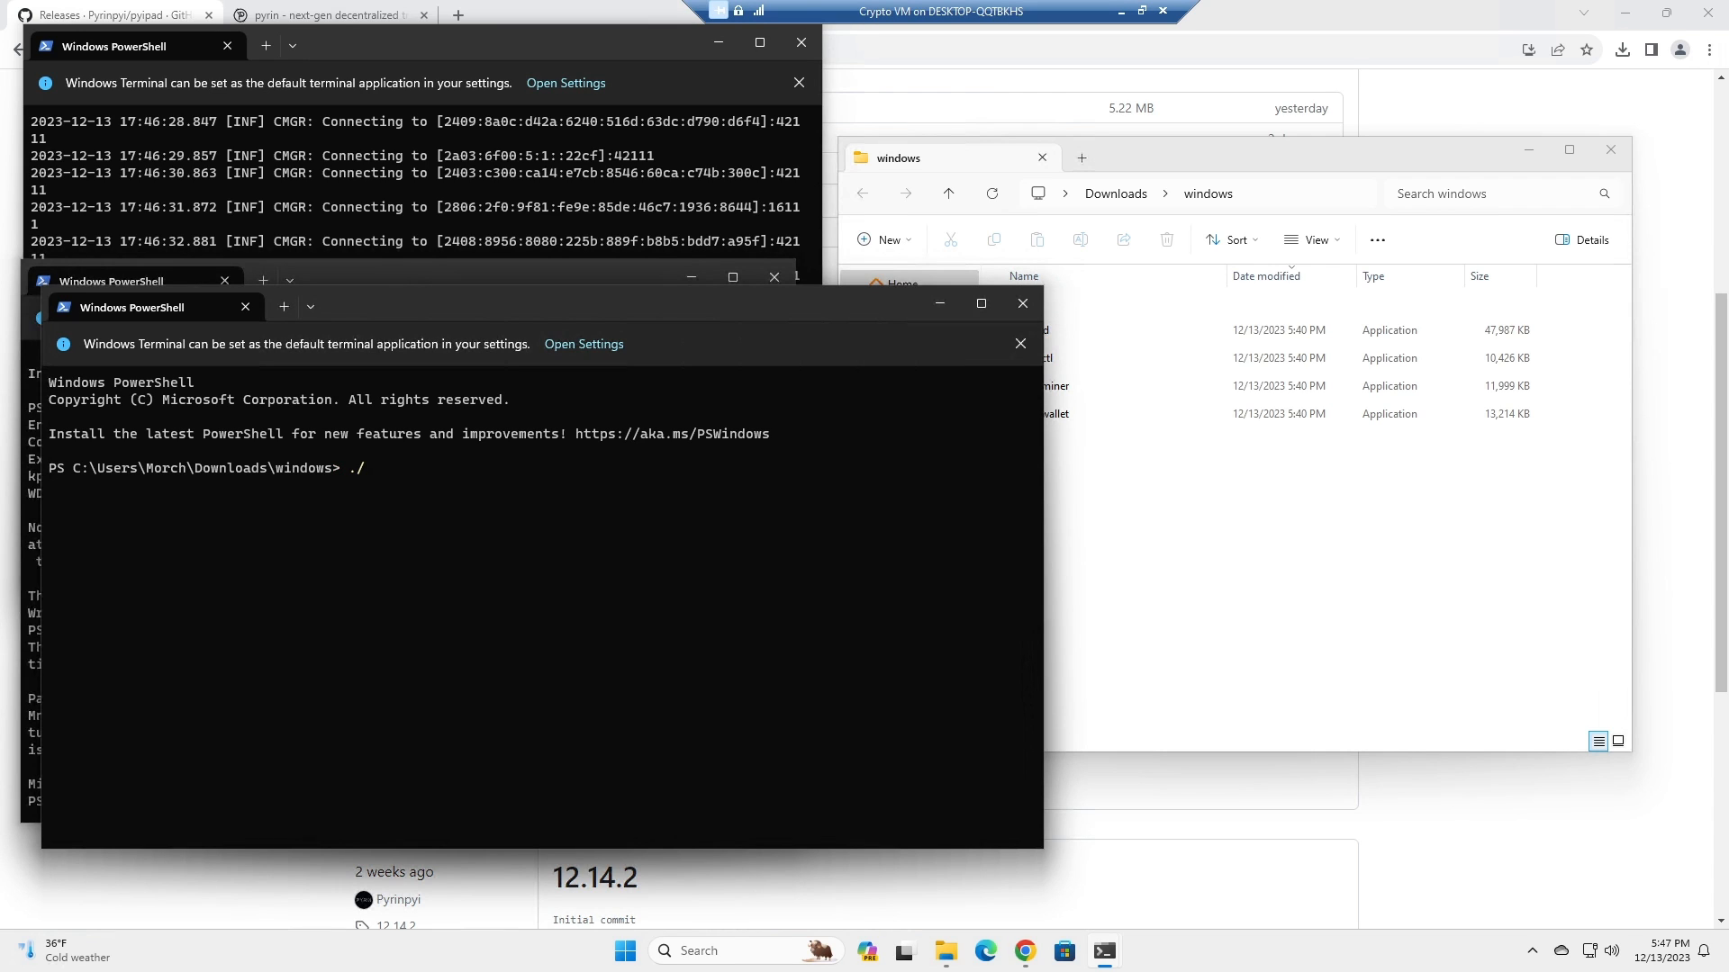
{"action": "type", "text": "pyrinwall"}
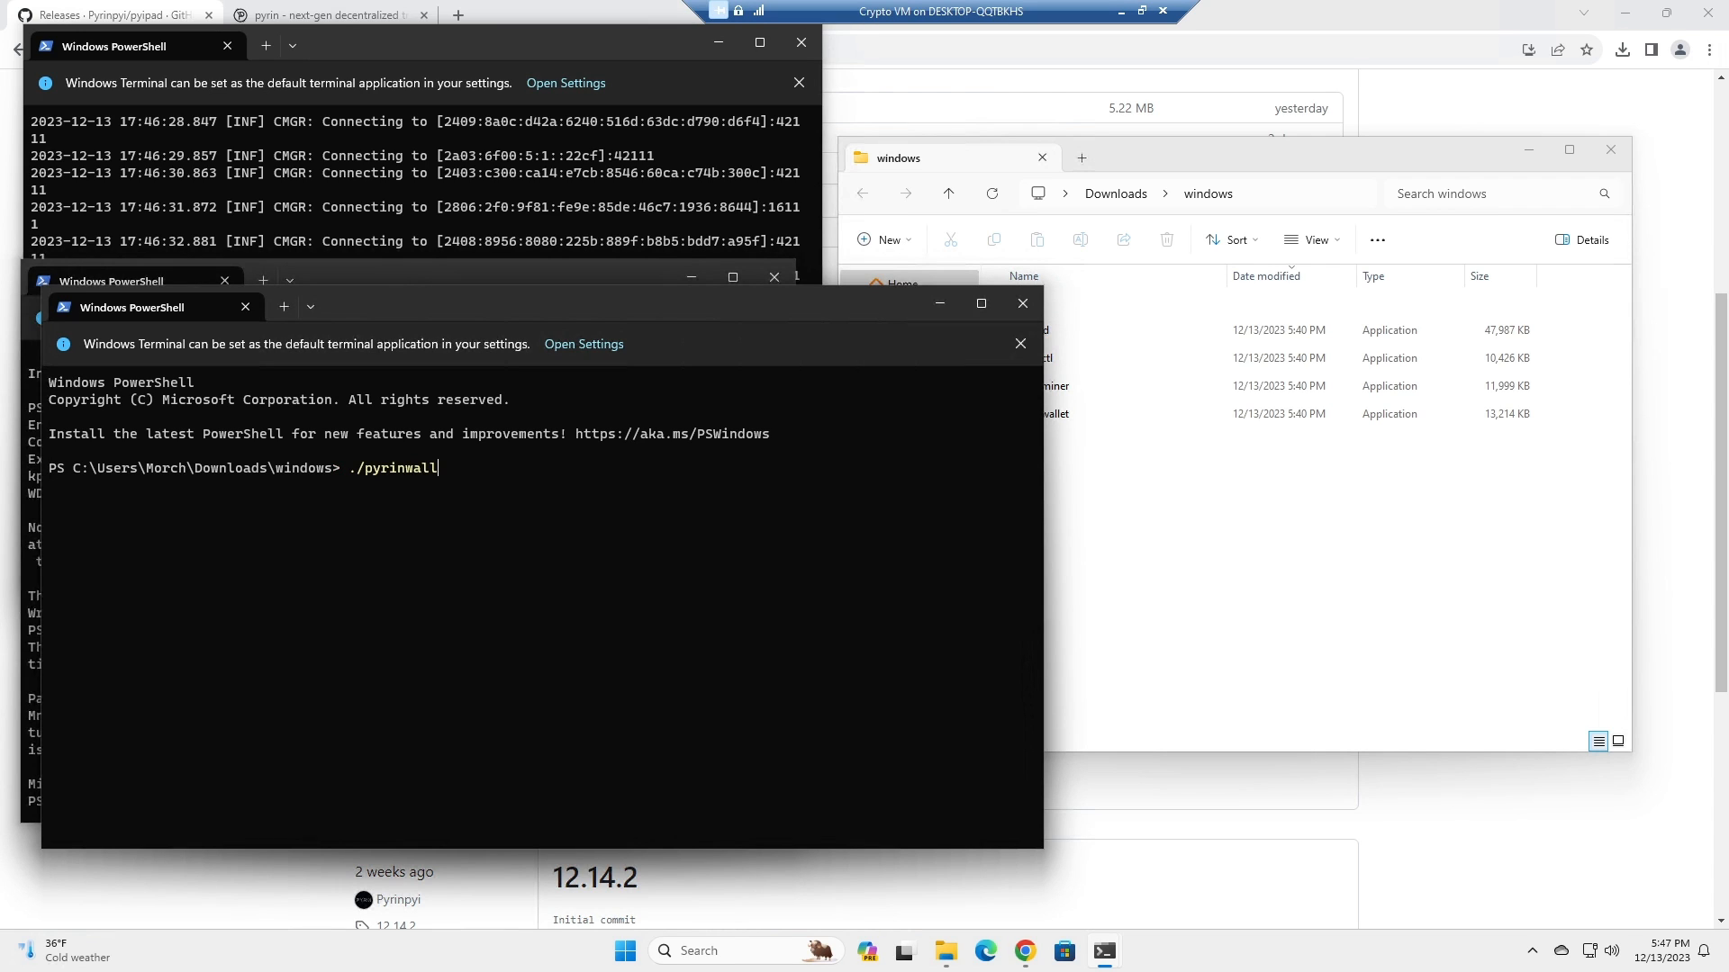
{"action": "type", "text": ".\\pyrinwallet.exe"}
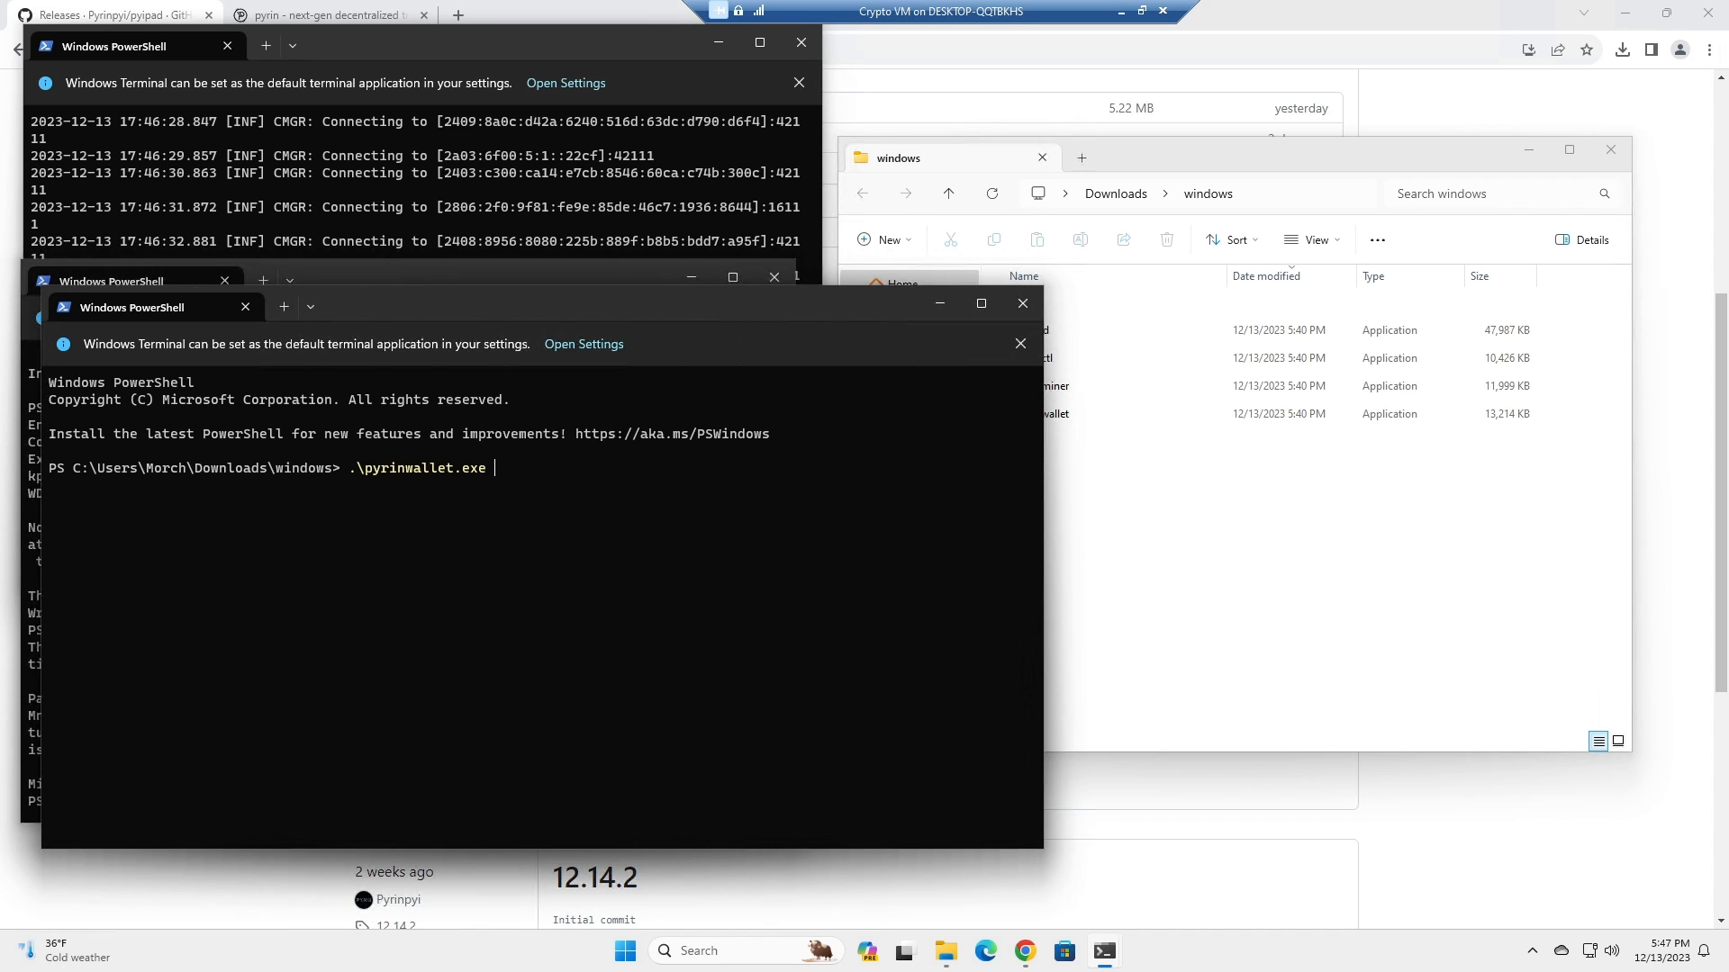
{"action": "type", "text": "start-d"}
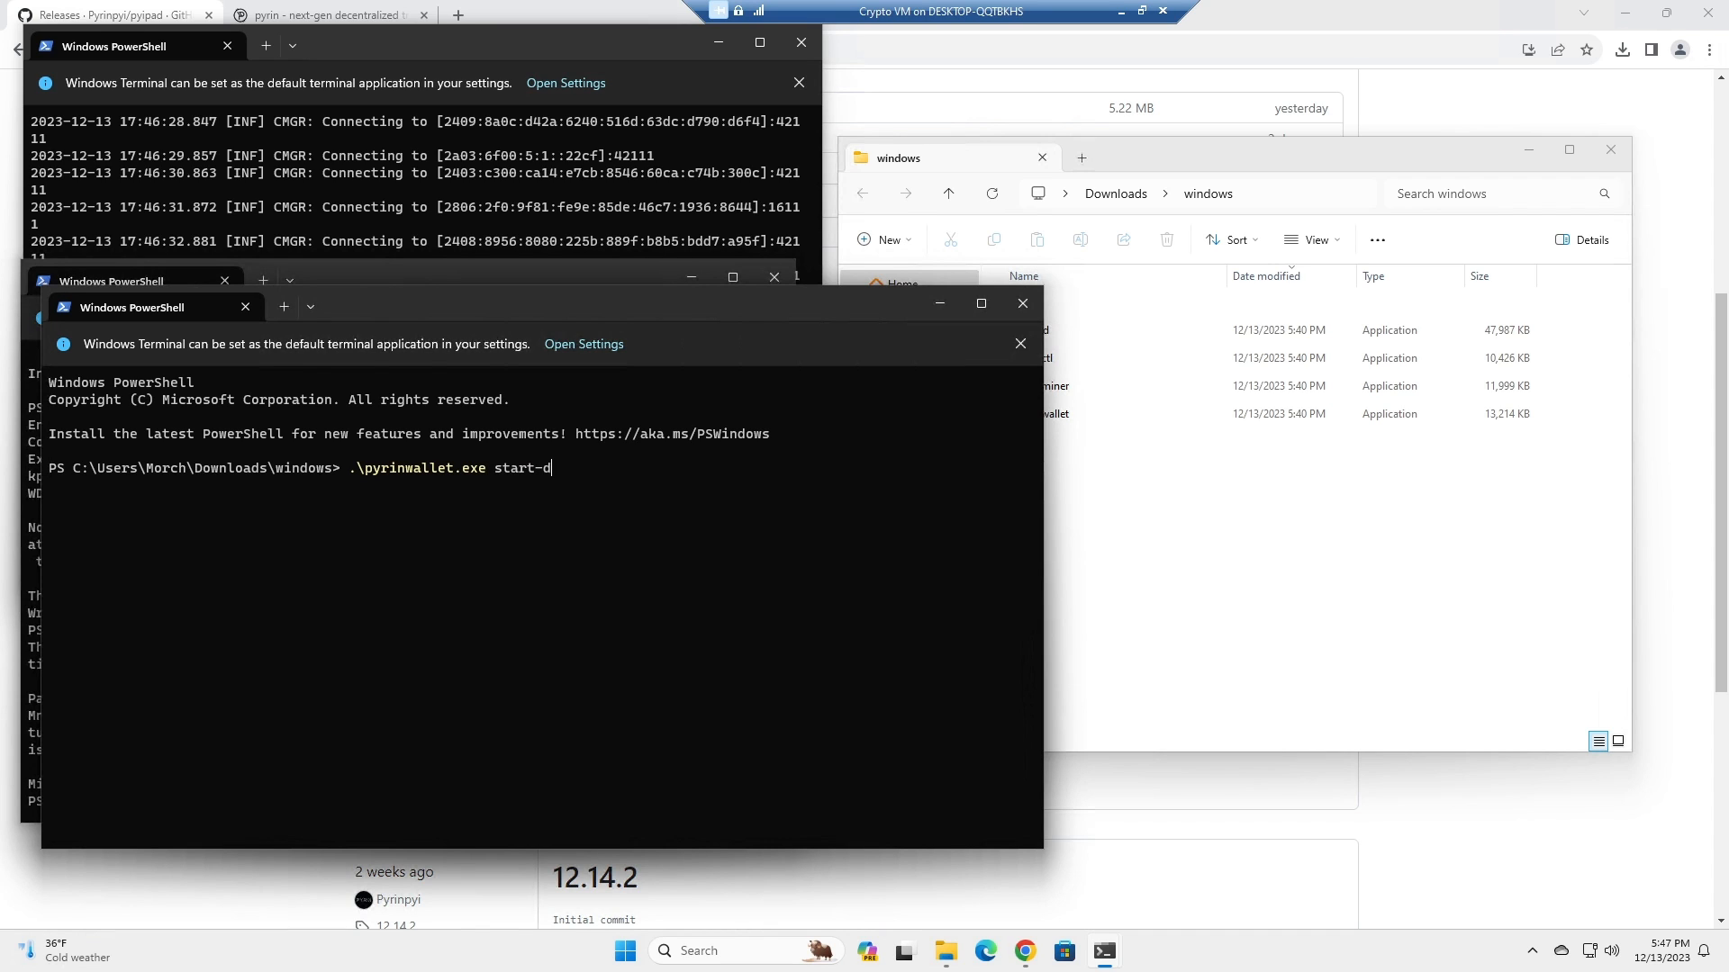
{"action": "type", "text": "aemon"}
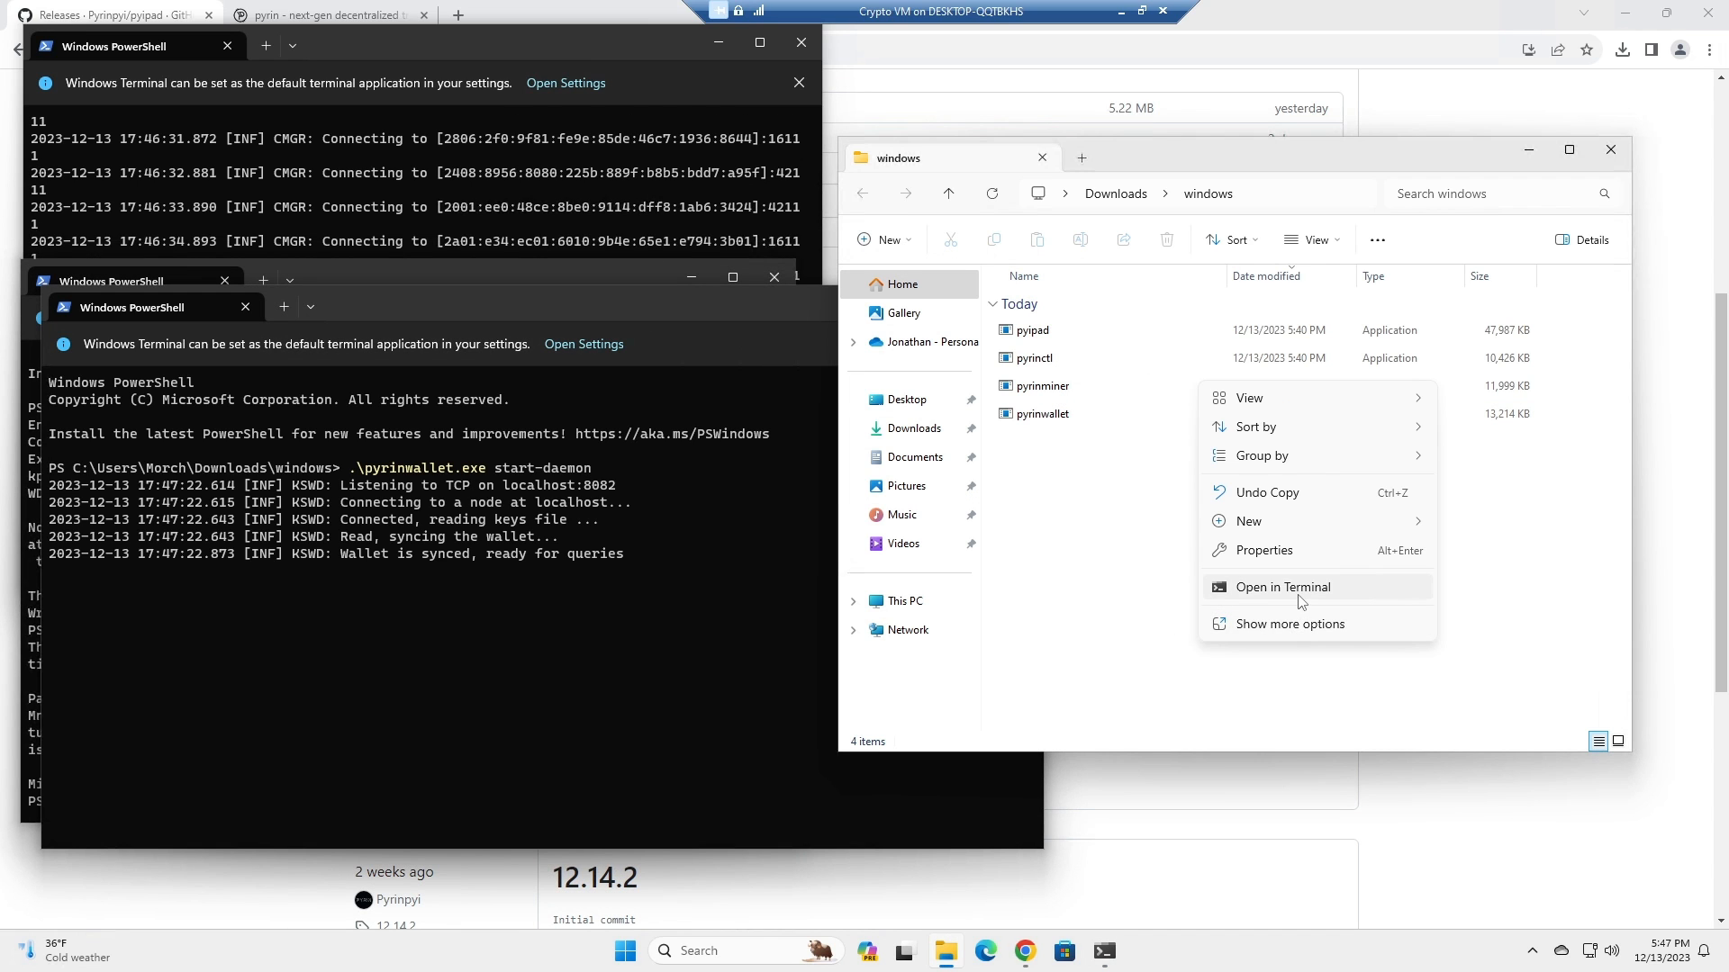
Run .\pyrinwallet.exe new-address in a fourth terminal to print a fresh pyrin: address.
{"action": "left_click", "coordinate": [1282, 587]}
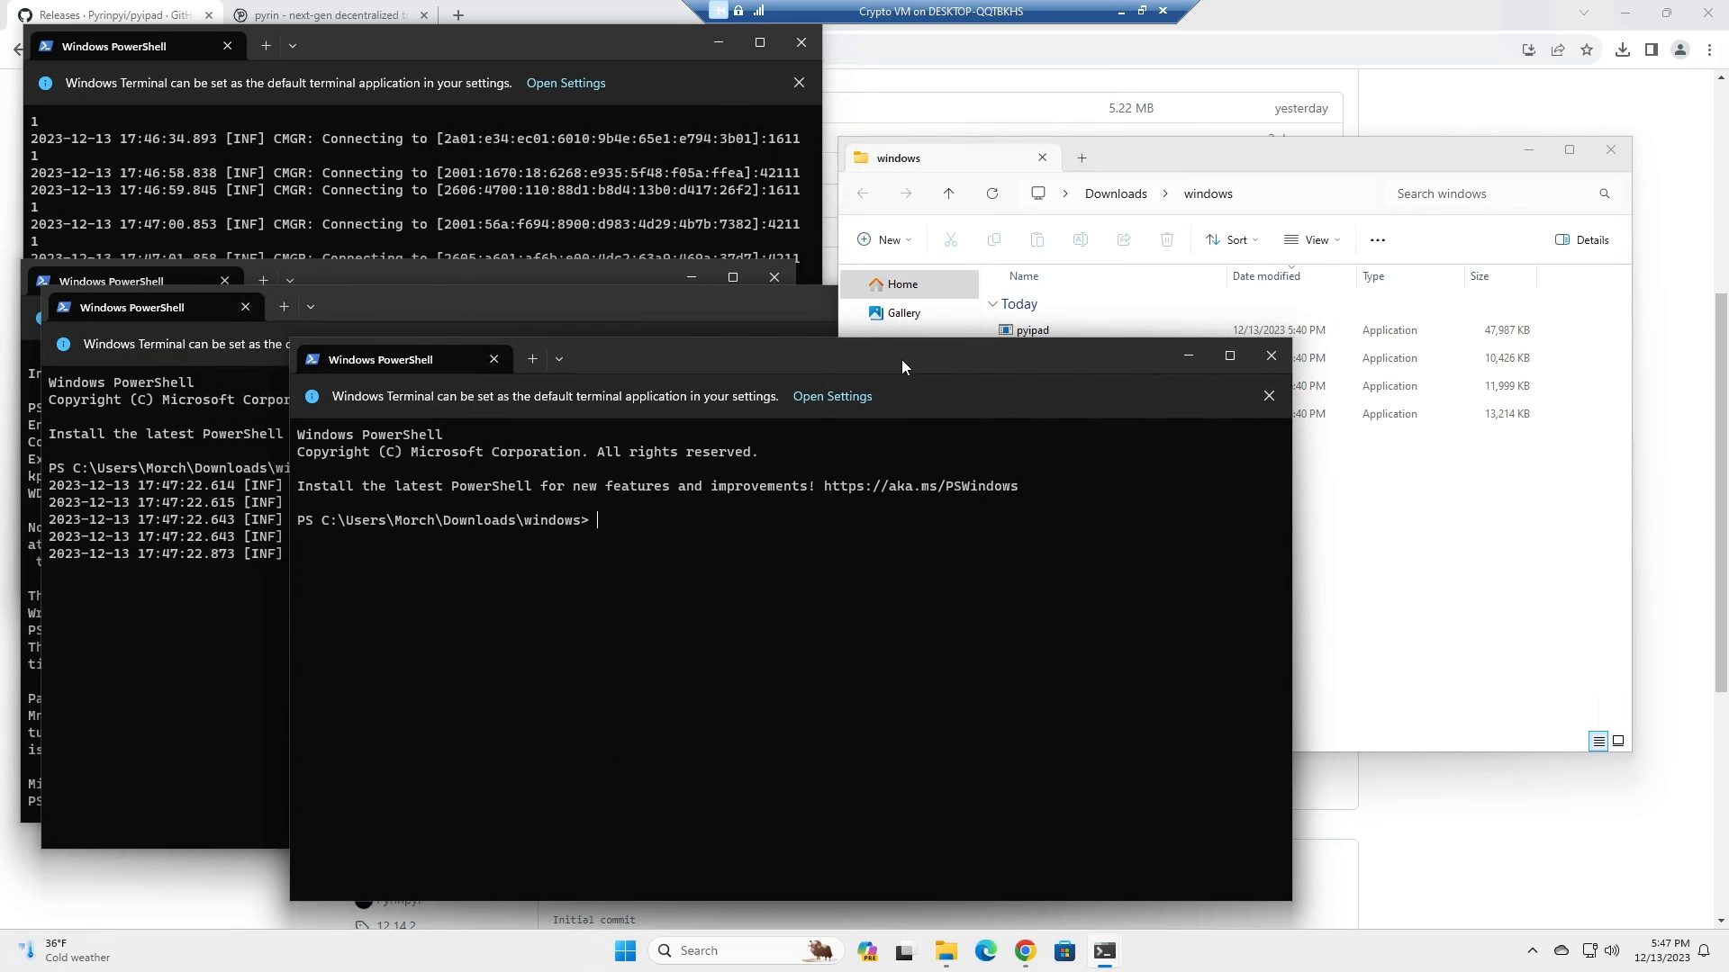
{"action": "type", "text": "pyr"}
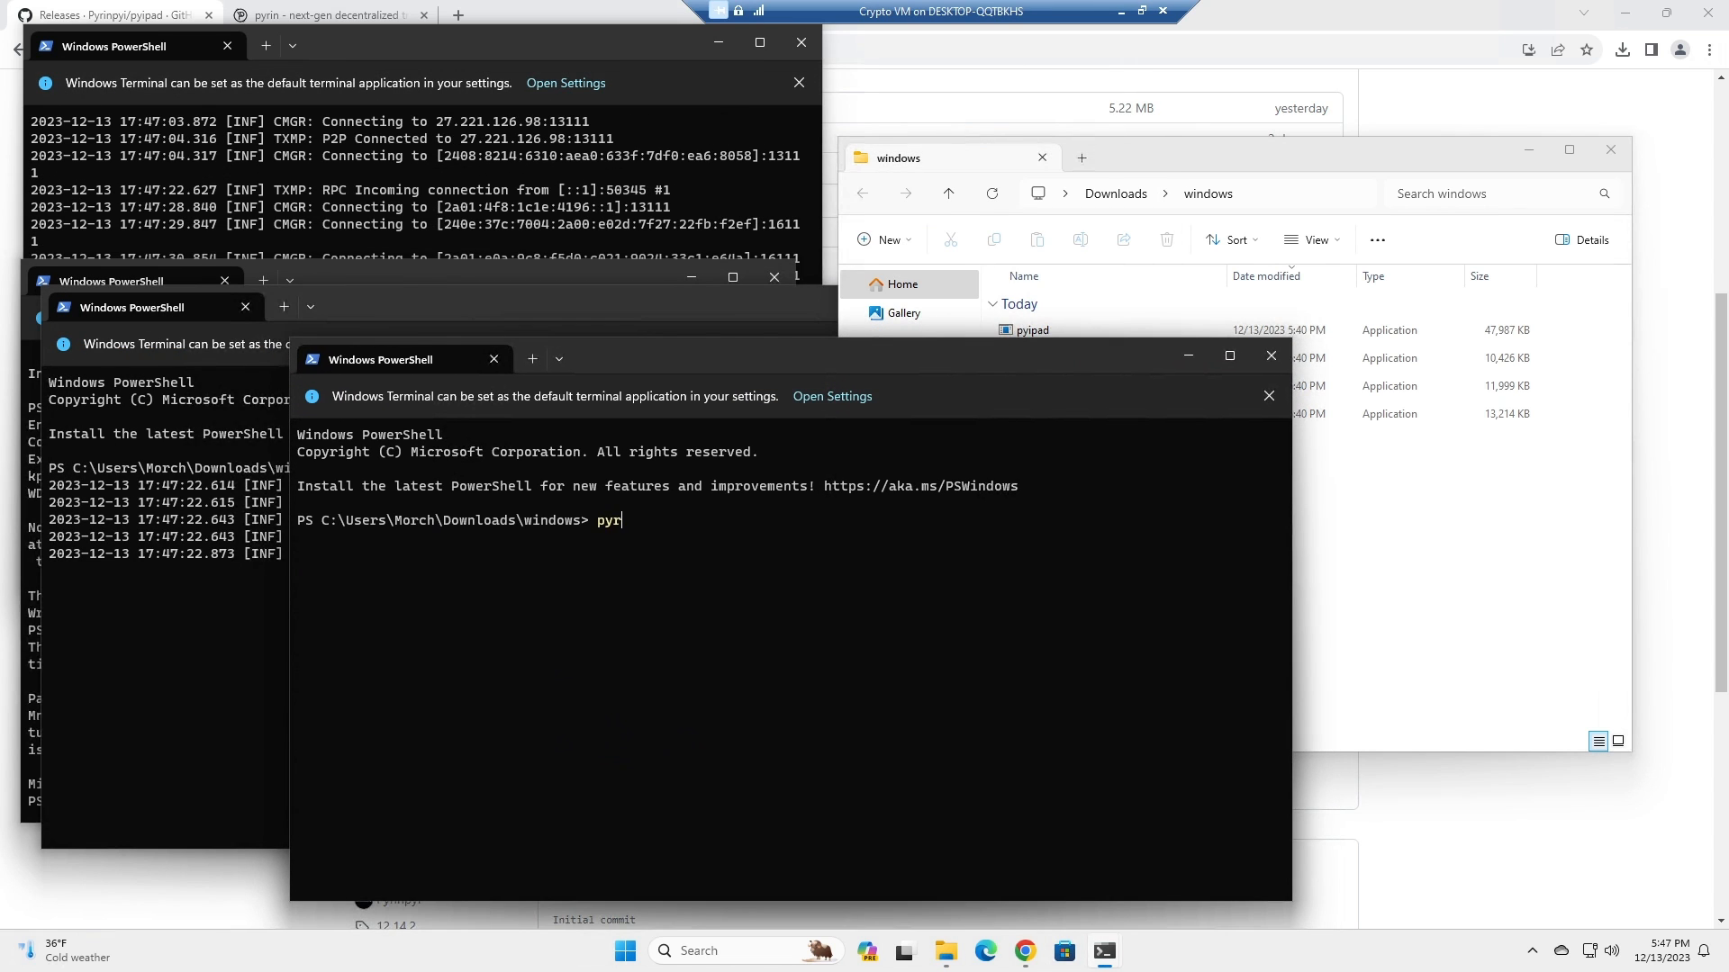
{"action": "type", "text": "inwallet"}
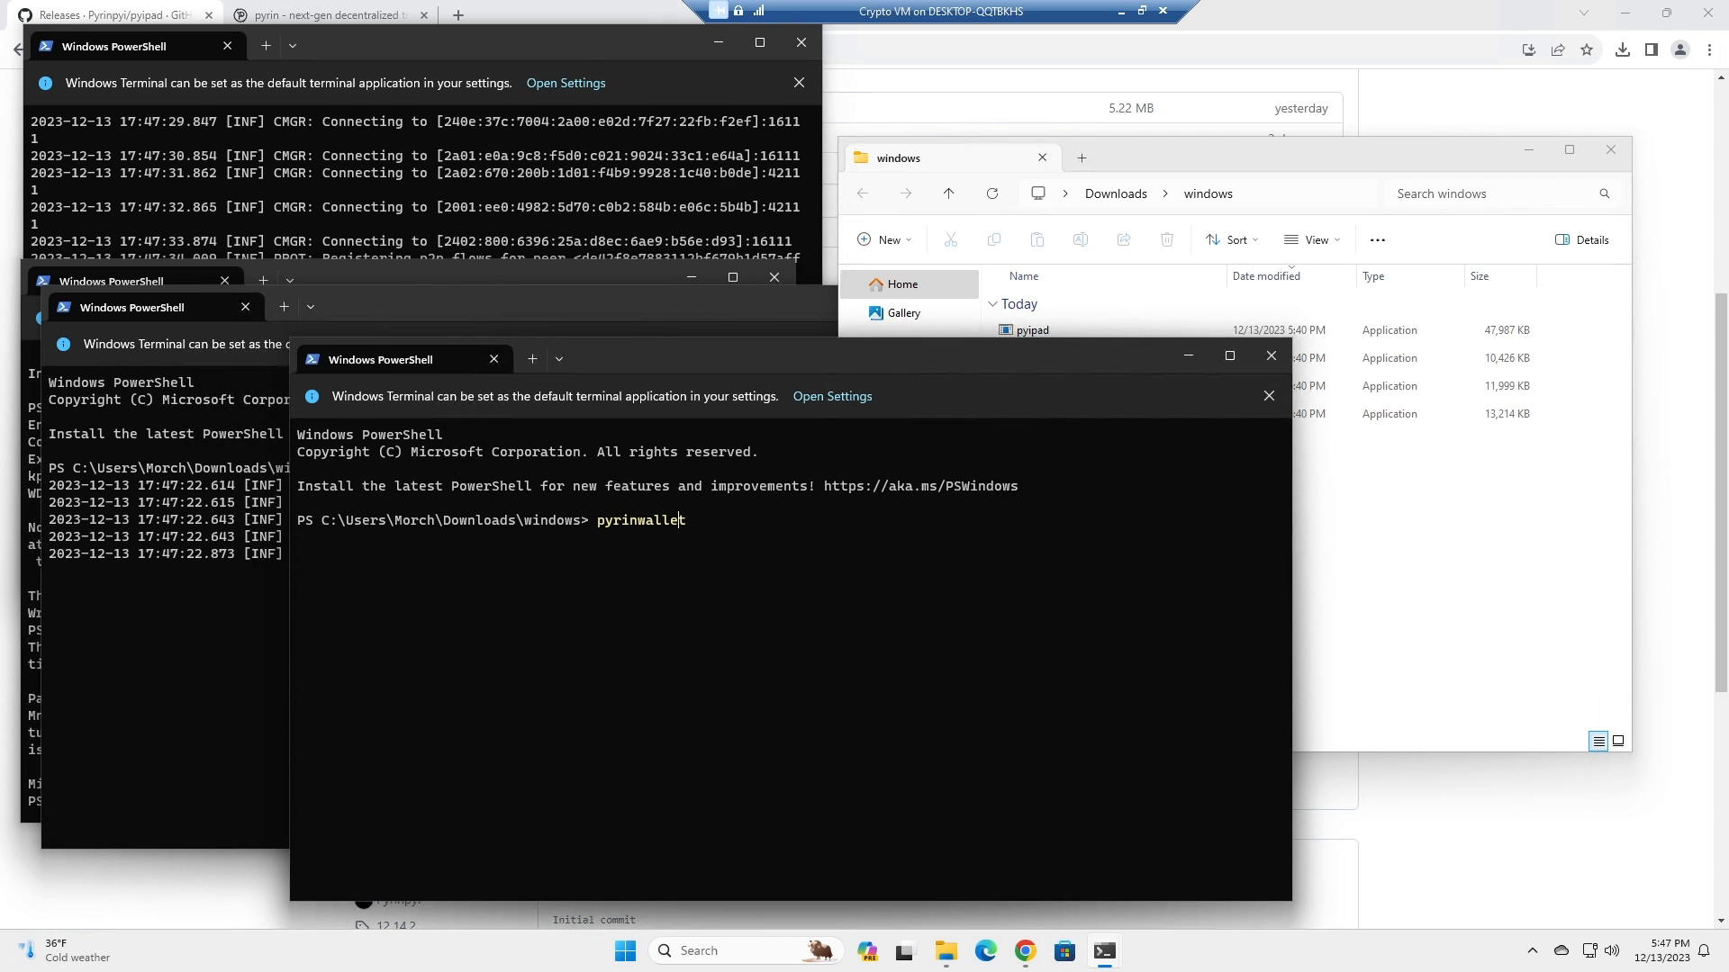
{"action": "type", "text": ".\\pyrinwallet.exe"}
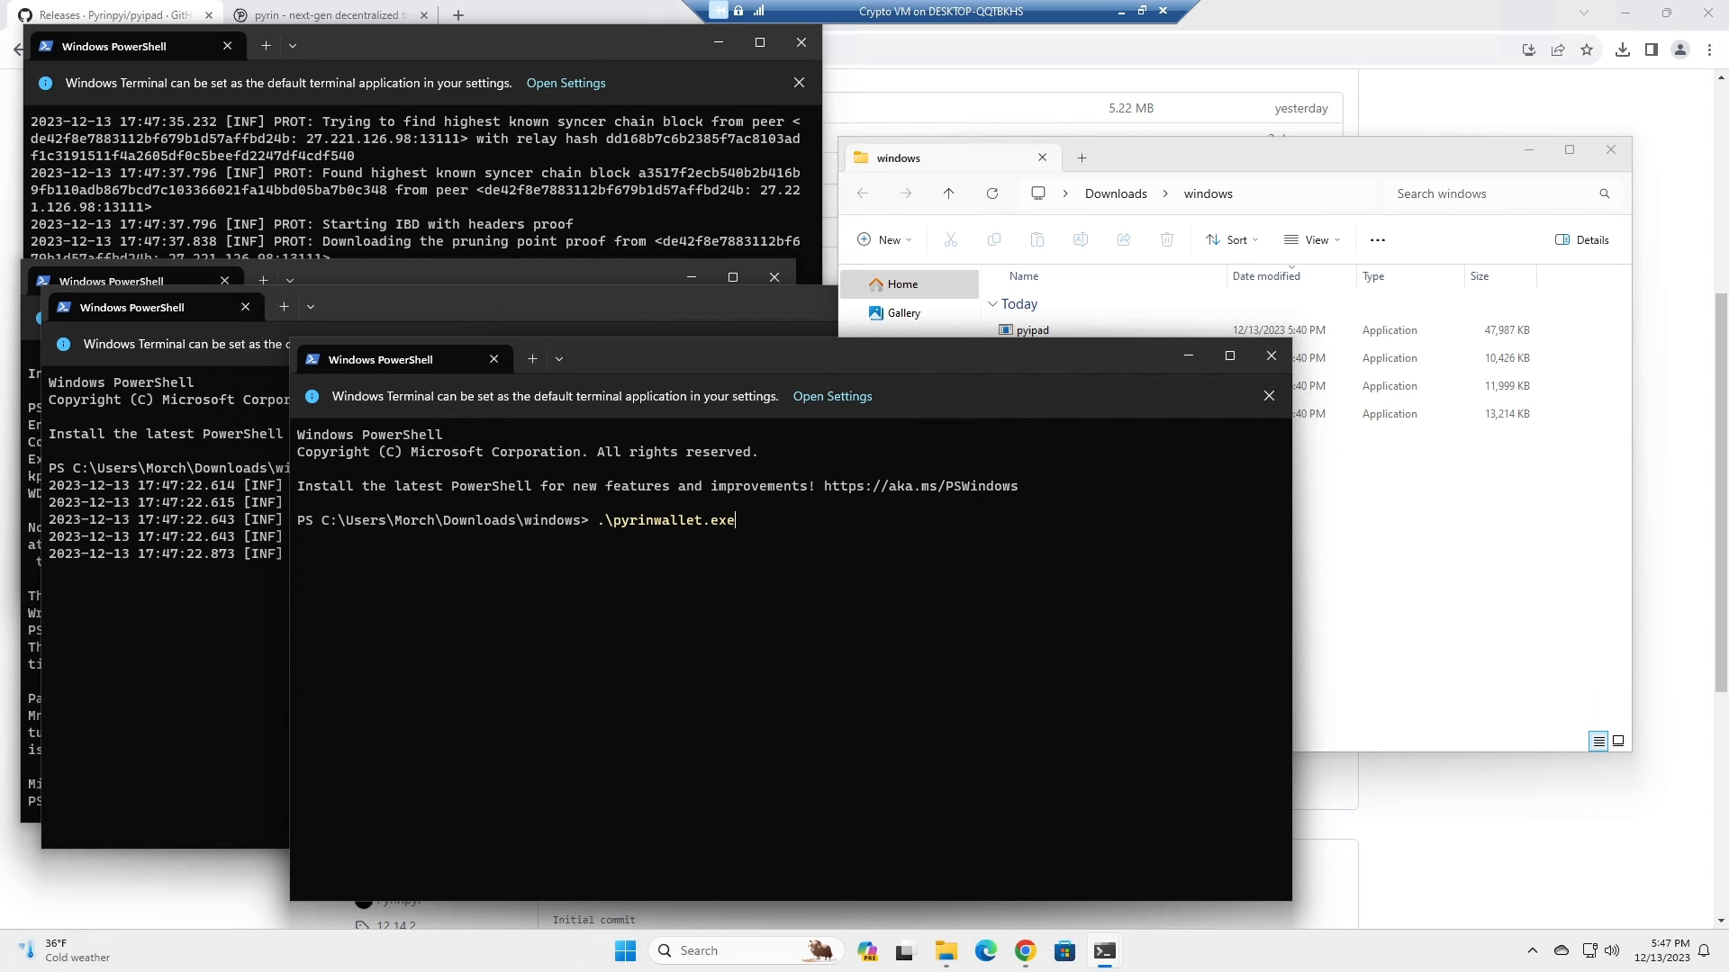
{"action": "type", "text": "ne"}
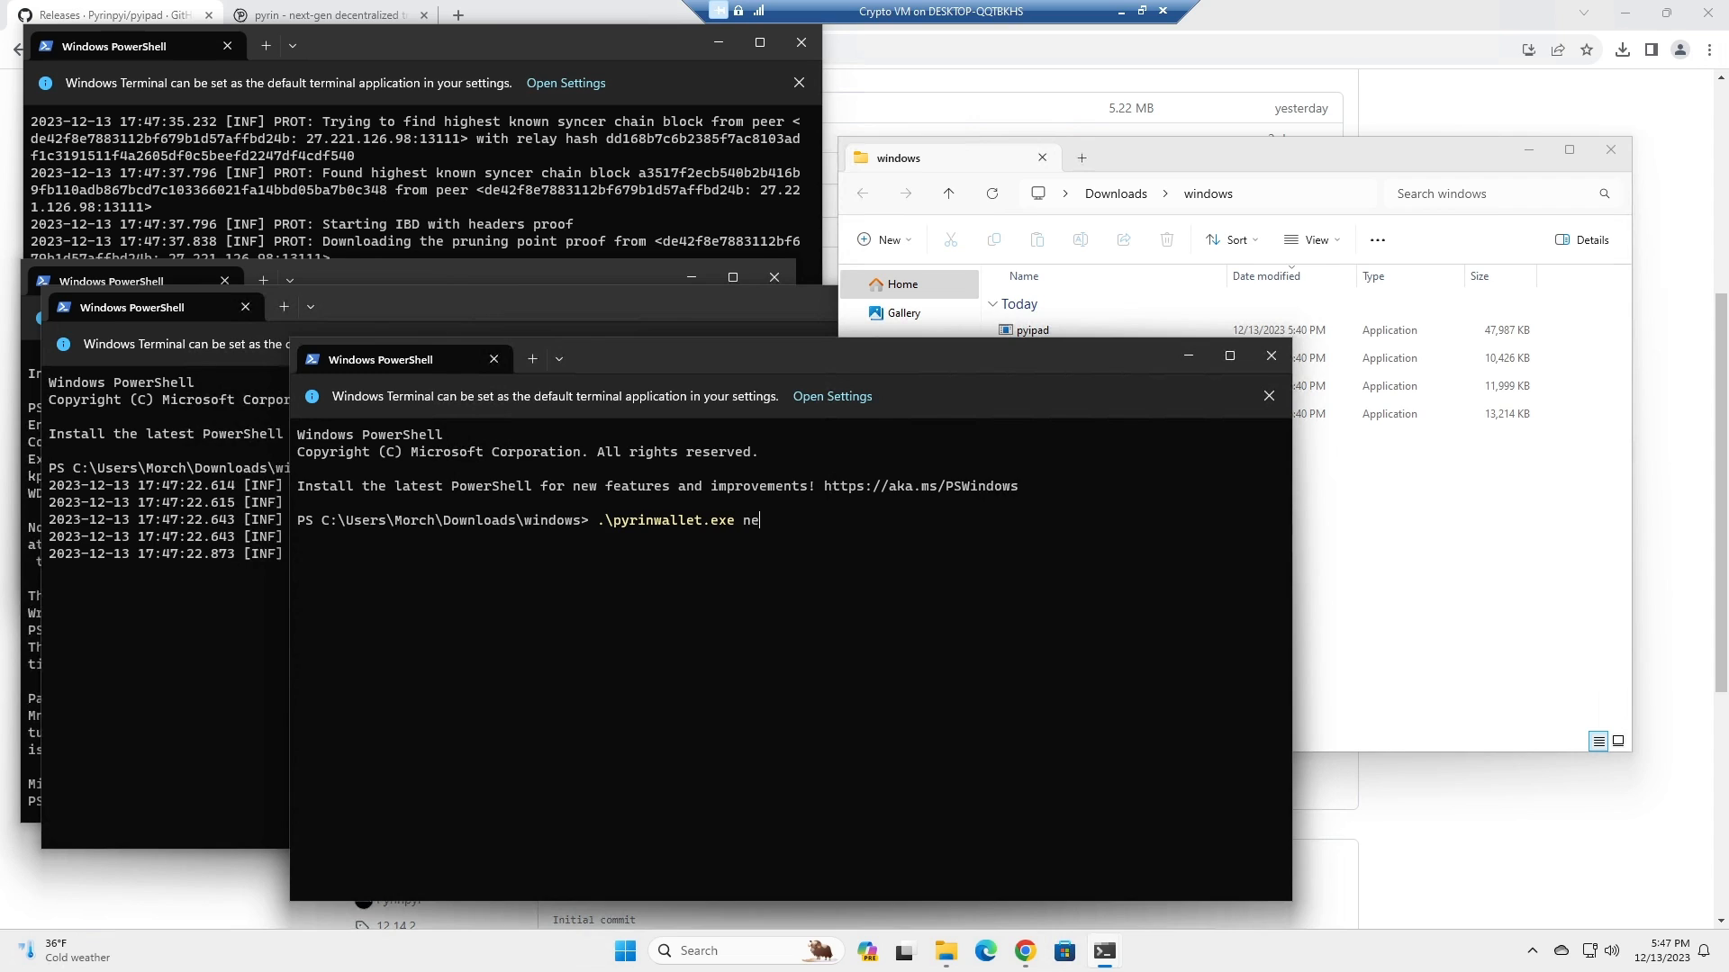
{"action": "type", "text": "w-address"}
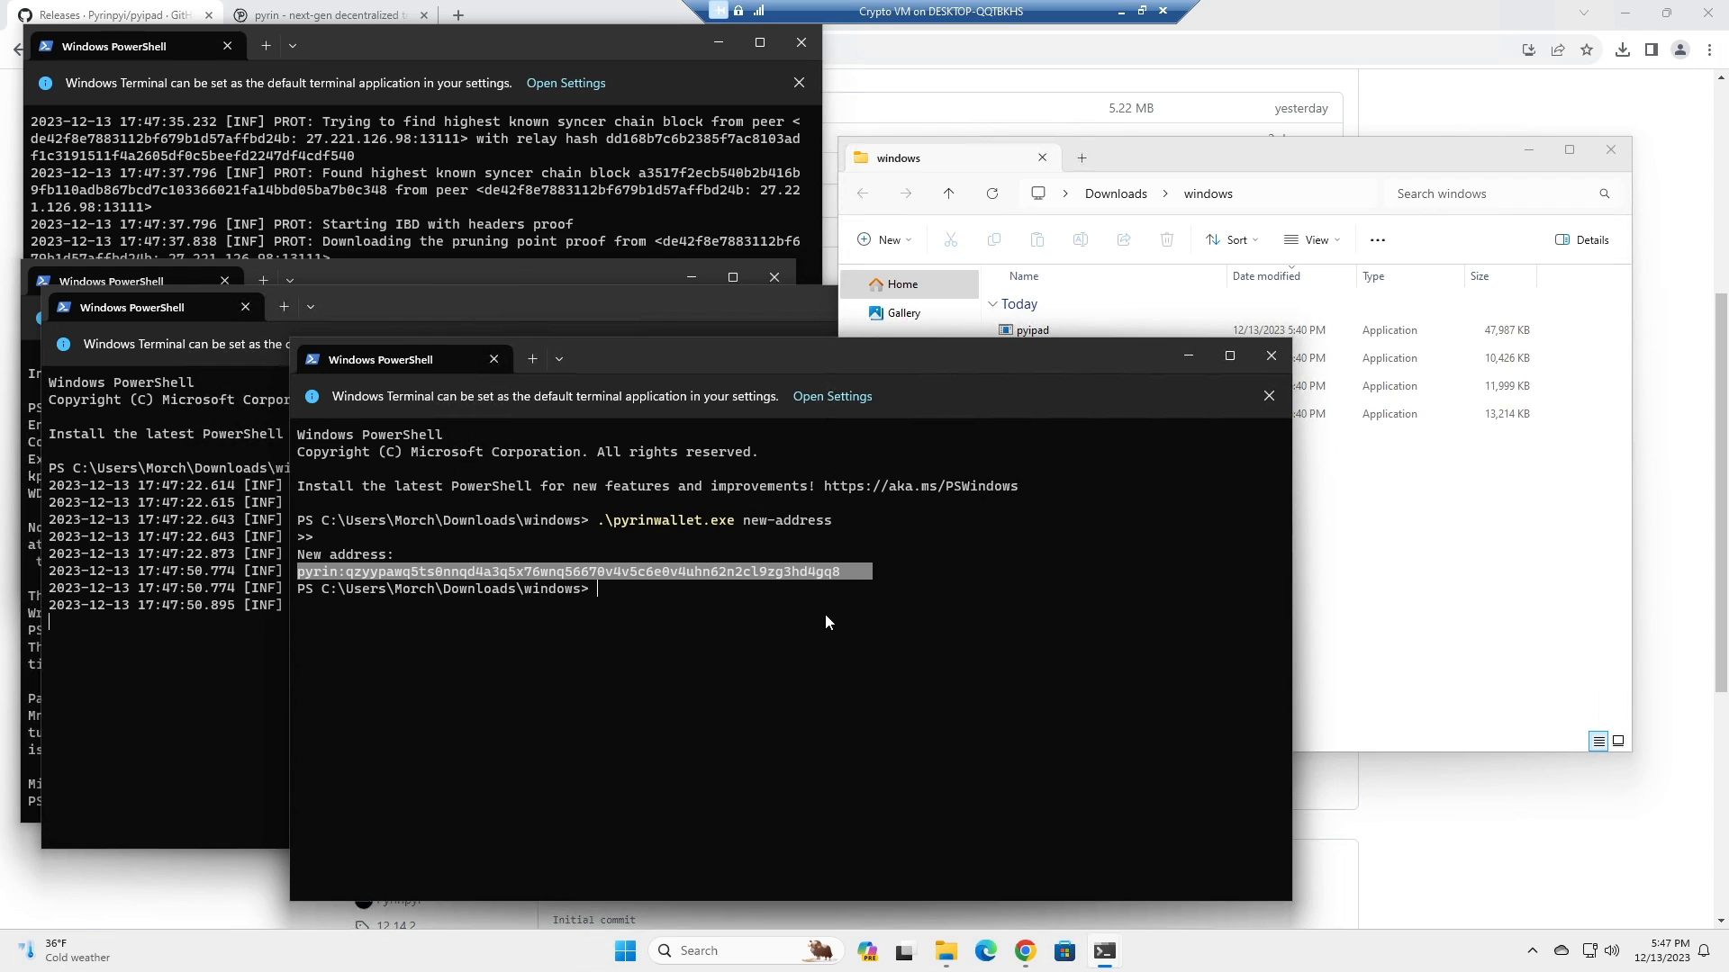
{"action": "mouse_move", "coordinate": [829, 475]}
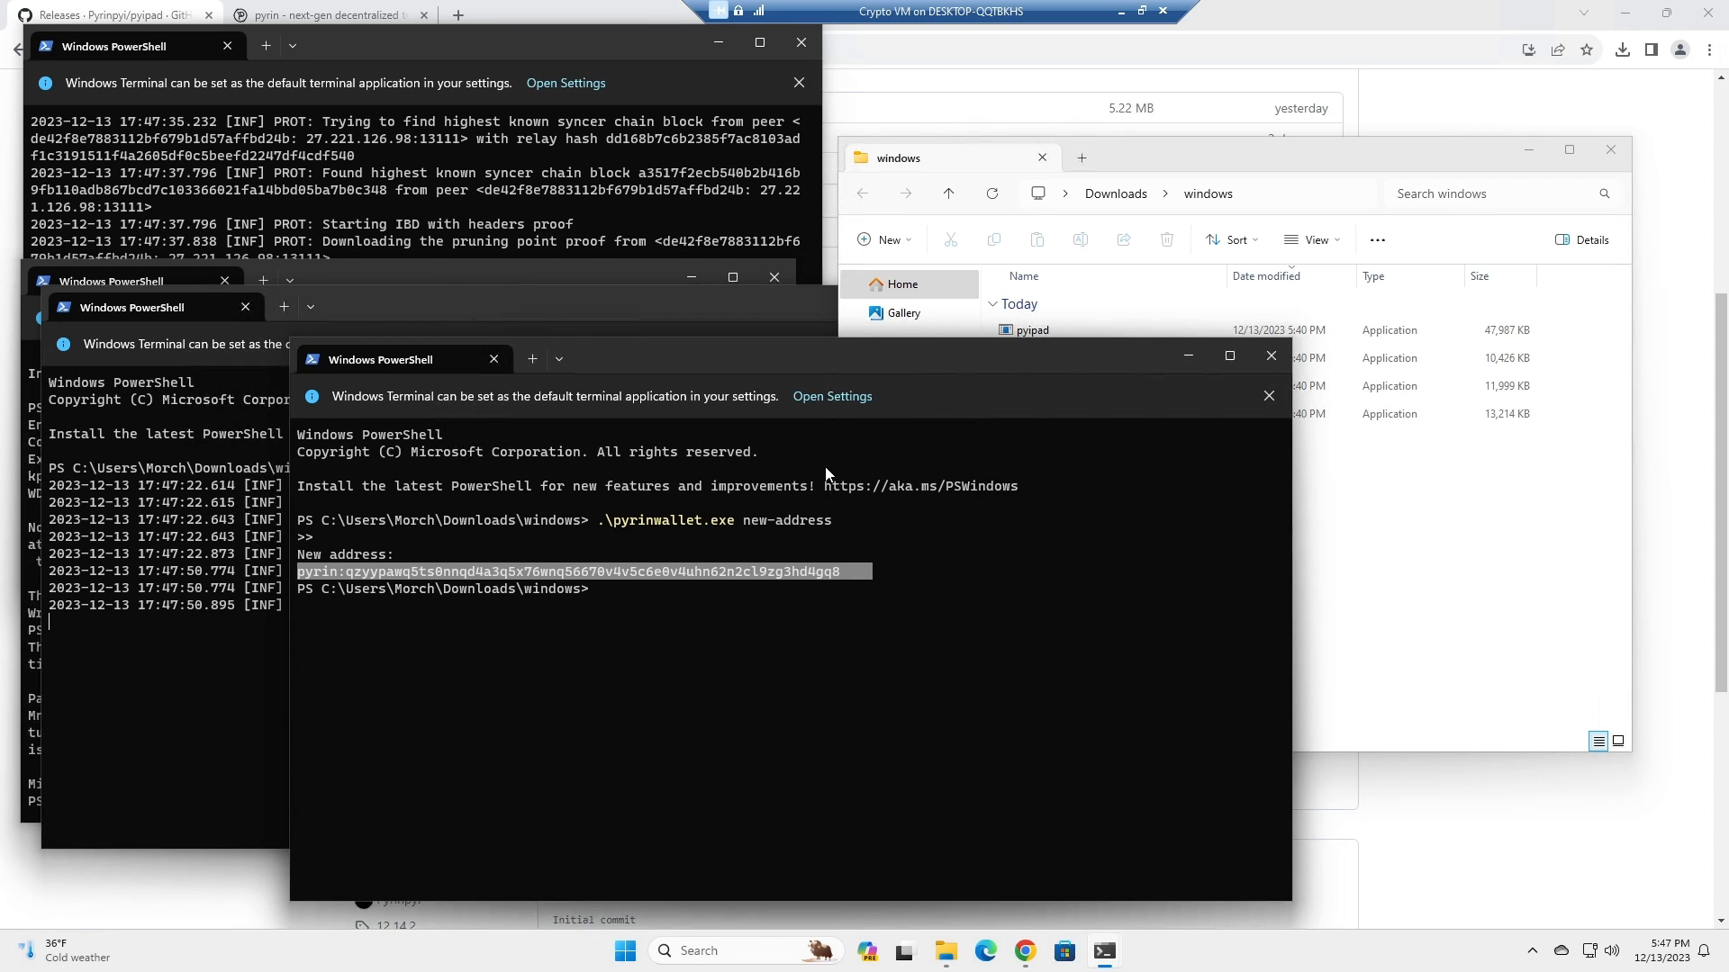
{"action": "mouse_move", "coordinate": [1082, 436]}
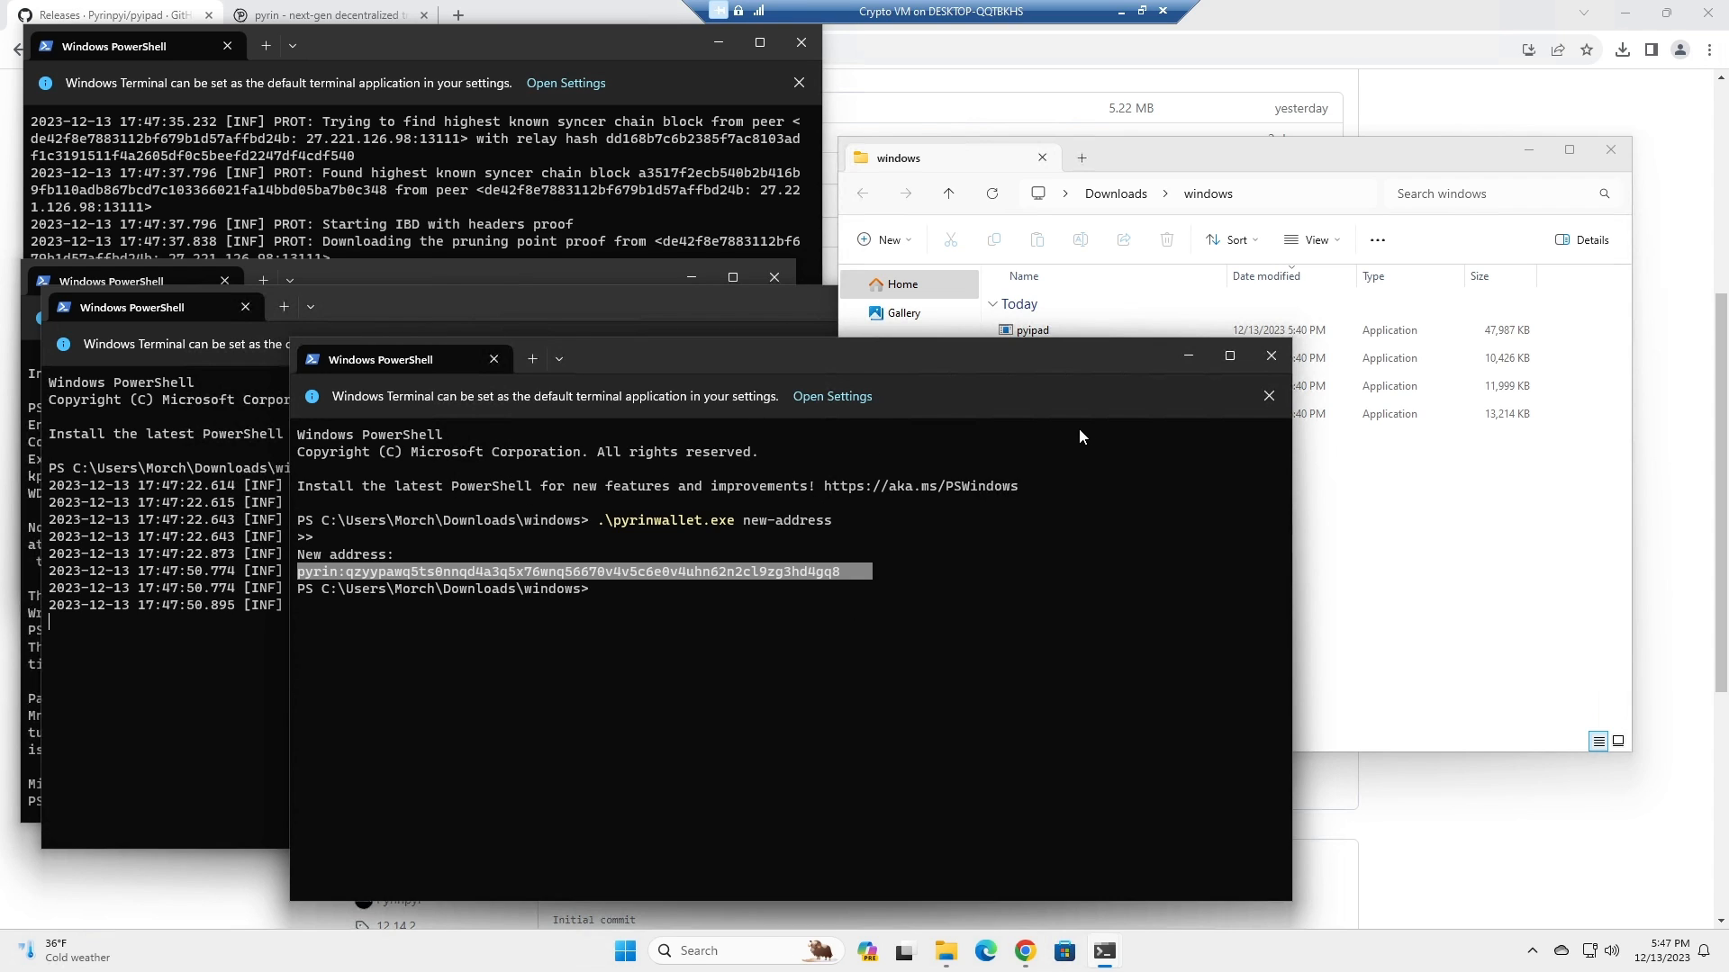